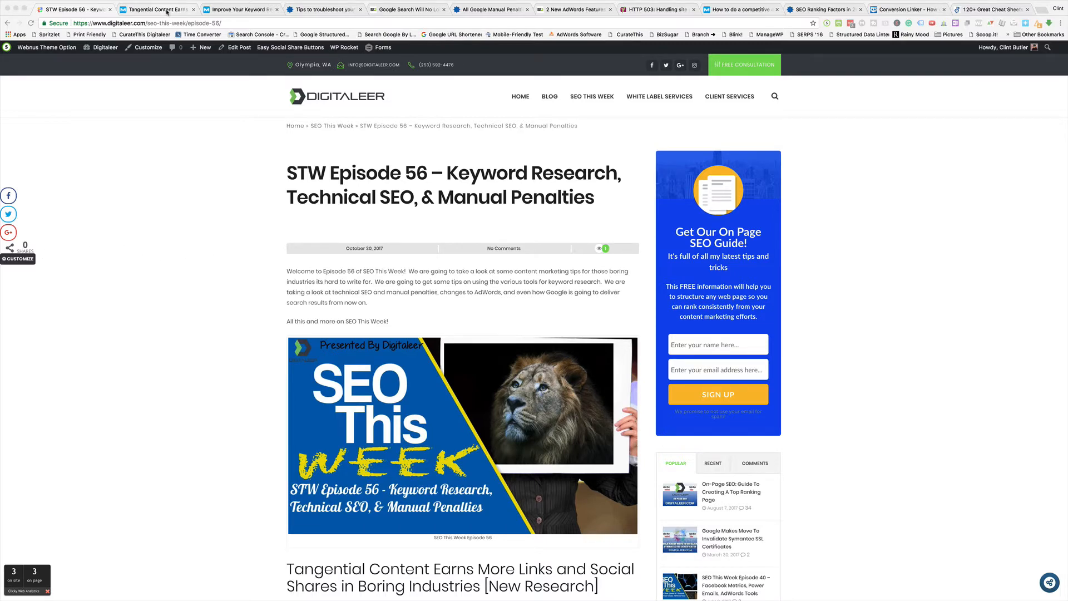
Bring up the Moz article on tangential content earning links in boring industries.
{"action": "left_click", "coordinate": [157, 9]}
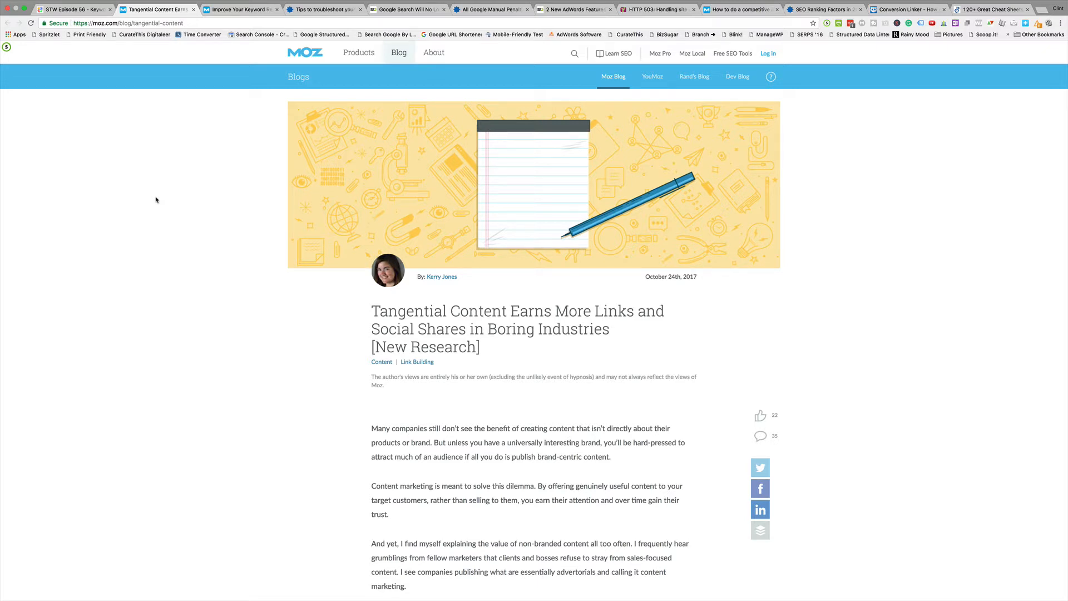
Read through the tangential content article's examples and benefits list, then return toward the top.
{"action": "scroll", "scroll_direction": "down", "scroll_amount": 3}
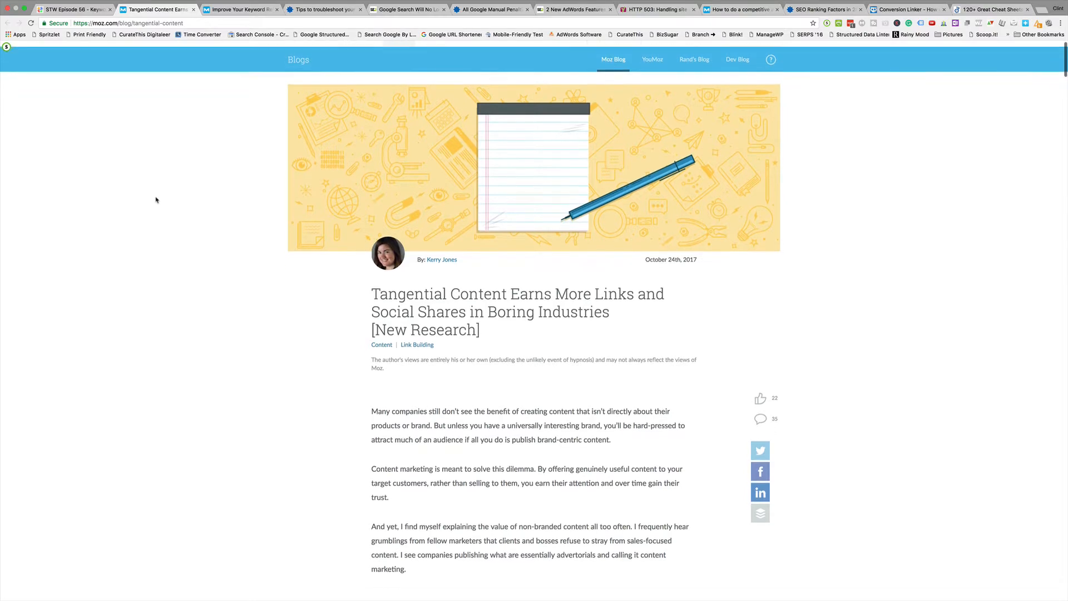
{"action": "scroll", "scroll_direction": "down", "scroll_amount": 3}
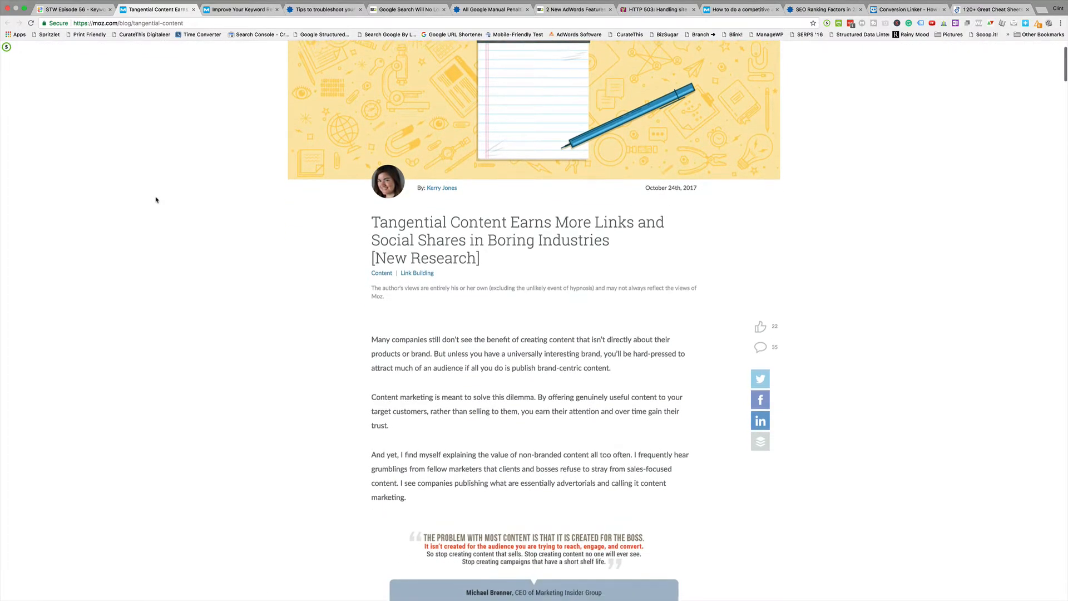
{"action": "scroll", "scroll_direction": "down", "scroll_amount": 3}
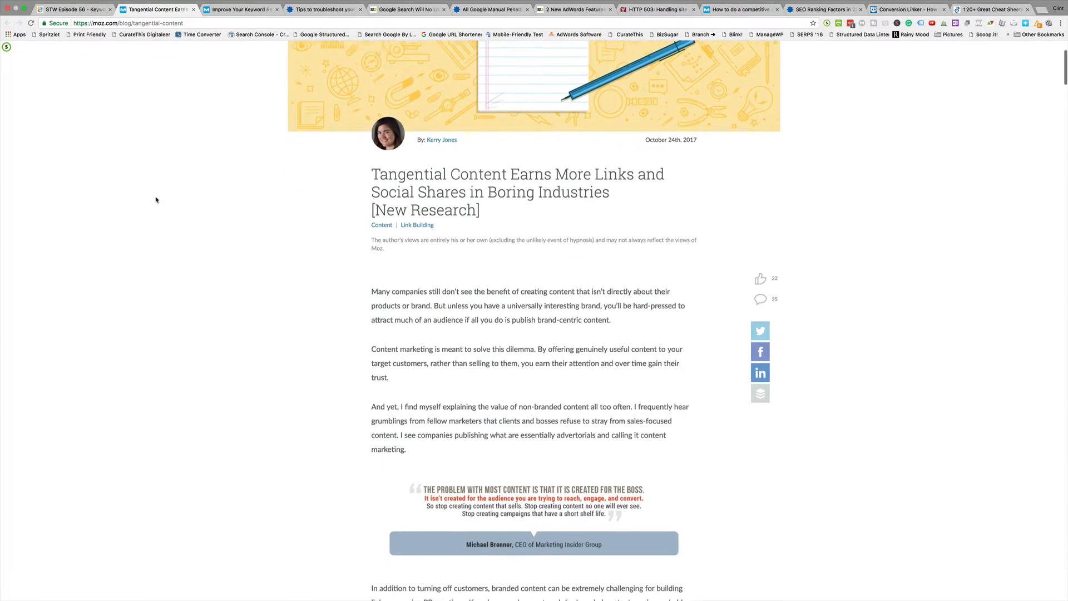
{"action": "scroll", "scroll_direction": "down", "scroll_amount": 3}
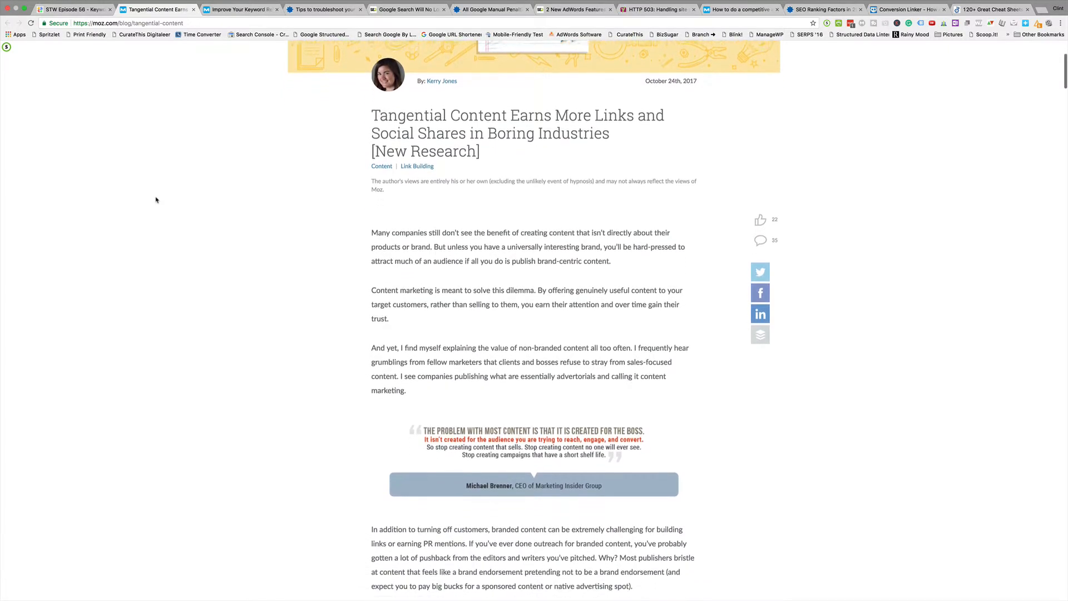
{"action": "scroll", "scroll_direction": "down", "scroll_amount": 3}
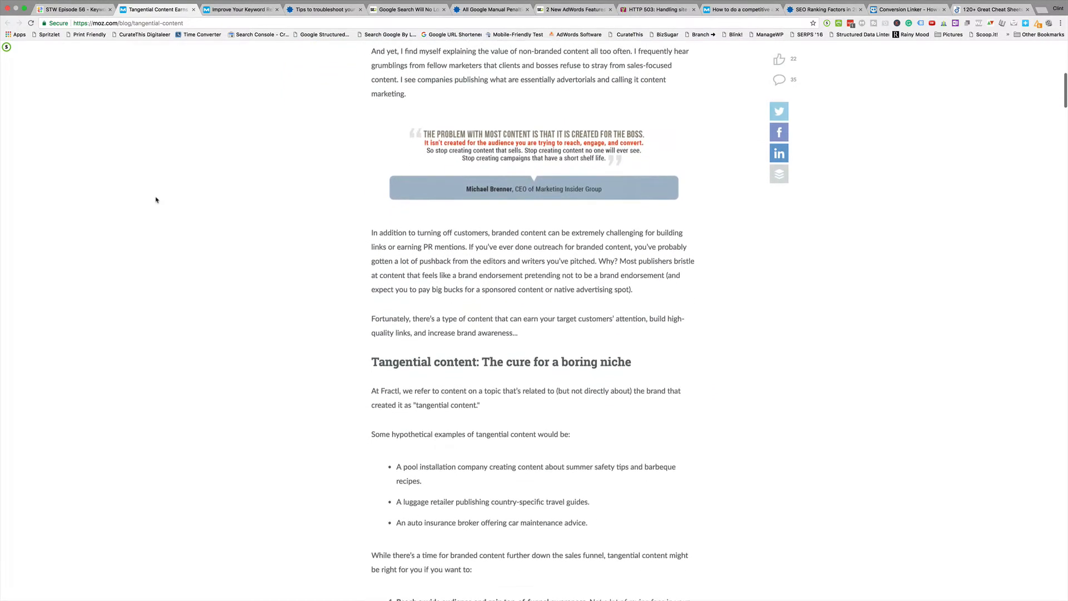
{"action": "scroll", "scroll_direction": "down", "scroll_amount": 3}
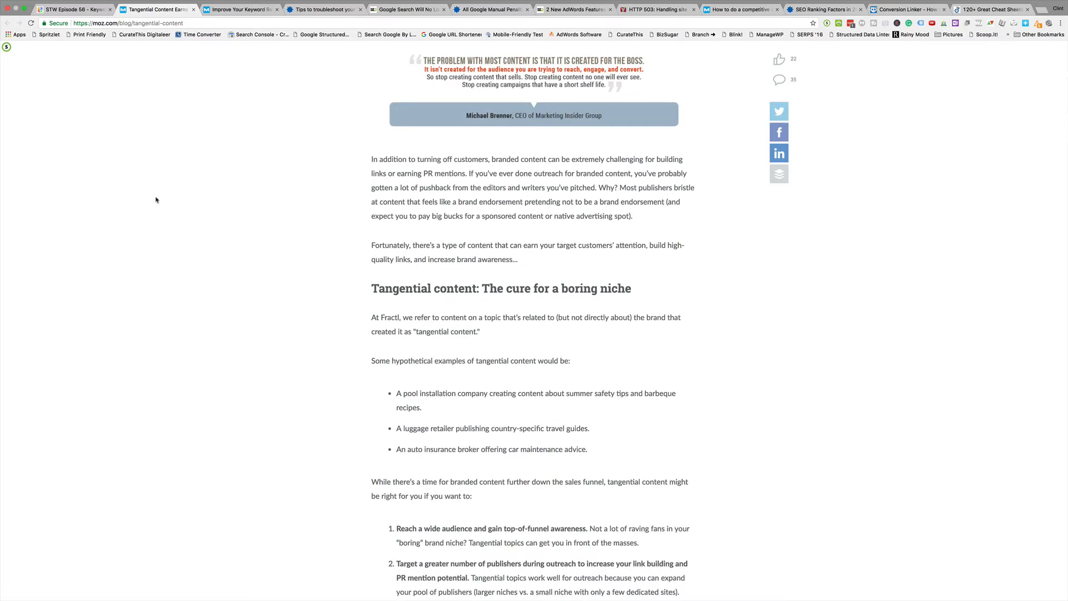
{"action": "scroll", "scroll_direction": "down", "scroll_amount": 3}
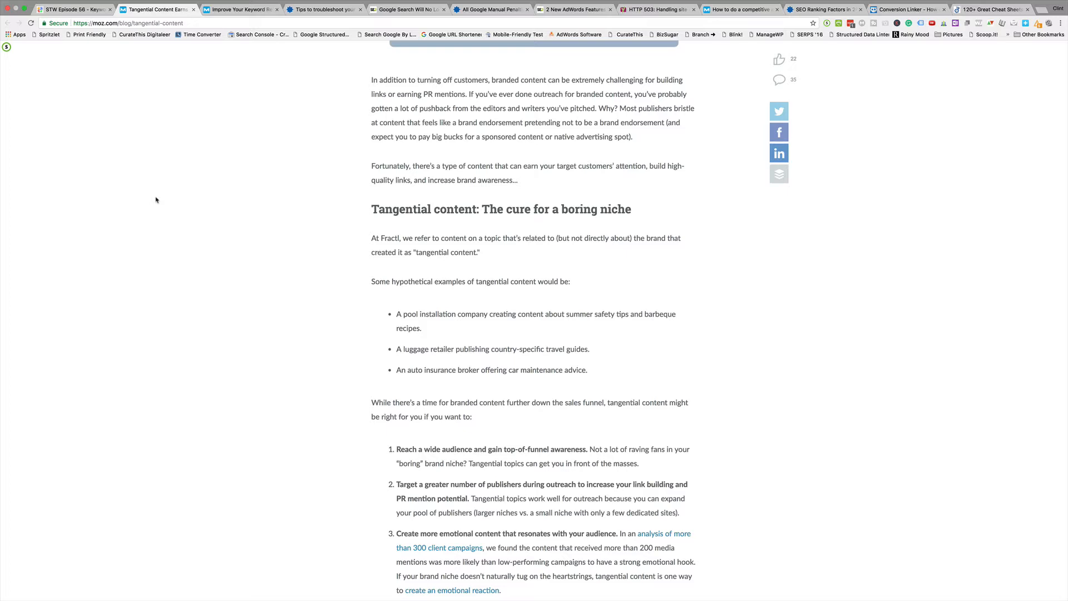
{"action": "scroll", "scroll_direction": "down", "scroll_amount": 3}
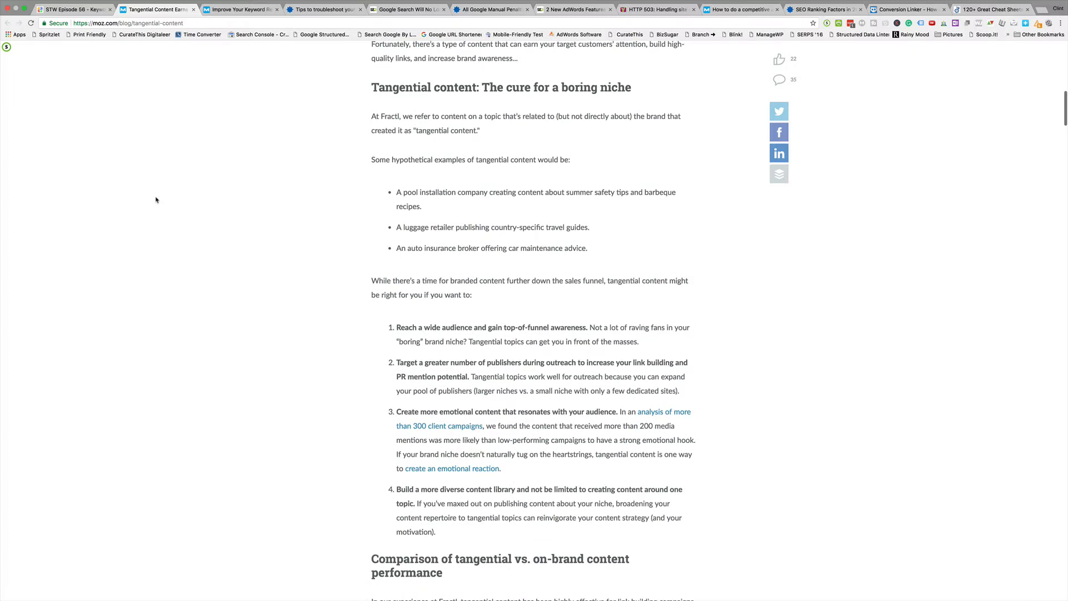
{"action": "scroll", "scroll_direction": "down", "scroll_amount": 3}
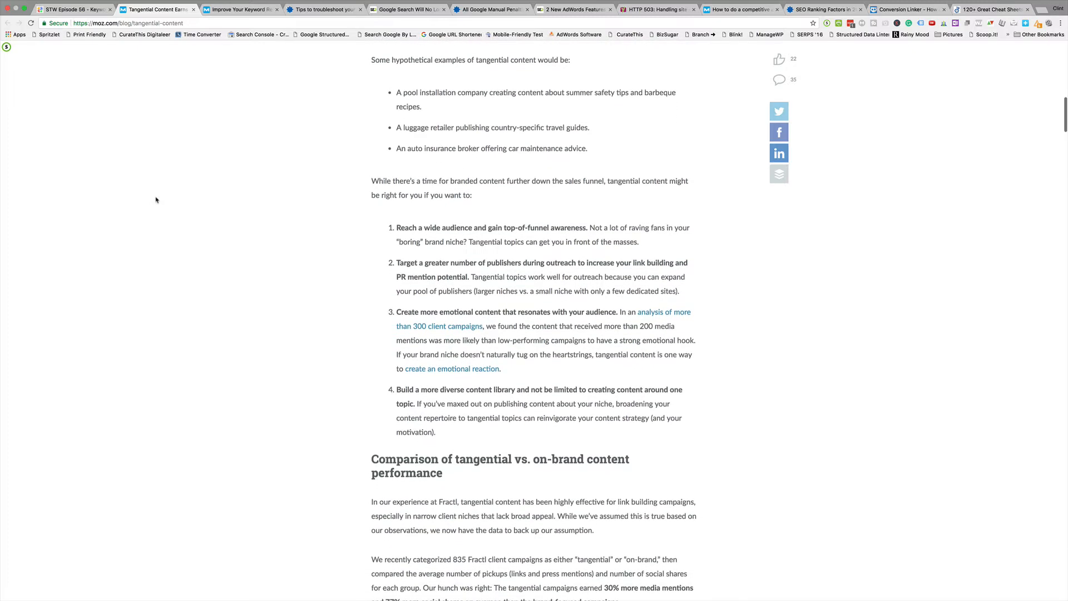
{"action": "scroll", "scroll_direction": "up", "scroll_amount": 3}
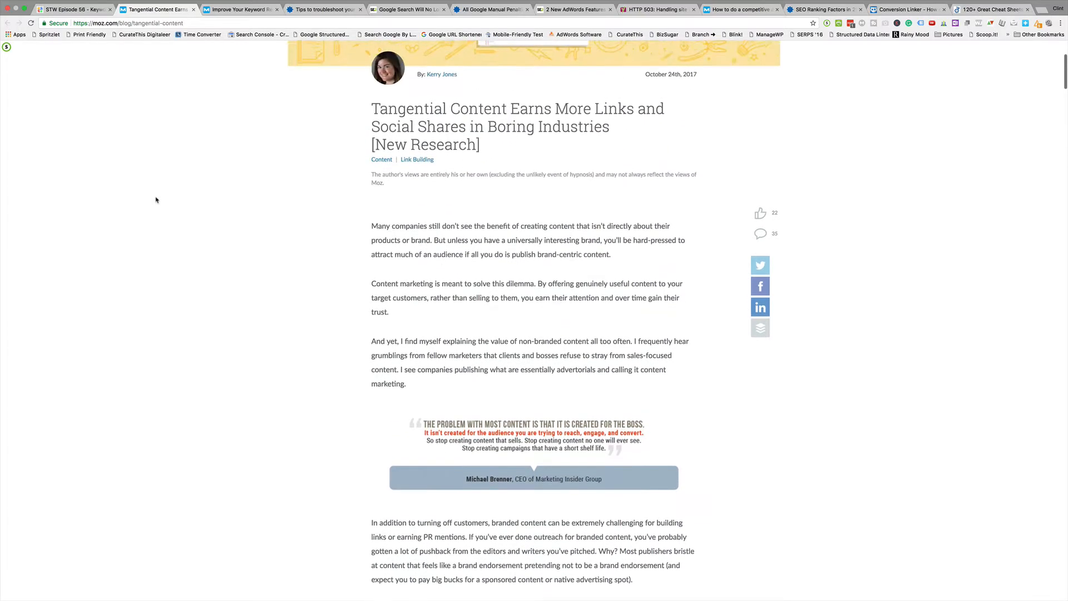
{"action": "scroll", "scroll_direction": "up", "scroll_amount": 3}
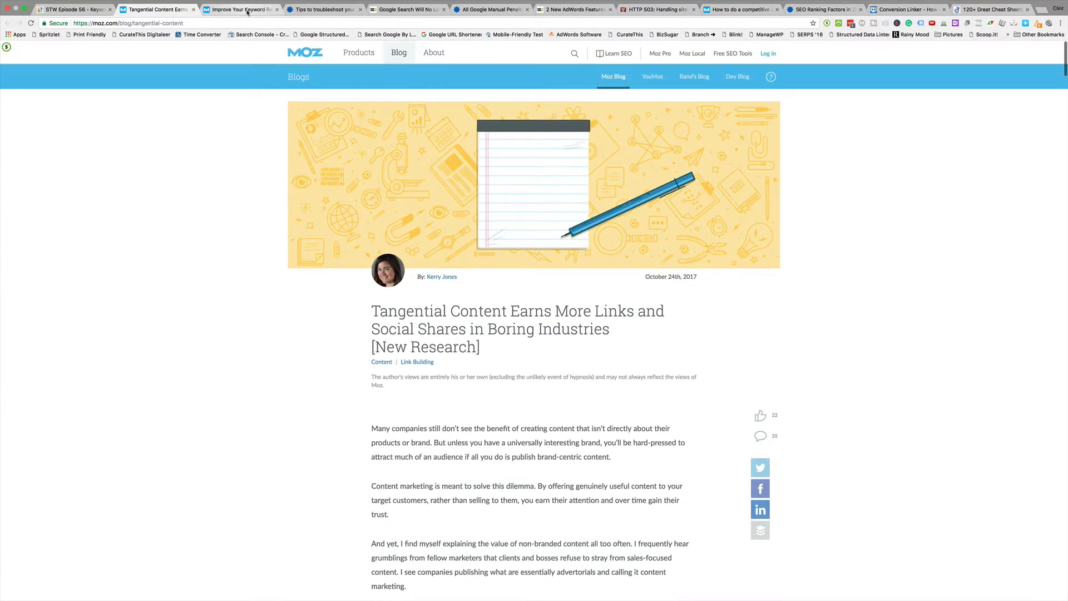
Skim the Whiteboard Friday keyword research post, then bring up Search Engine Land's technical SEO troubleshooting article.
{"action": "left_click", "coordinate": [240, 9]}
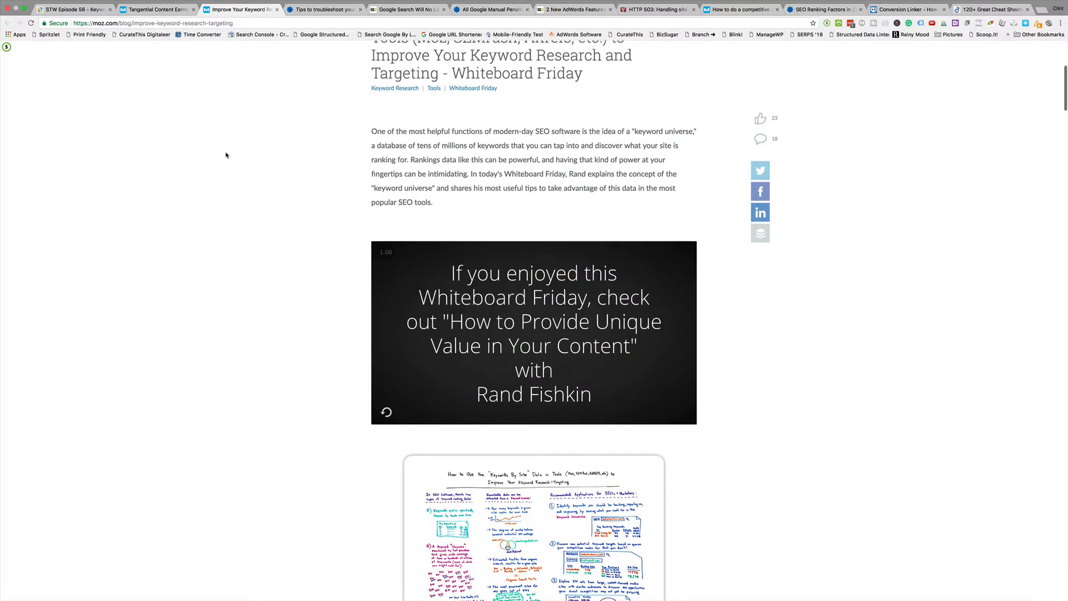
{"action": "scroll", "scroll_direction": "up", "scroll_amount": 3}
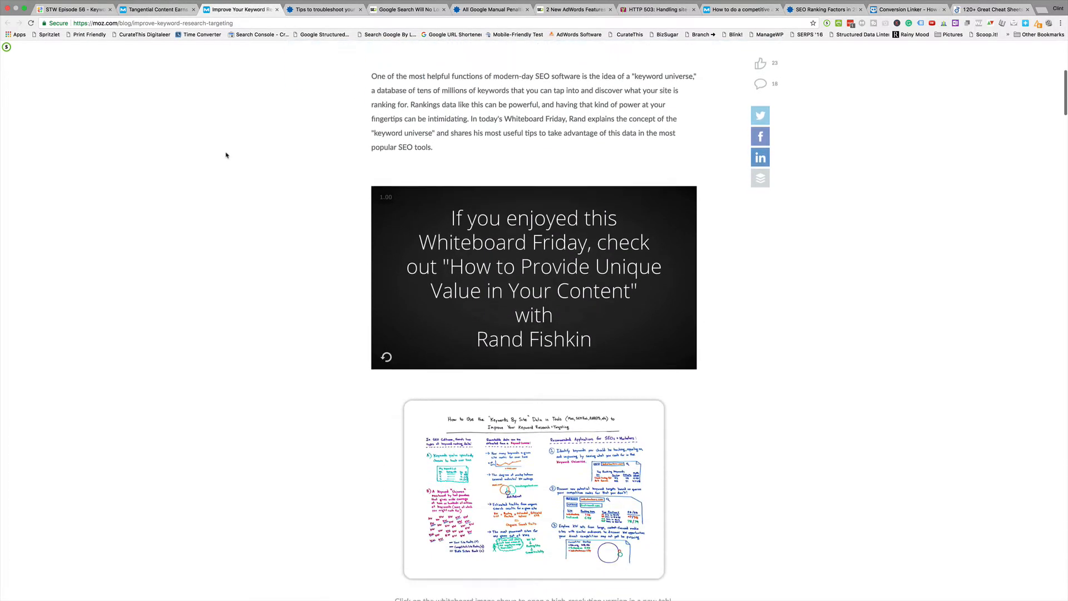
{"action": "scroll", "scroll_direction": "down", "scroll_amount": 3}
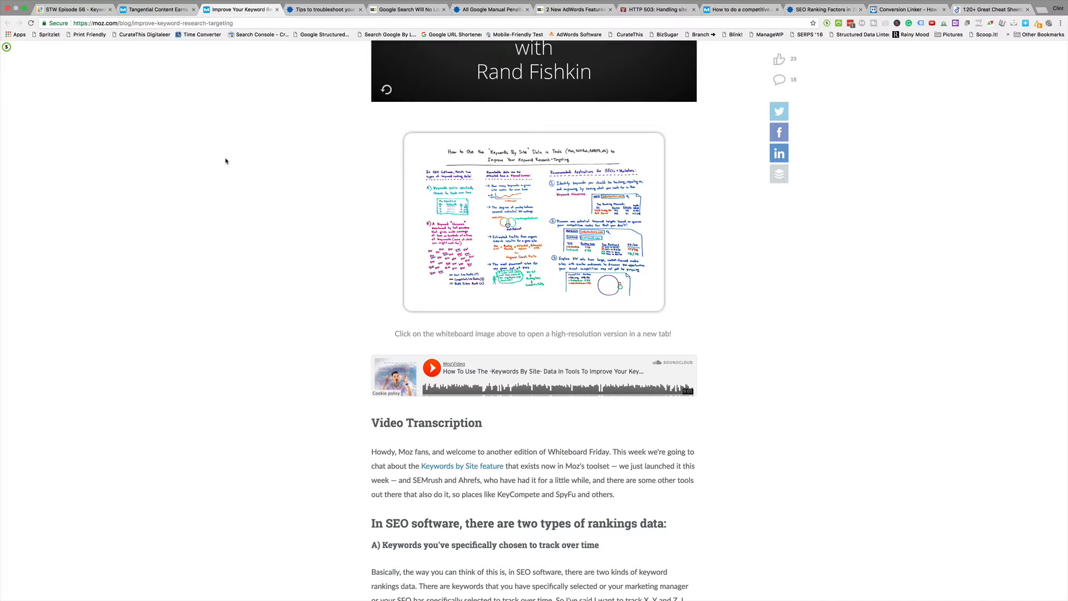
{"action": "scroll", "scroll_direction": "down", "scroll_amount": 3}
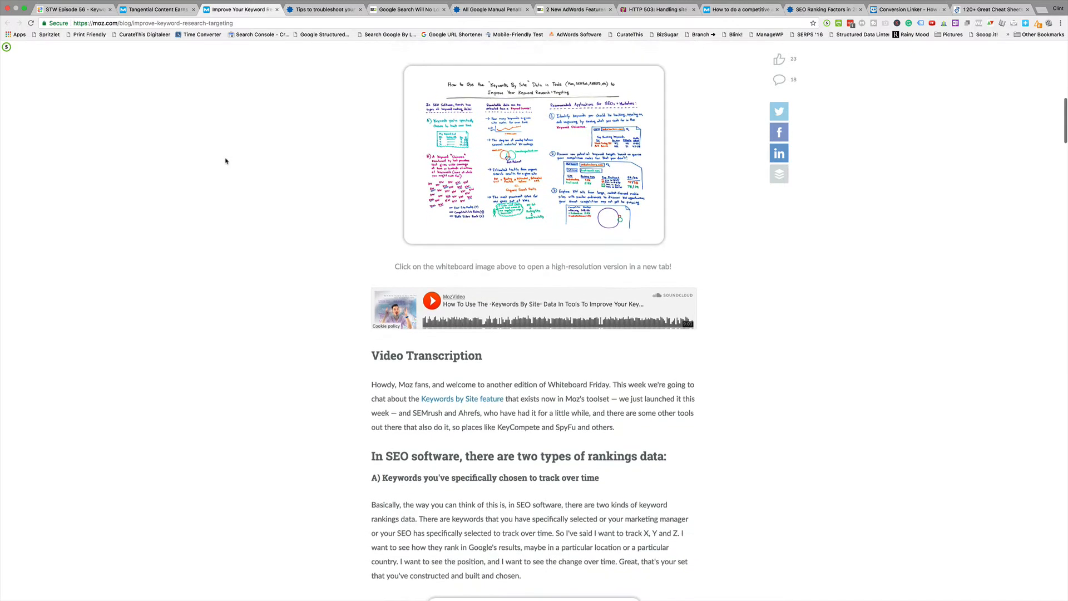
{"action": "scroll", "scroll_direction": "down", "scroll_amount": 3}
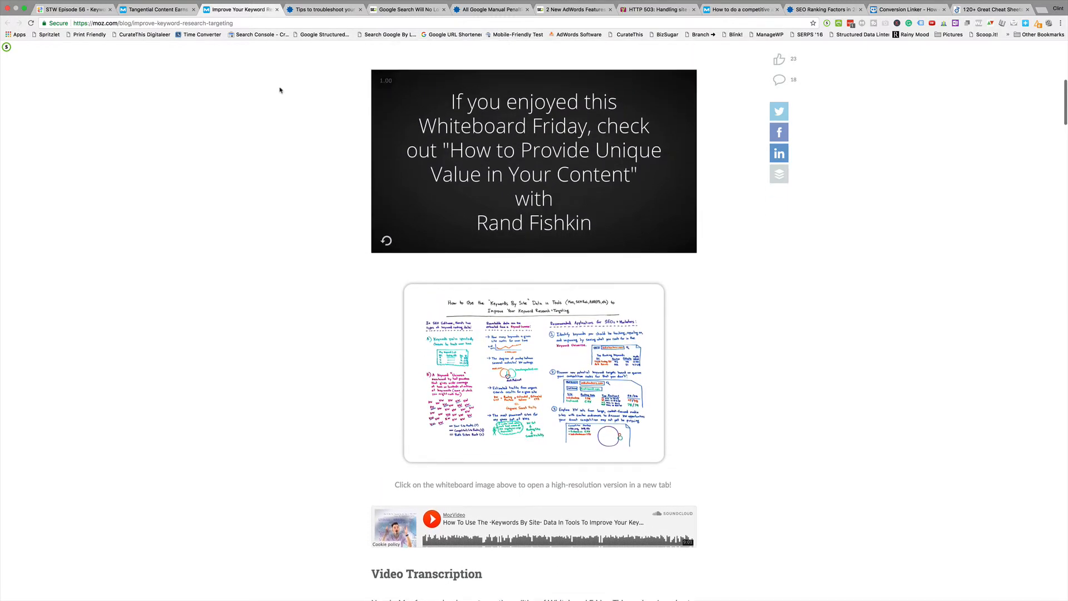
{"action": "left_click", "coordinate": [324, 9]}
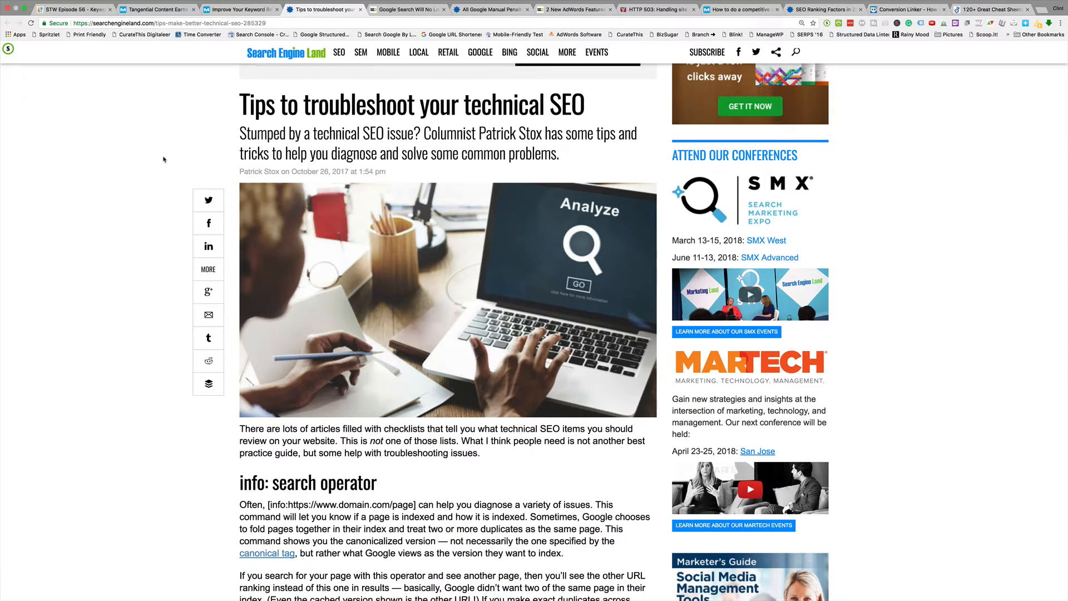
Read down through the first half of the technical SEO troubleshooting tips.
{"action": "scroll", "scroll_direction": "down", "scroll_amount": 3}
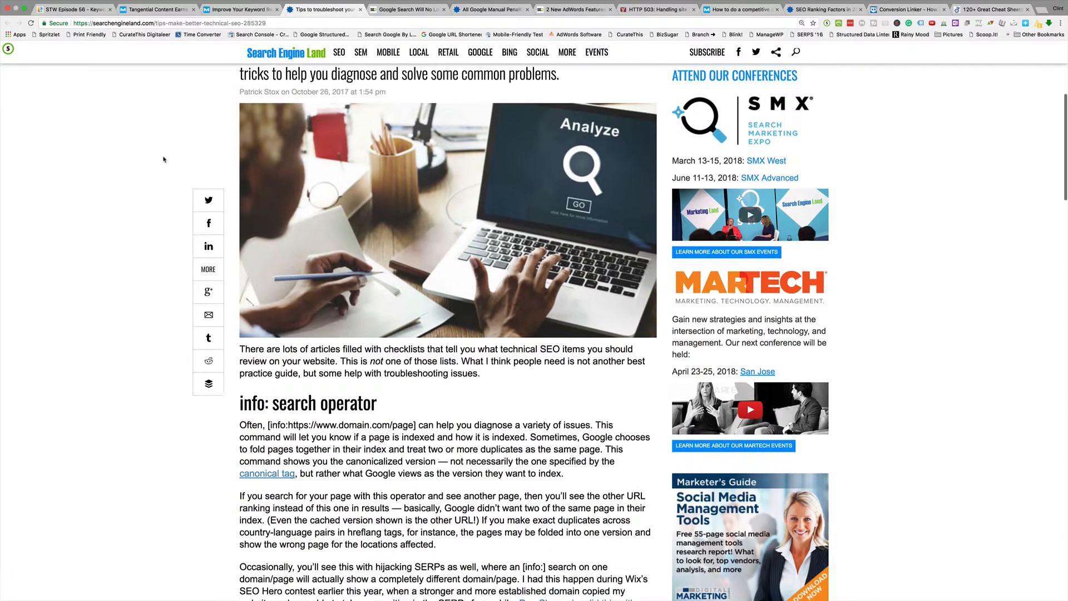
{"action": "scroll", "scroll_direction": "down", "scroll_amount": 3}
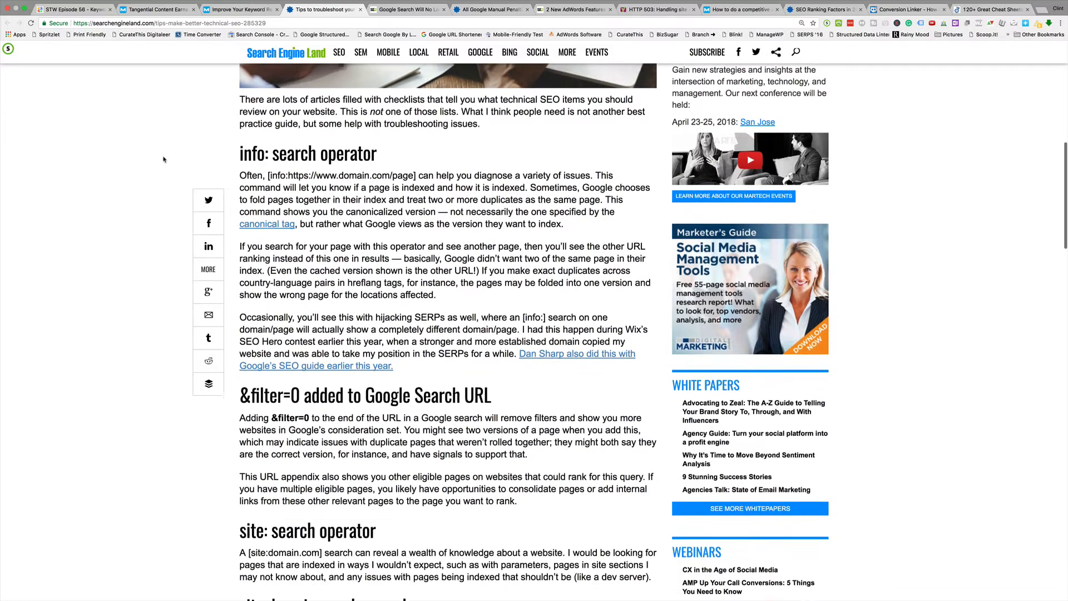
{"action": "scroll", "scroll_direction": "down", "scroll_amount": 3}
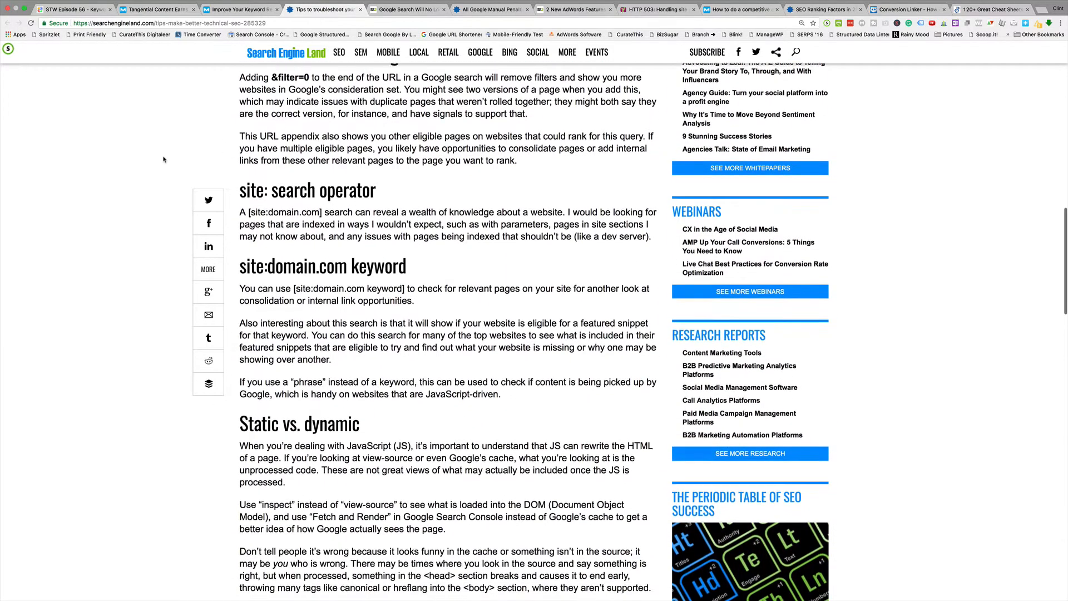
{"action": "scroll", "scroll_direction": "down", "scroll_amount": 3}
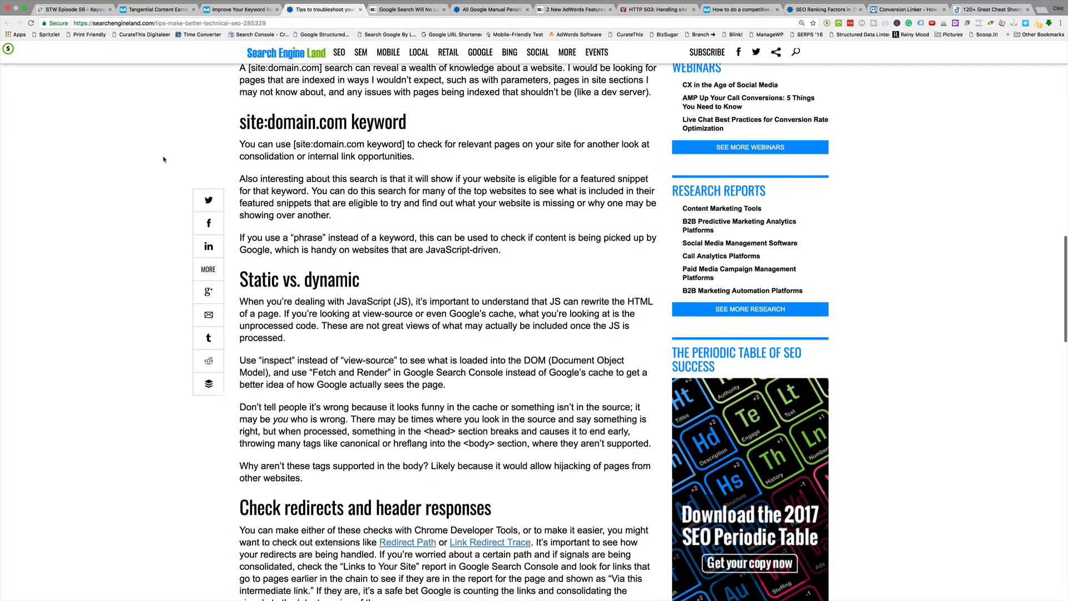
{"action": "scroll", "scroll_direction": "down", "scroll_amount": 3}
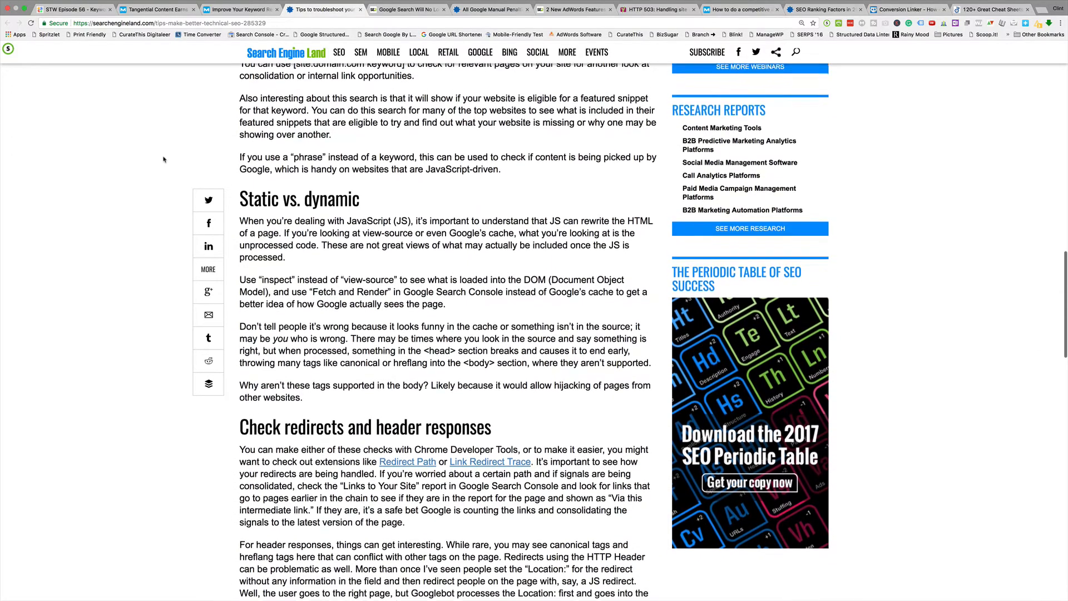
{"action": "scroll", "scroll_direction": "down", "scroll_amount": 3}
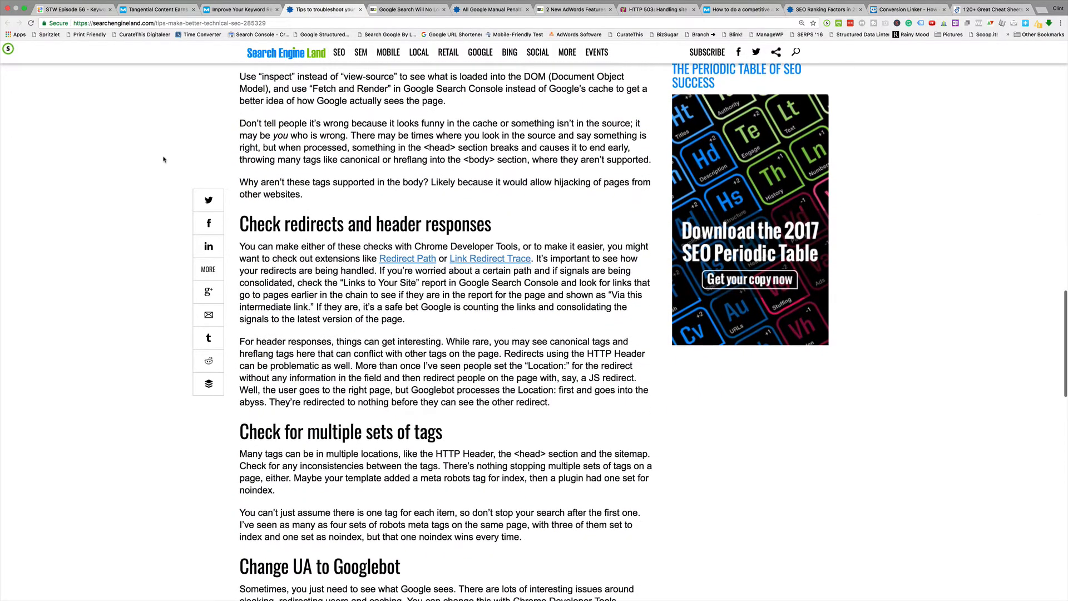
{"action": "scroll", "scroll_direction": "down", "scroll_amount": 3}
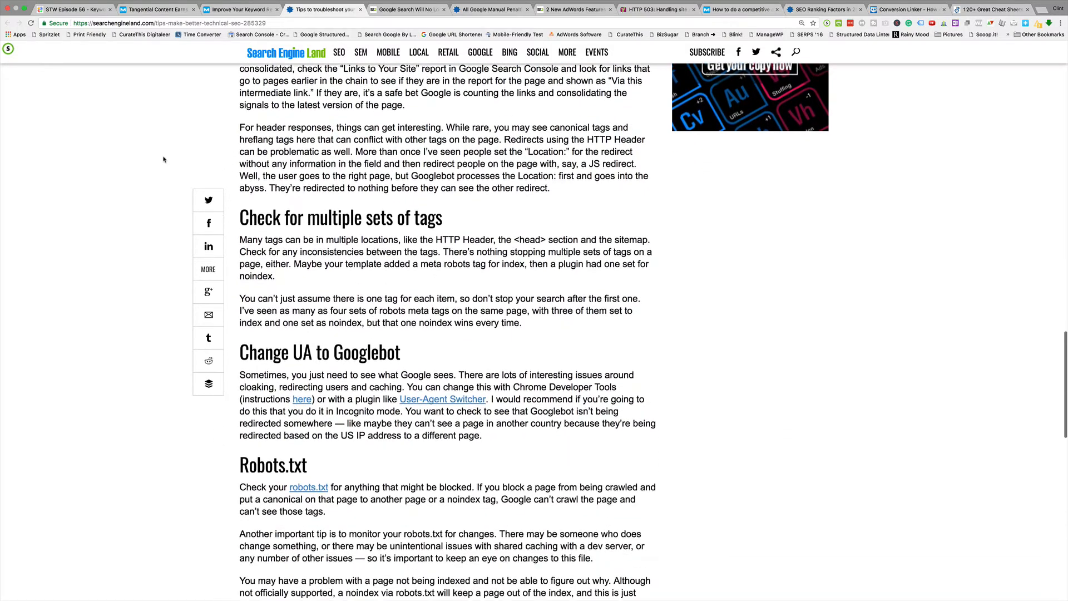
{"action": "scroll", "scroll_direction": "down", "scroll_amount": 3}
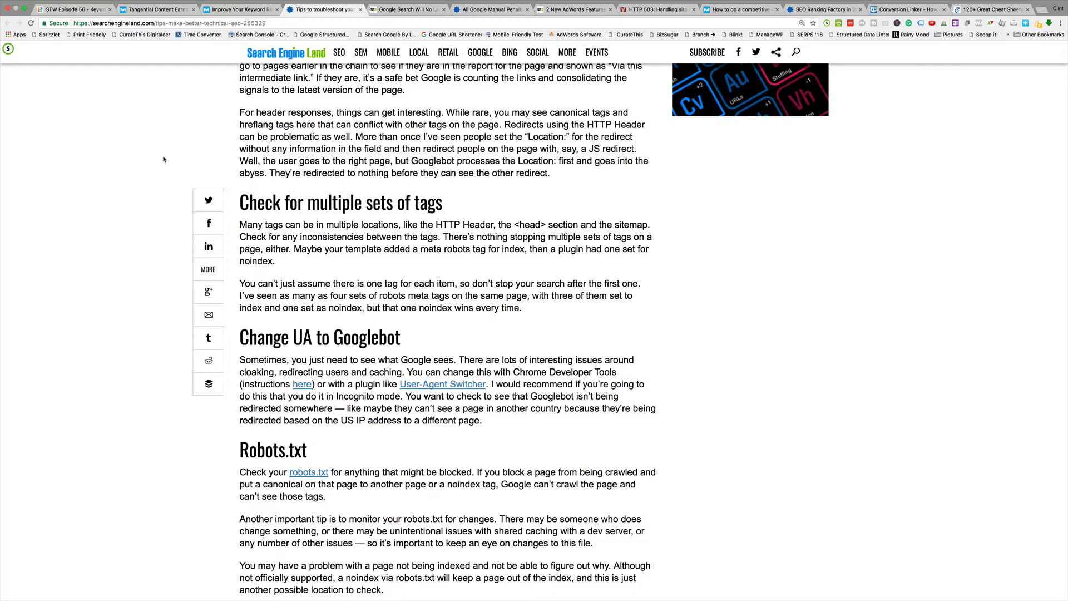
{"action": "scroll", "scroll_direction": "down", "scroll_amount": 3}
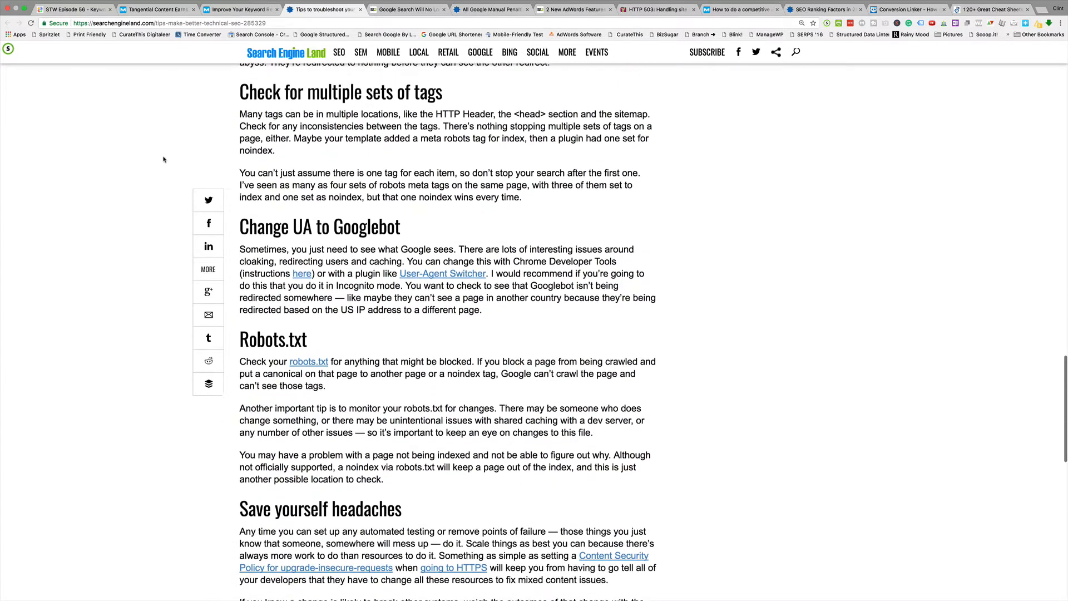
{"action": "scroll", "scroll_direction": "down", "scroll_amount": 3}
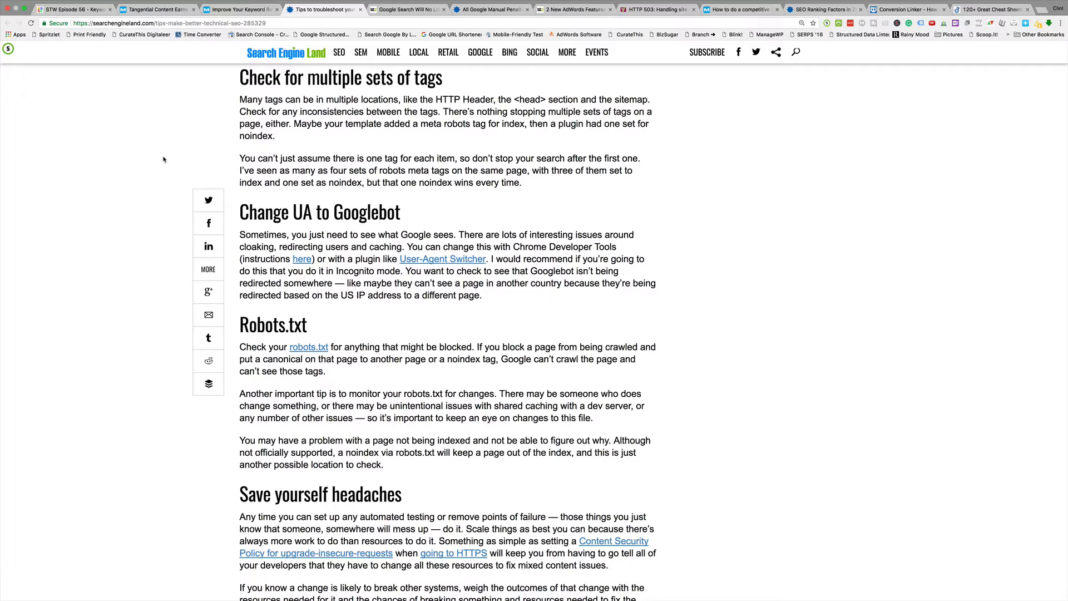
{"action": "scroll", "scroll_direction": "down", "scroll_amount": 3}
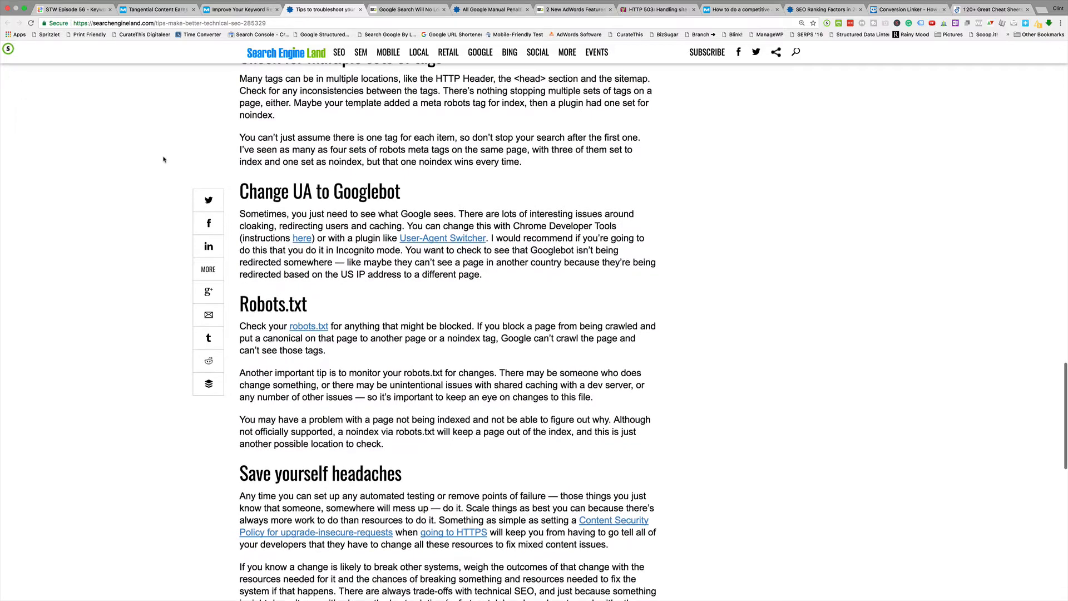
Finish the article to its author bio, back up slightly, then bring up the Google country domains story.
{"action": "scroll", "scroll_direction": "down", "scroll_amount": 3}
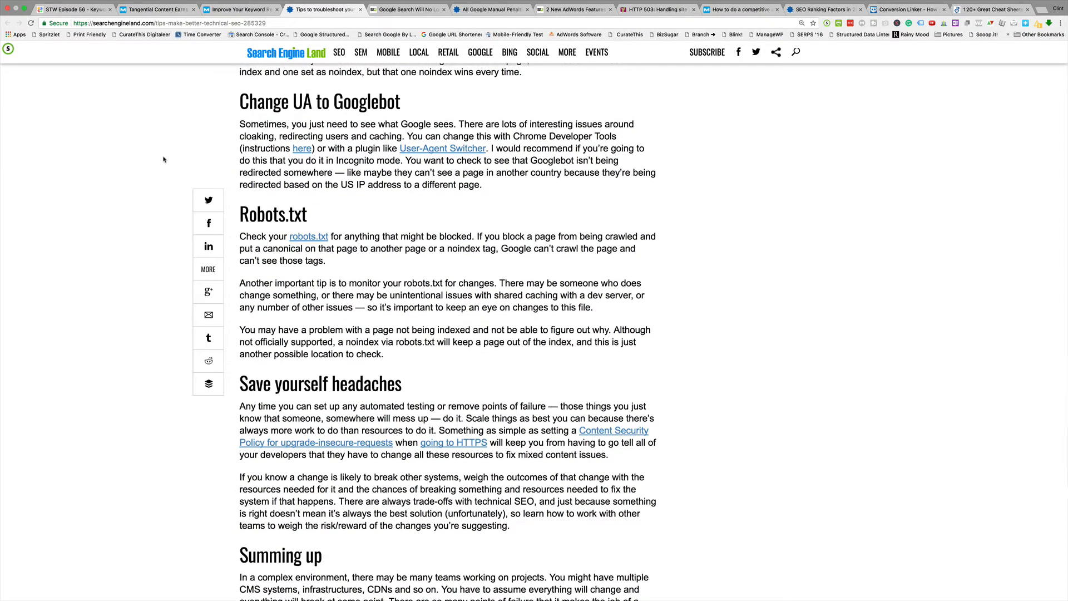
{"action": "scroll", "scroll_direction": "down", "scroll_amount": 3}
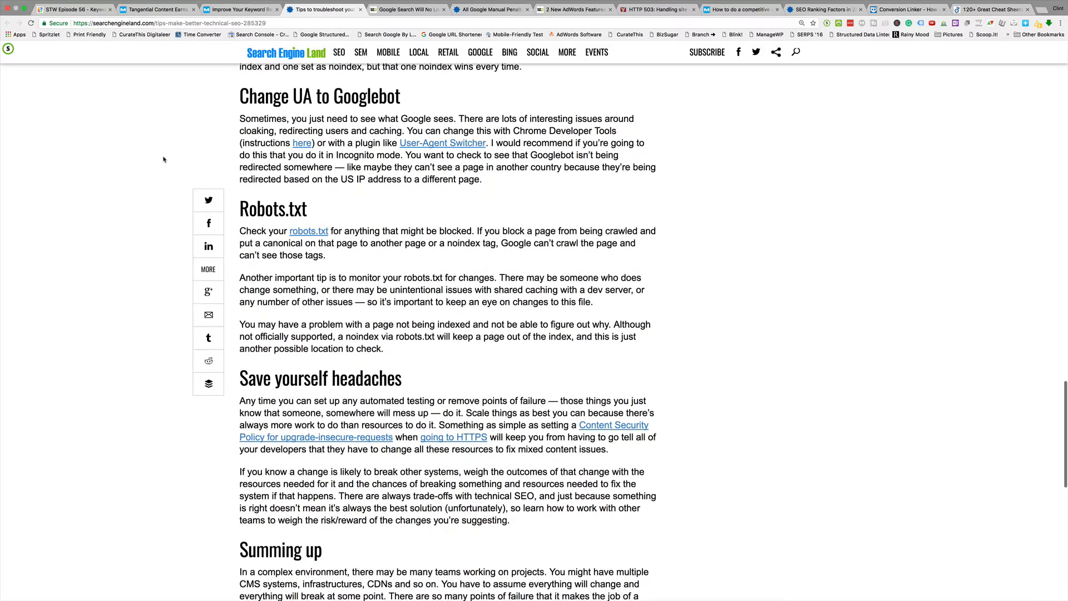
{"action": "scroll", "scroll_direction": "down", "scroll_amount": 3}
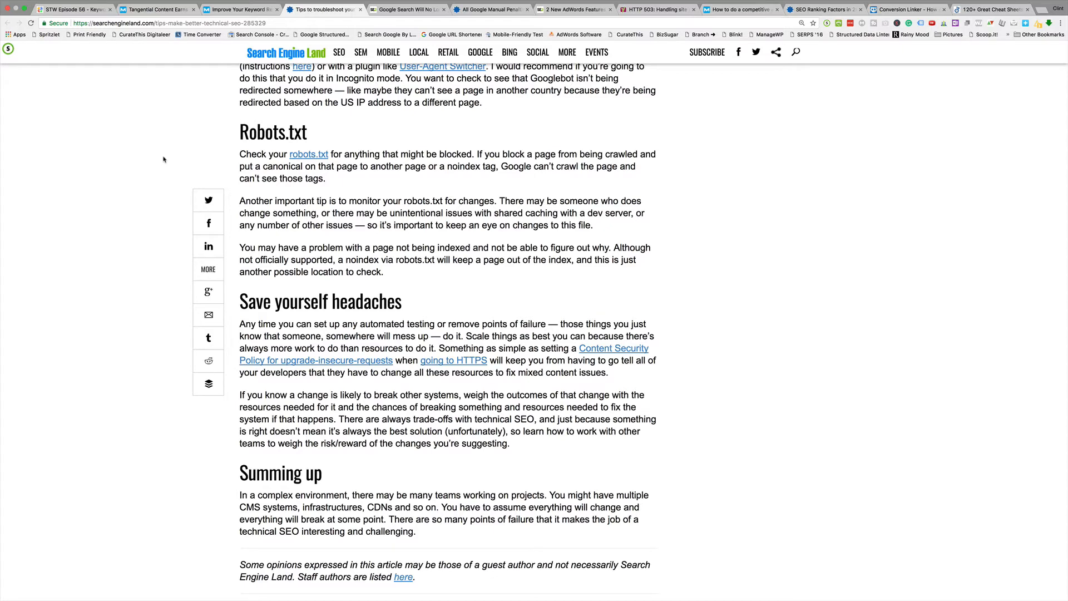
{"action": "scroll", "scroll_direction": "down", "scroll_amount": 3}
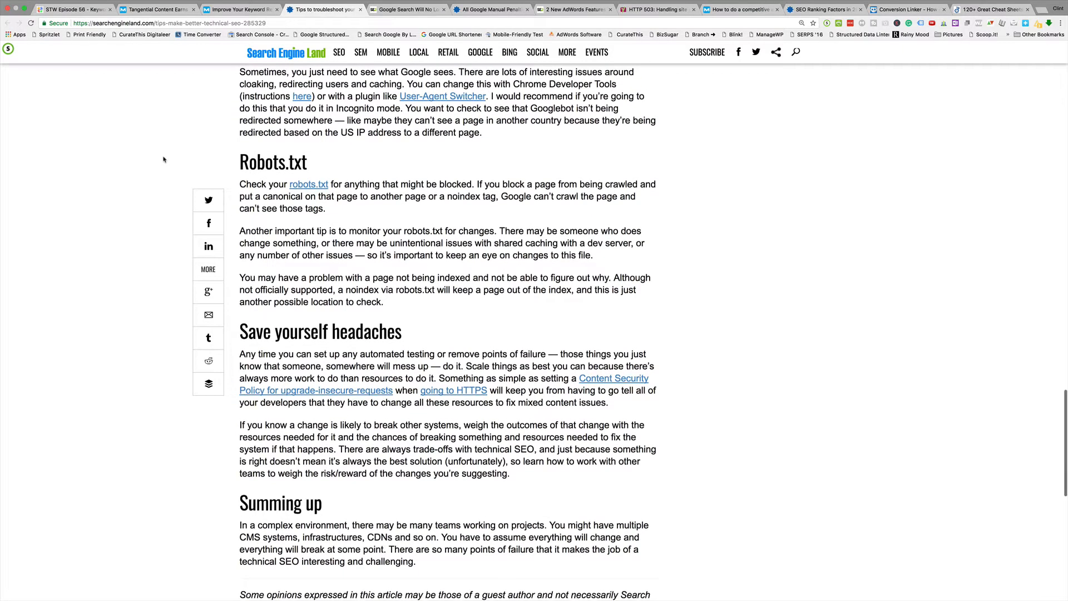
{"action": "scroll", "scroll_direction": "down", "scroll_amount": 3}
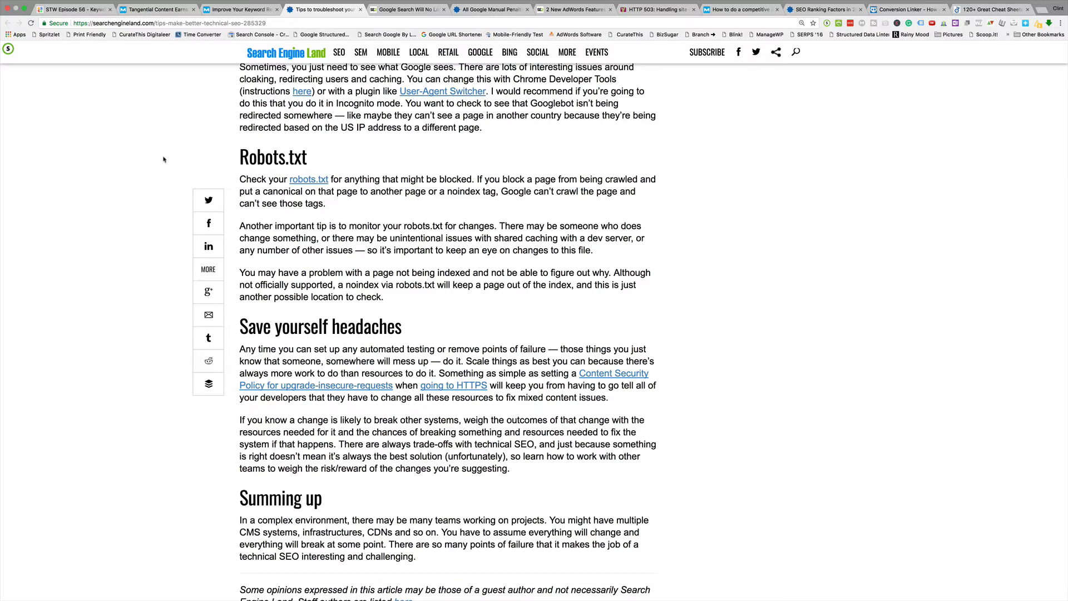
{"action": "scroll", "scroll_direction": "down", "scroll_amount": 3}
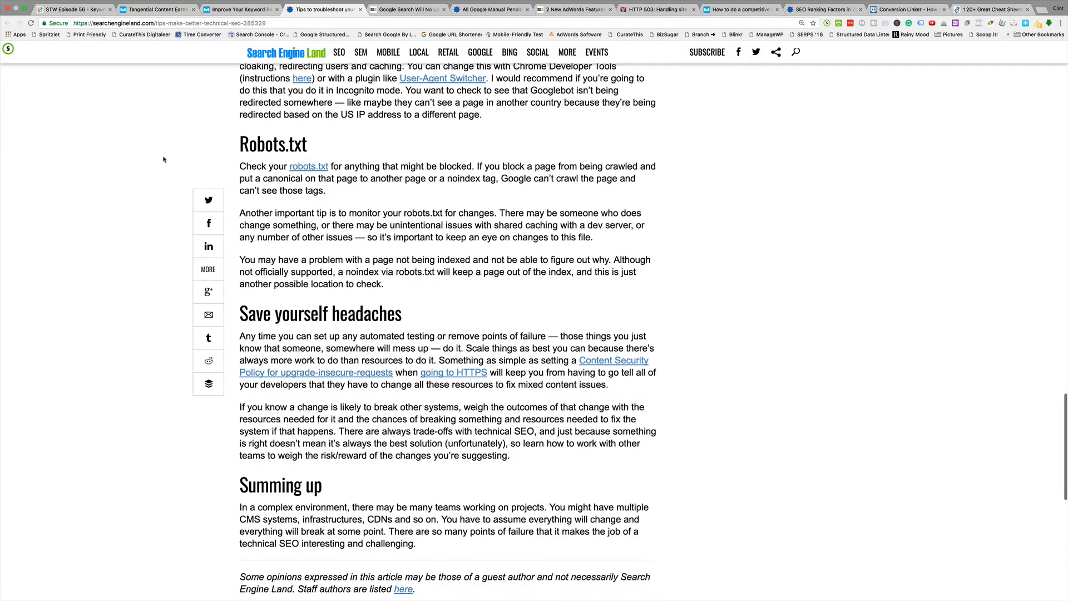
{"action": "scroll", "scroll_direction": "down", "scroll_amount": 3}
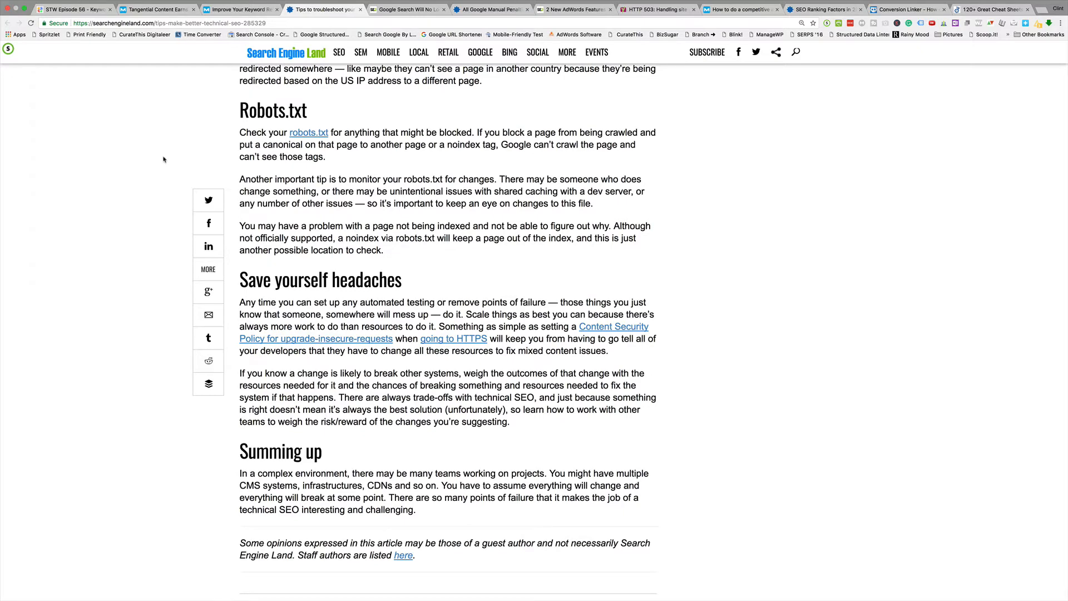
{"action": "scroll", "scroll_direction": "down", "scroll_amount": 3}
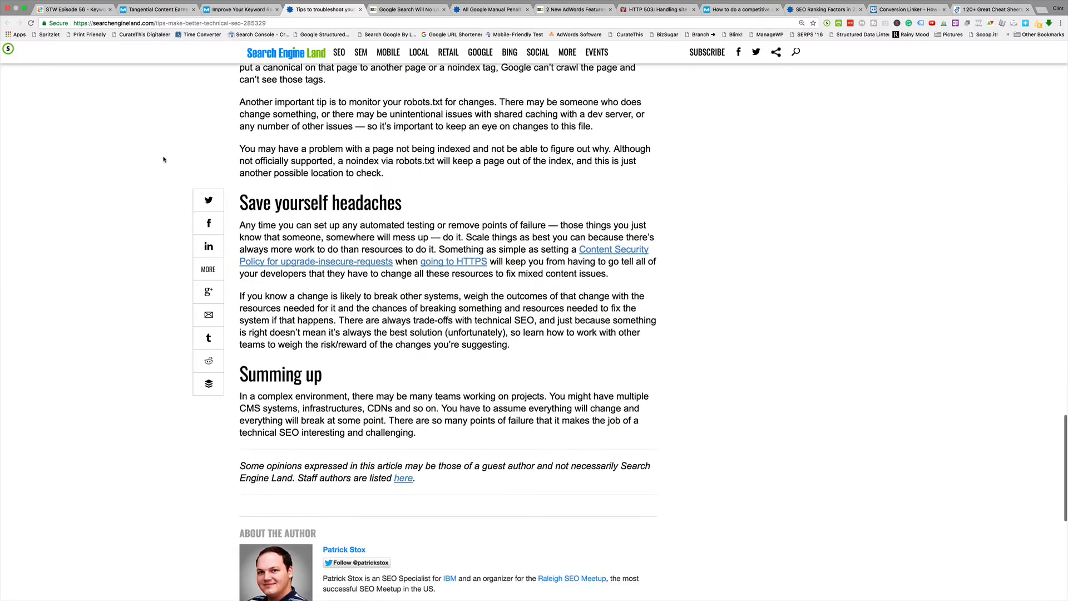
{"action": "scroll", "scroll_direction": "down", "scroll_amount": 3}
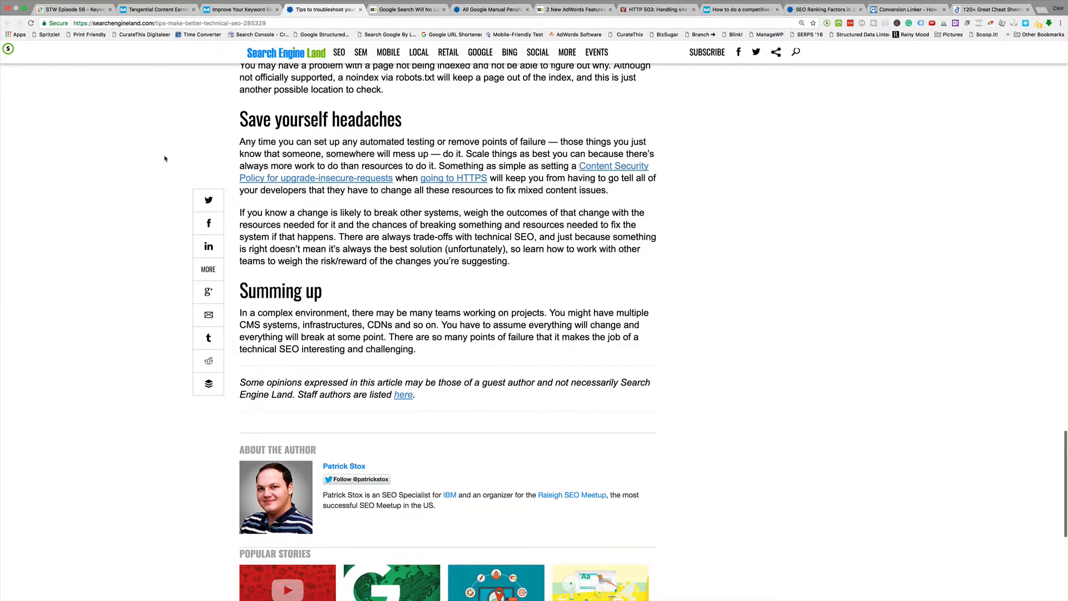
{"action": "scroll", "scroll_direction": "up", "scroll_amount": 3}
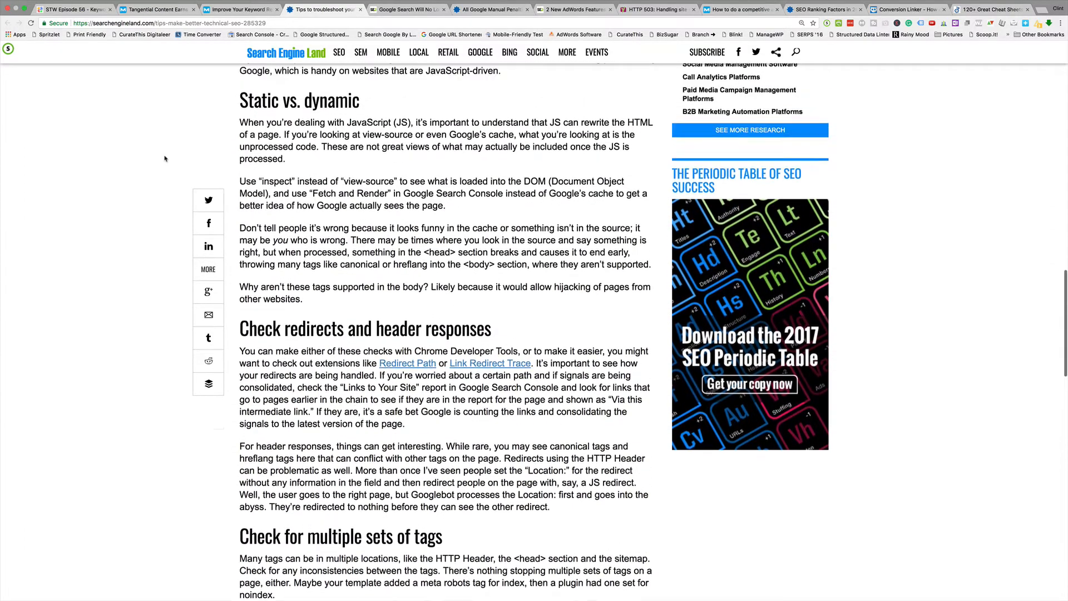
{"action": "scroll", "scroll_direction": "up", "scroll_amount": 3}
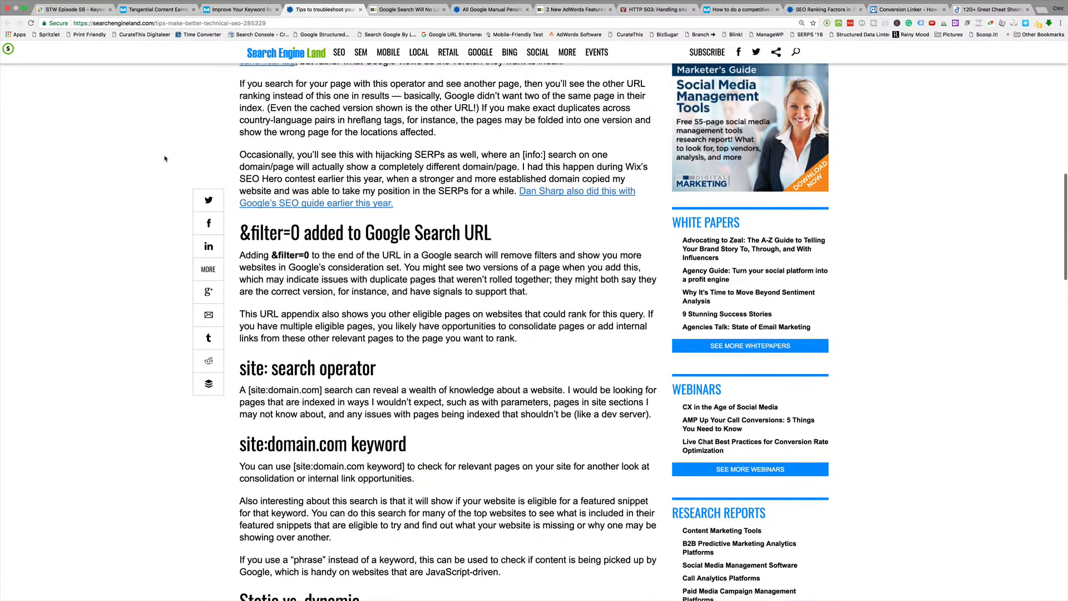
{"action": "scroll", "scroll_direction": "up", "scroll_amount": 3}
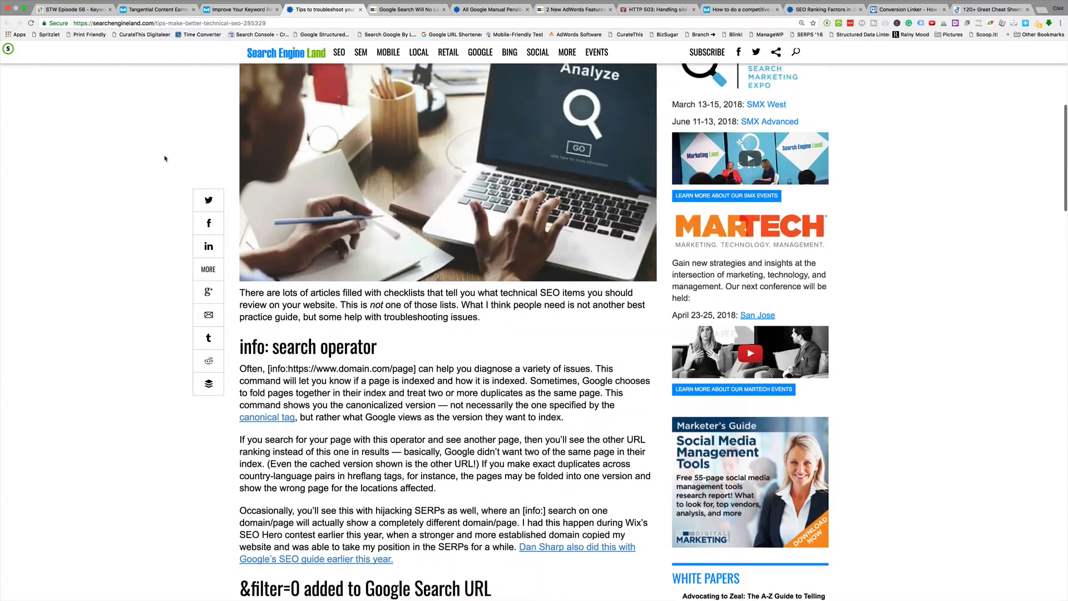
{"action": "left_click", "coordinate": [407, 9]}
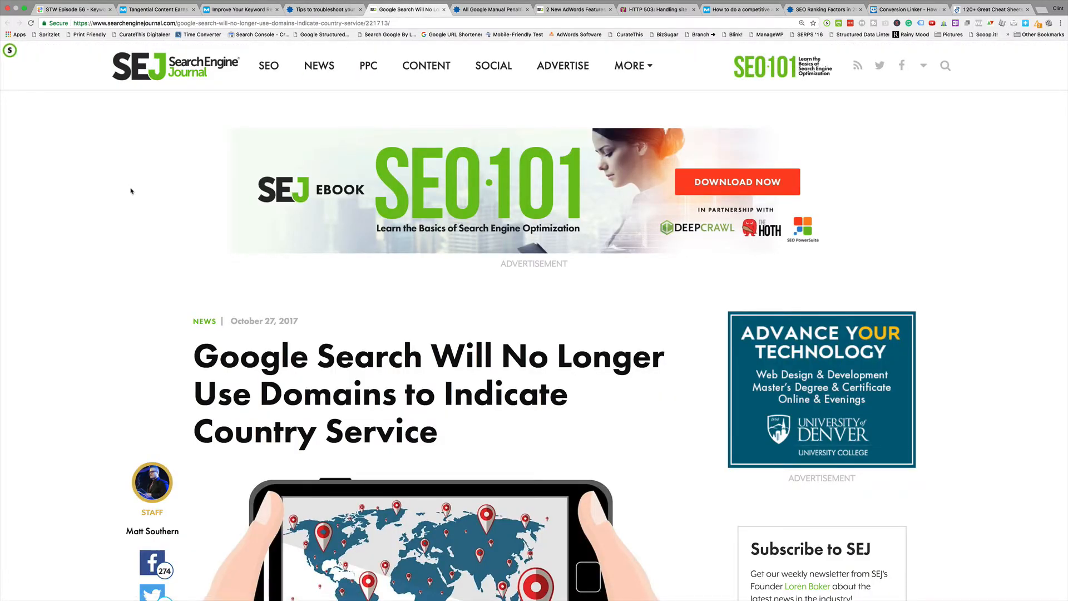
{"action": "scroll", "scroll_direction": "down", "scroll_amount": 3}
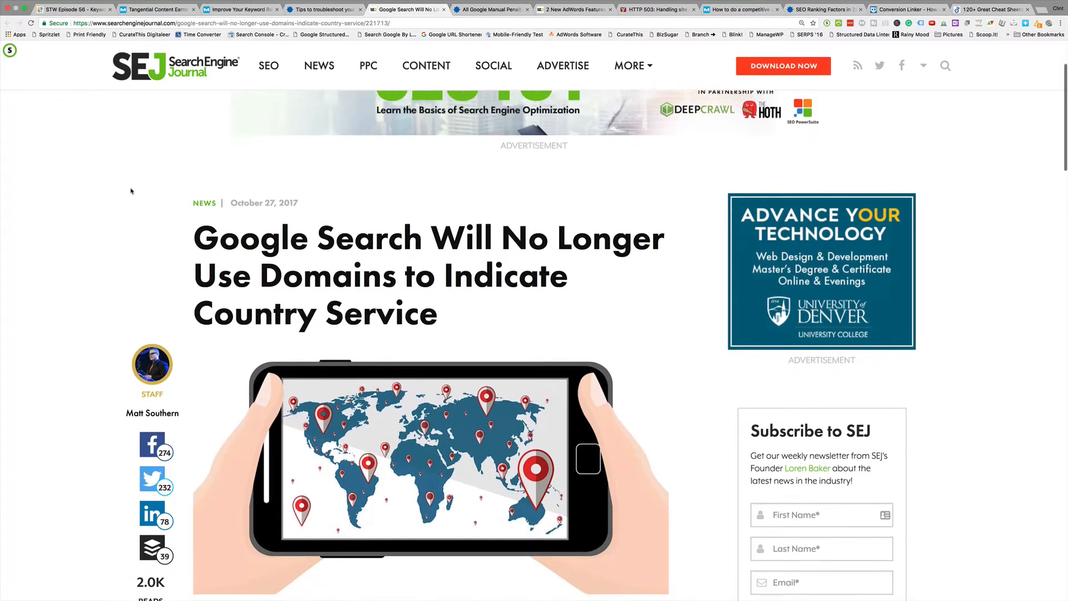
{"action": "scroll", "scroll_direction": "down", "scroll_amount": 3}
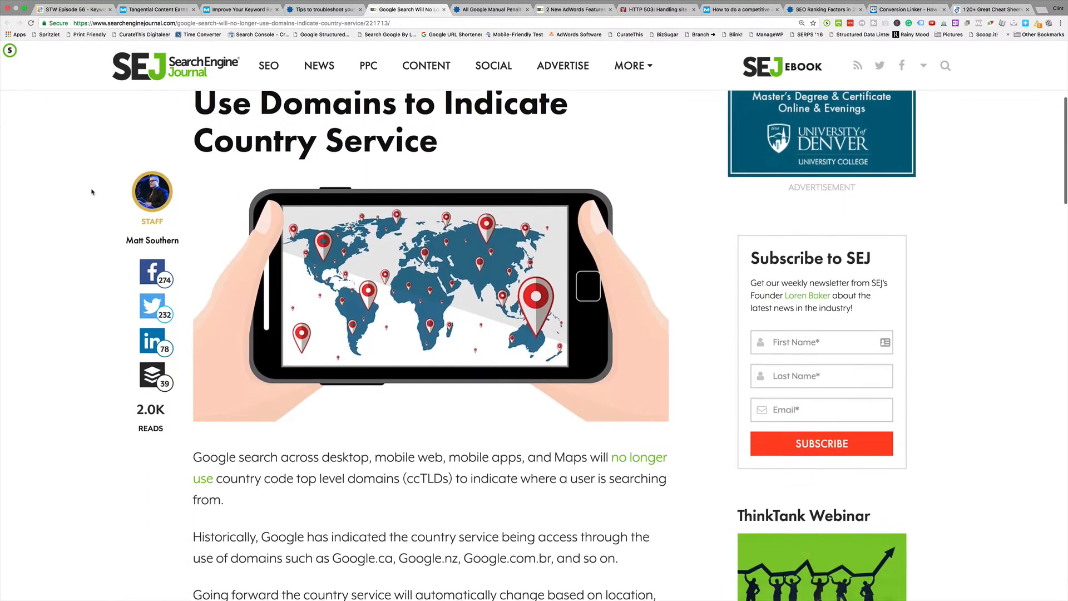
{"action": "scroll", "scroll_direction": "down", "scroll_amount": 3}
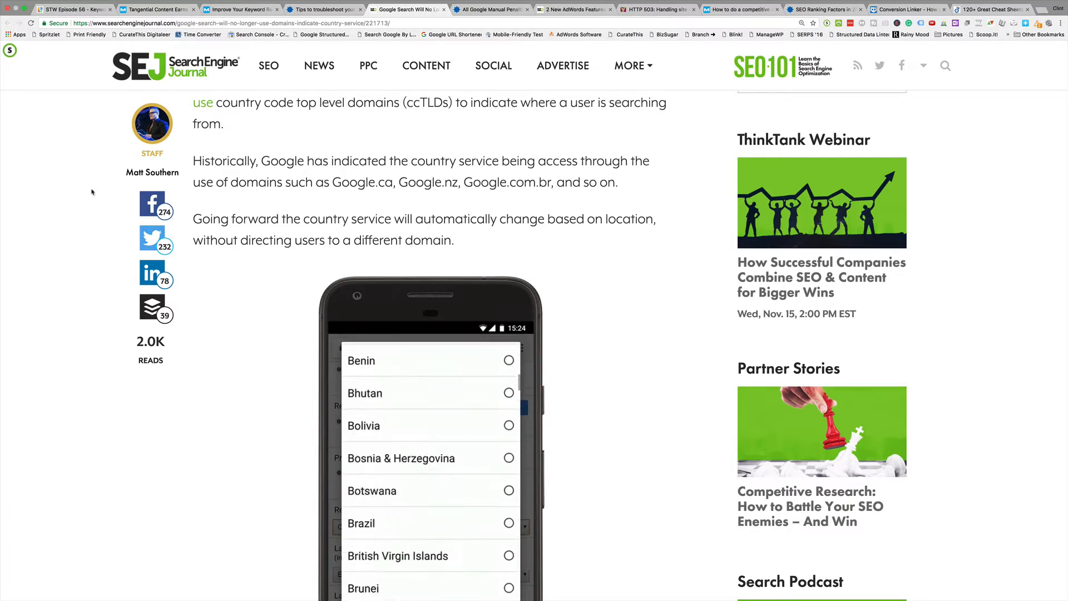
{"action": "scroll", "scroll_direction": "down", "scroll_amount": 3}
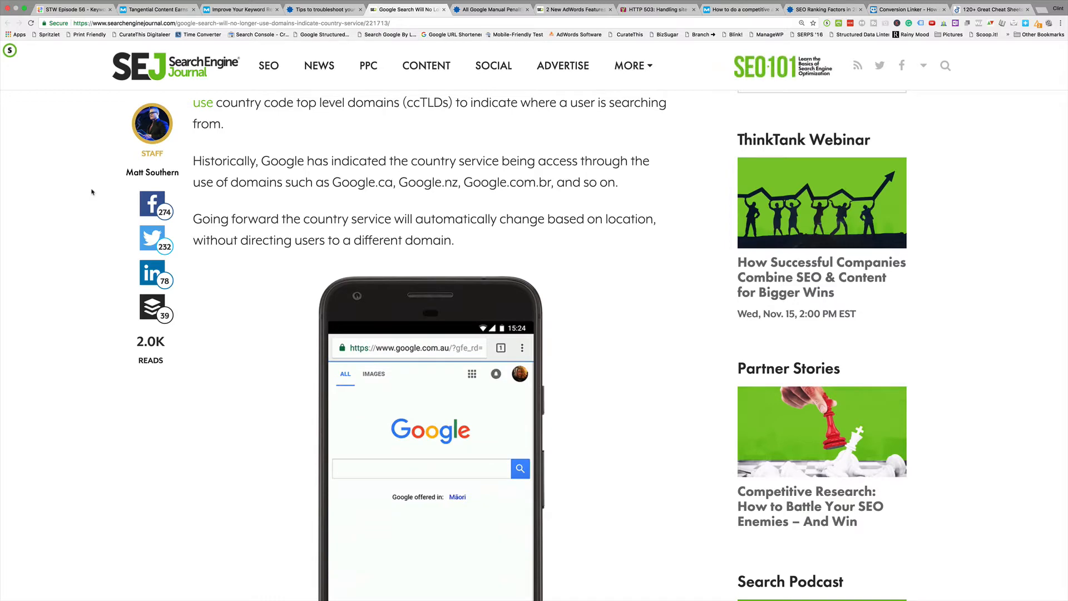
{"action": "scroll", "scroll_direction": "down", "scroll_amount": 3}
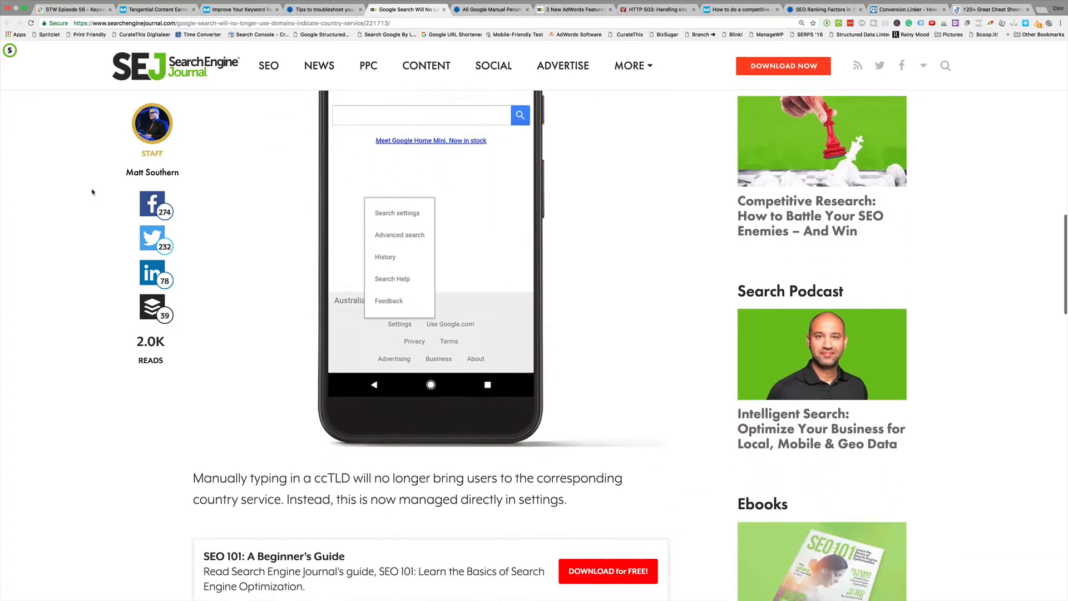
{"action": "scroll", "scroll_direction": "down", "scroll_amount": 3}
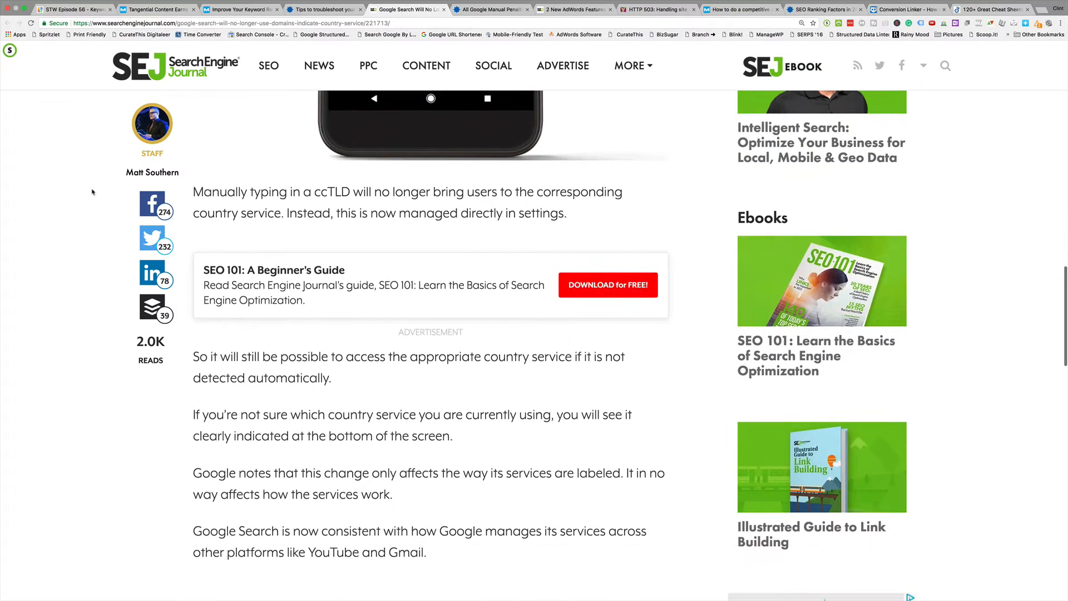
{"action": "scroll", "scroll_direction": "down", "scroll_amount": 3}
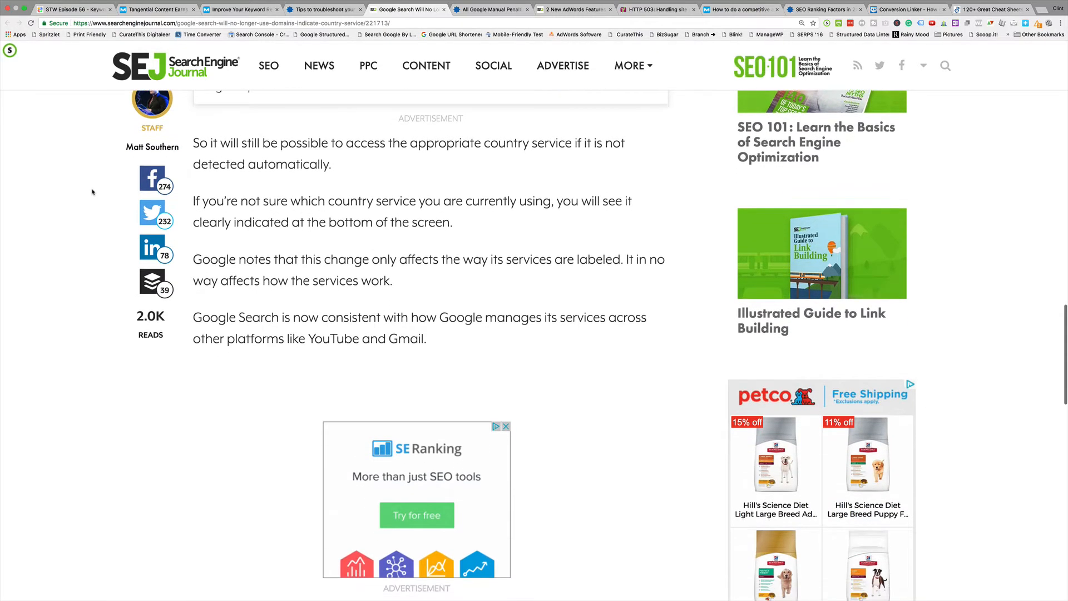
{"action": "scroll", "scroll_direction": "down", "scroll_amount": 3}
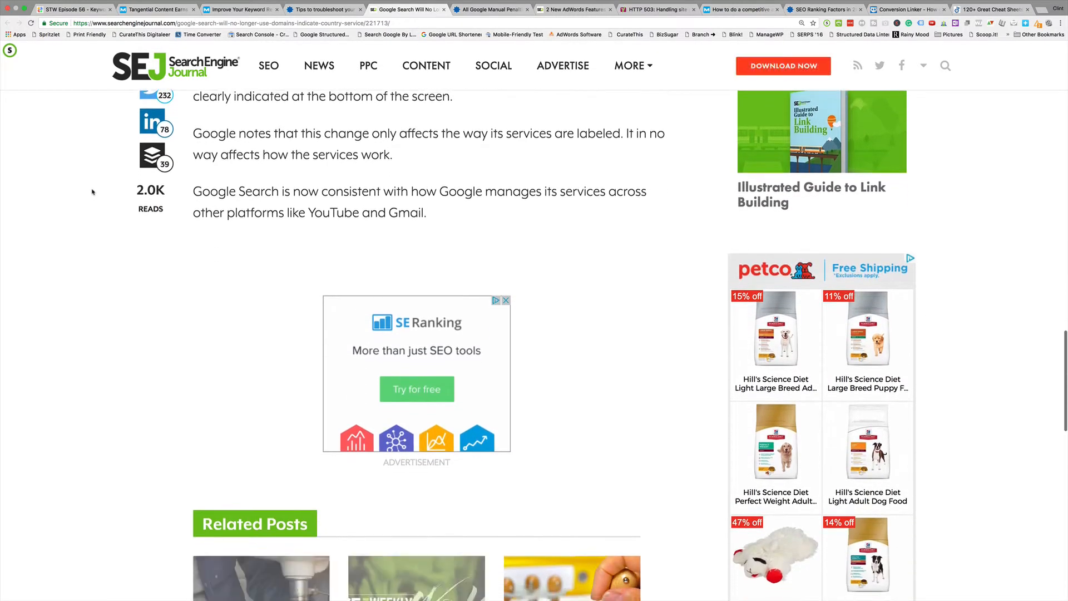
{"action": "scroll", "scroll_direction": "down", "scroll_amount": 3}
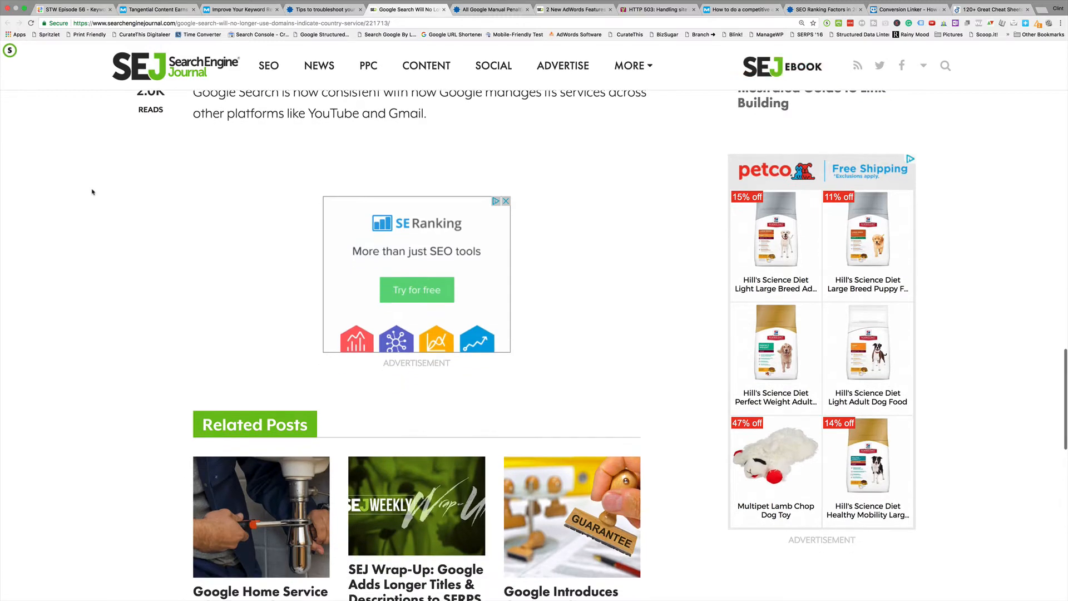
{"action": "scroll", "scroll_direction": "up", "scroll_amount": 3}
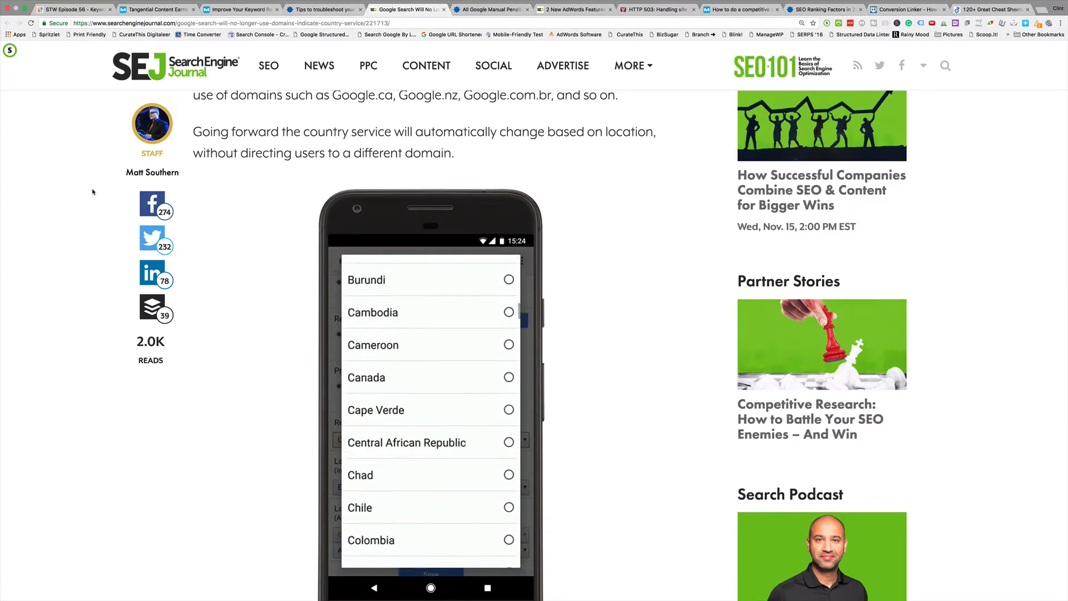
{"action": "scroll", "scroll_direction": "down", "scroll_amount": 3}
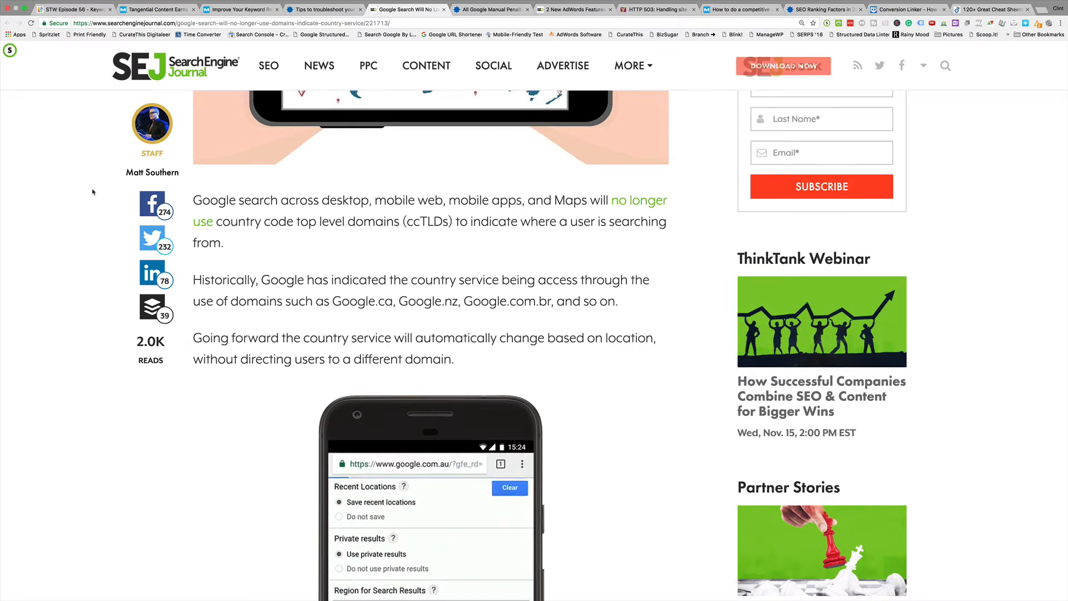
{"action": "scroll", "scroll_direction": "up", "scroll_amount": 3}
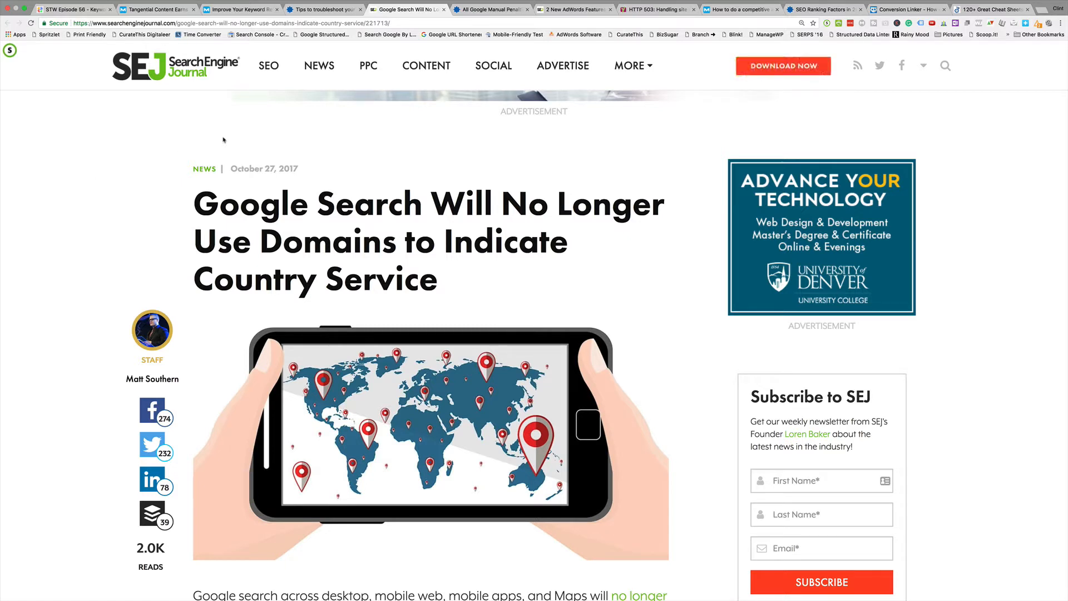
{"action": "mouse_move", "coordinate": [426, 66]}
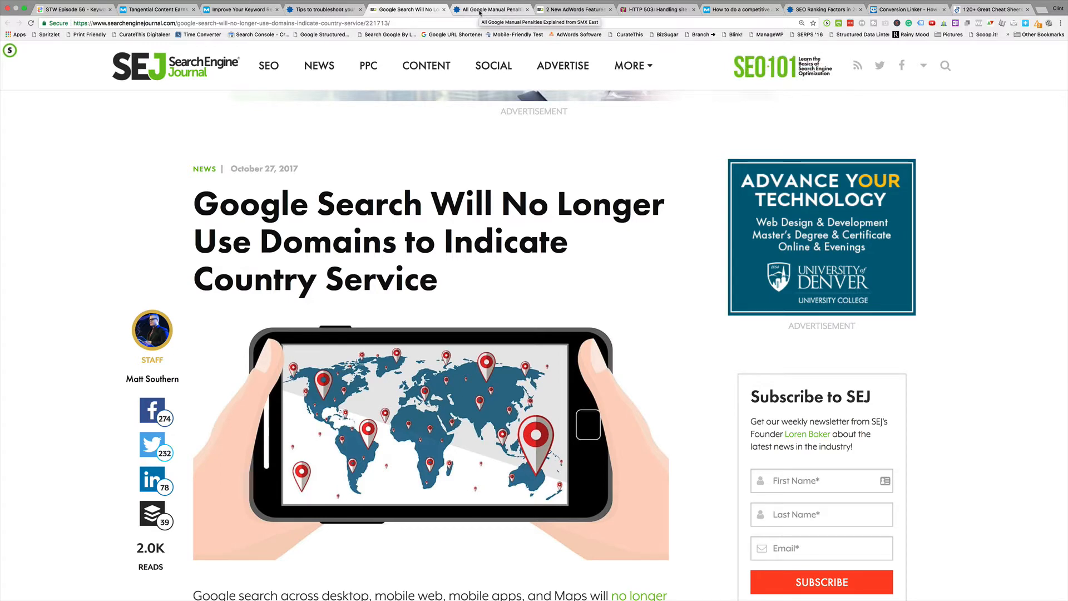
Bring up the SMX East manual penalties article and read through its opening sections.
{"action": "left_click", "coordinate": [490, 8]}
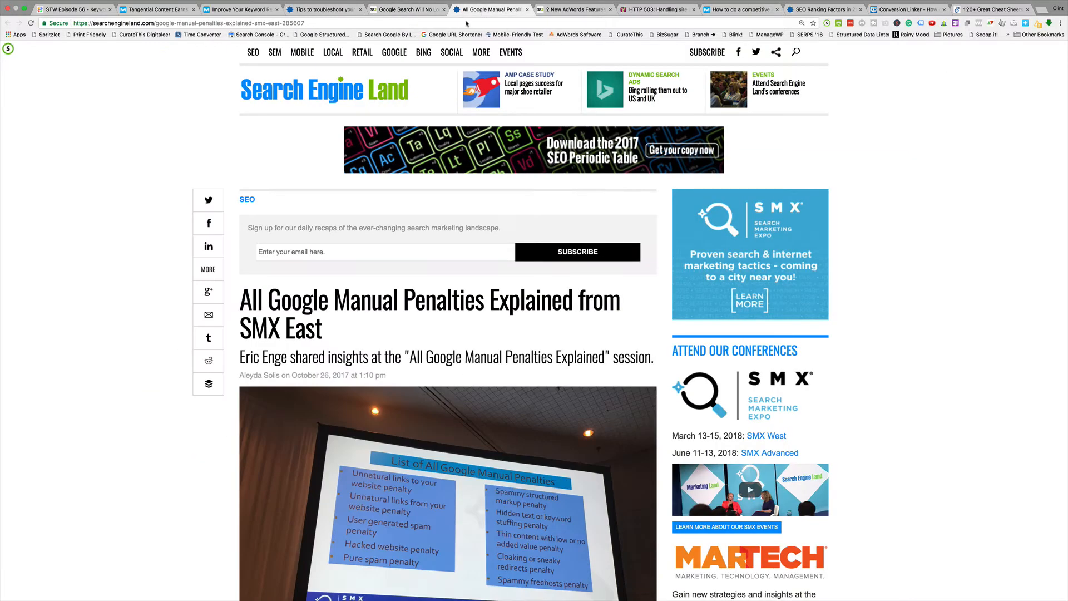
{"action": "scroll", "scroll_direction": "down", "scroll_amount": 3}
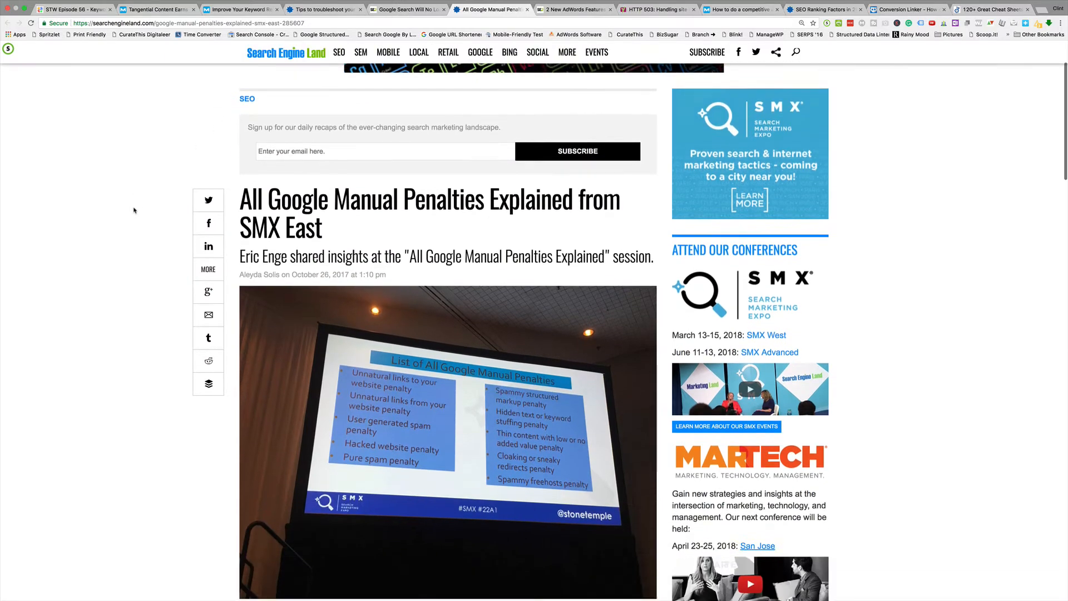
{"action": "scroll", "scroll_direction": "down", "scroll_amount": 3}
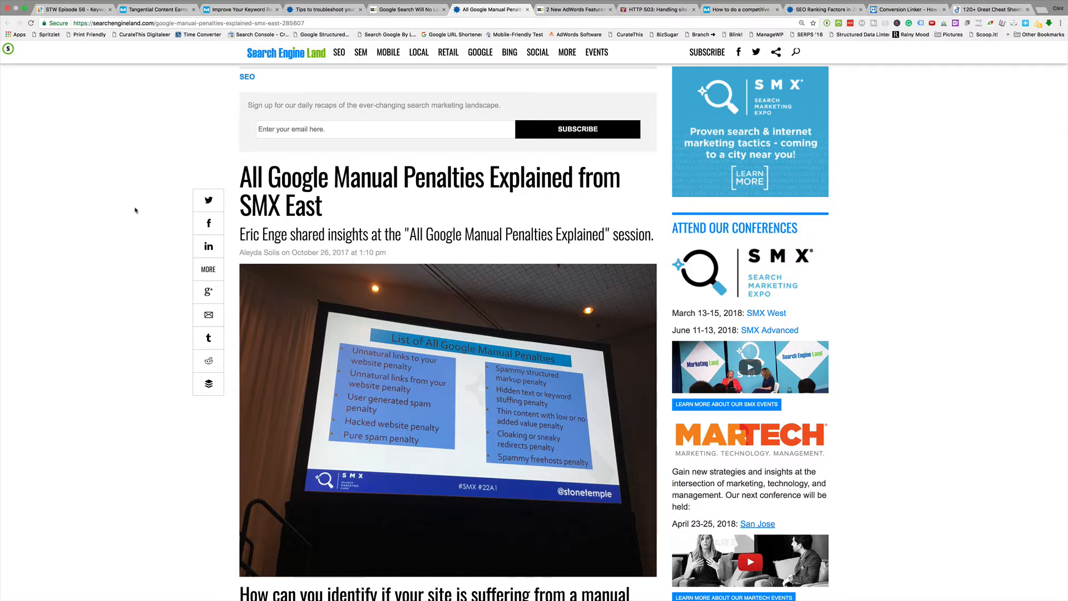
{"action": "scroll", "scroll_direction": "down", "scroll_amount": 3}
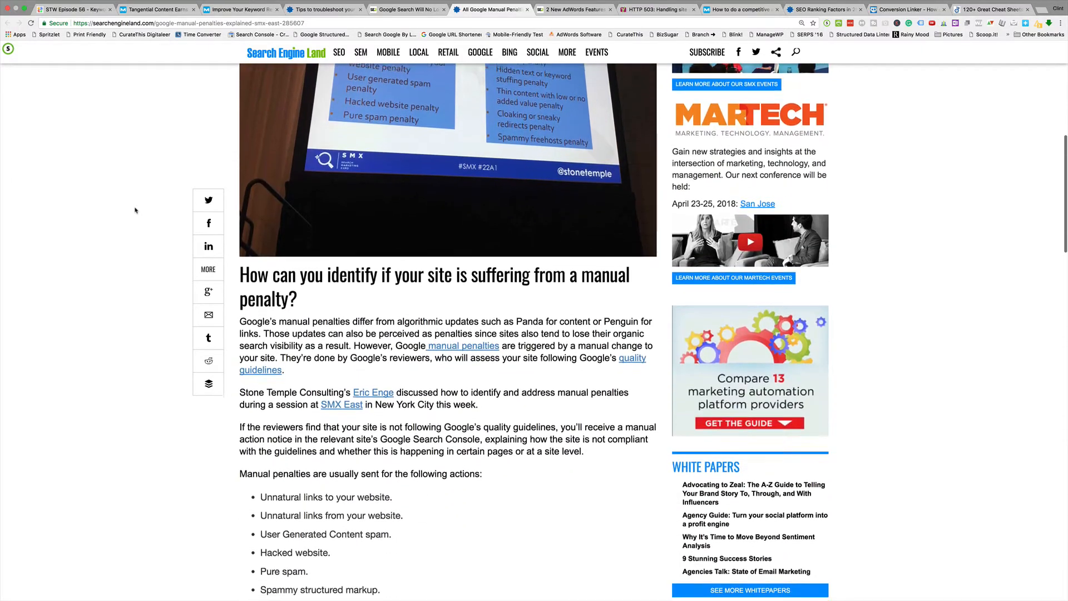
{"action": "scroll", "scroll_direction": "down", "scroll_amount": 3}
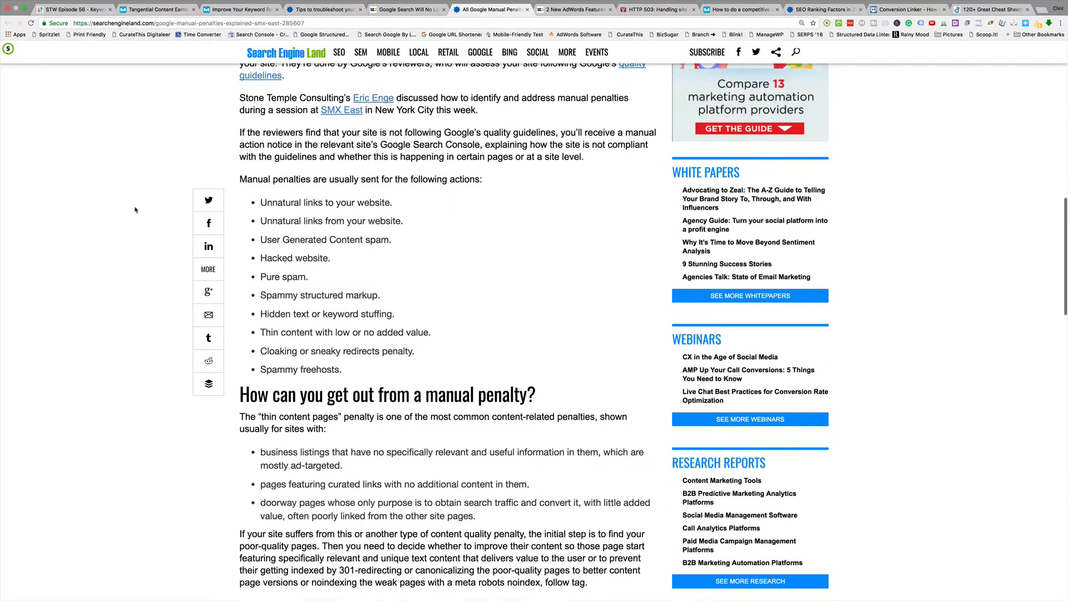
{"action": "scroll", "scroll_direction": "down", "scroll_amount": 3}
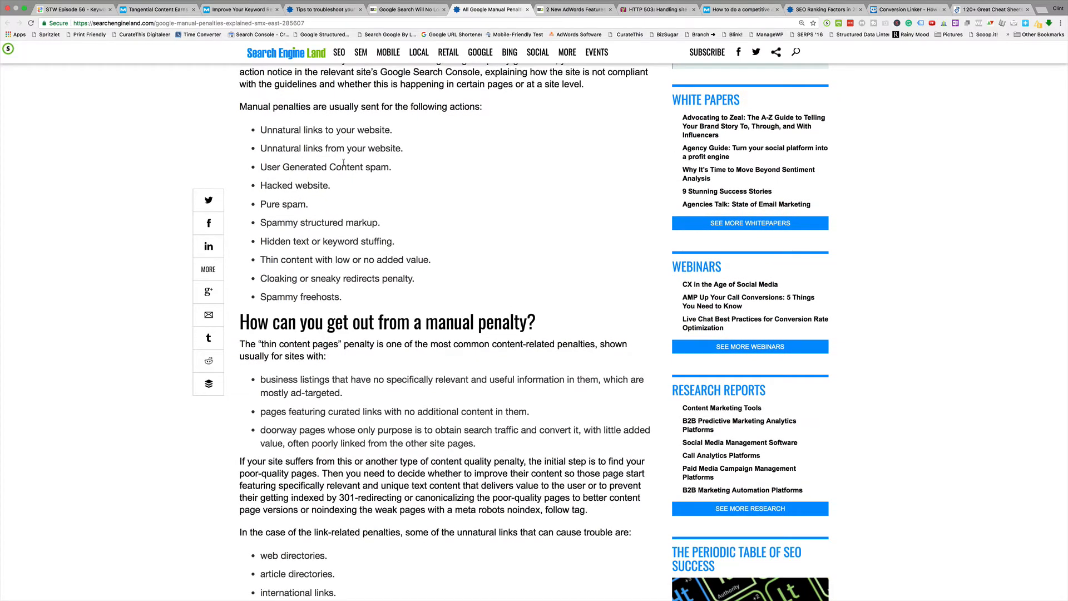
{"action": "mouse_move", "coordinate": [345, 183]}
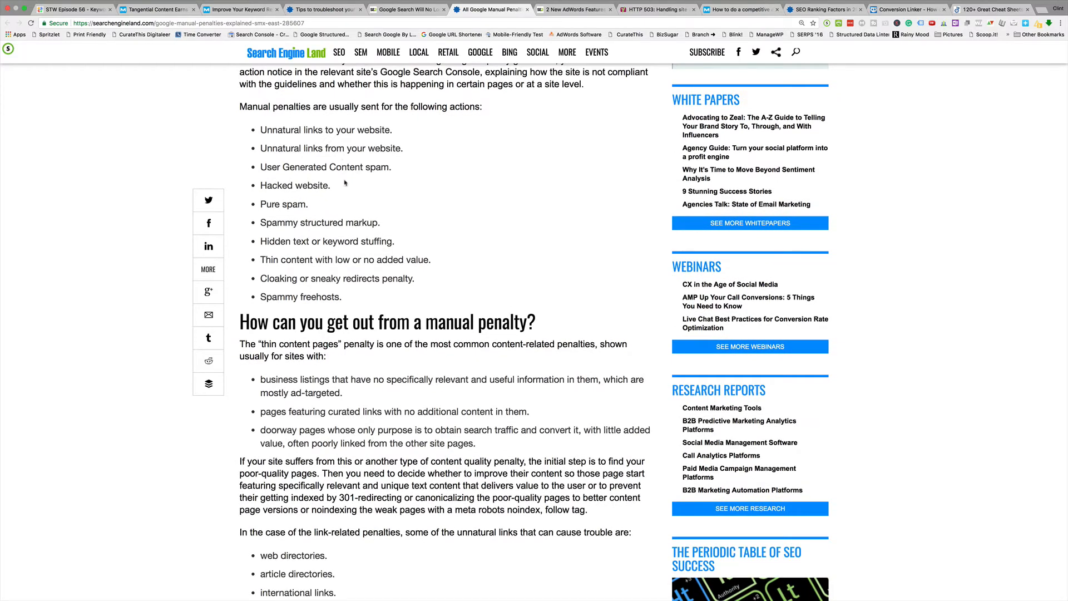
{"action": "mouse_move", "coordinate": [335, 197]}
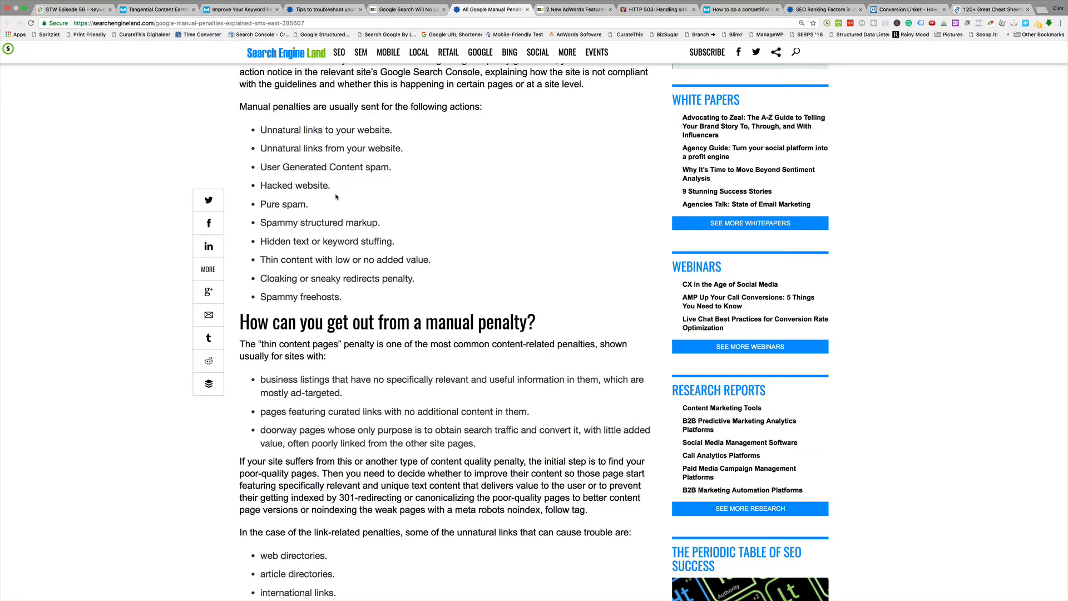
{"action": "scroll", "scroll_direction": "down", "scroll_amount": 3}
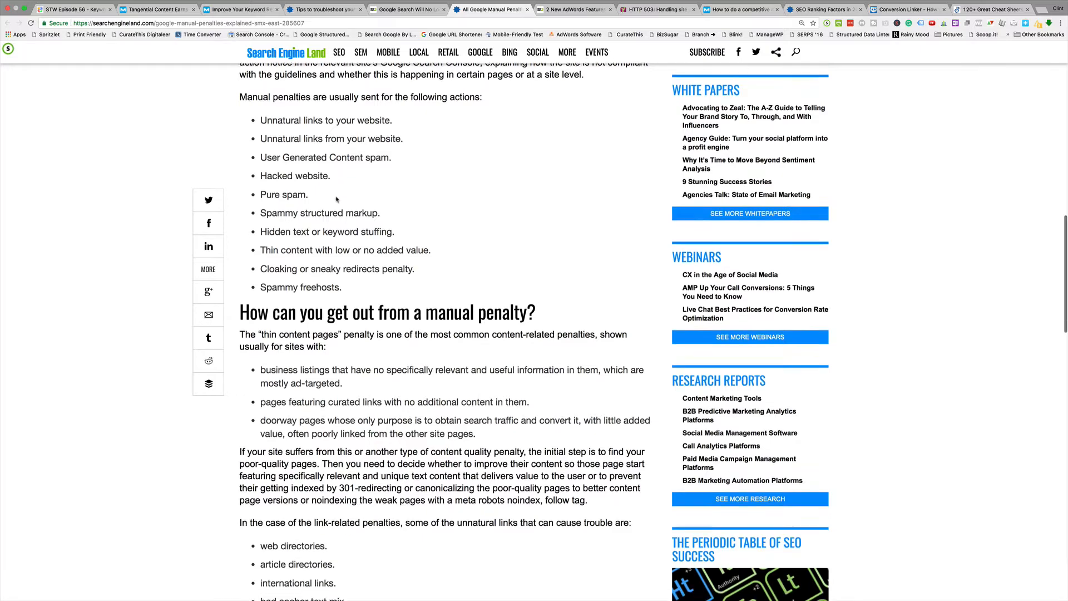
{"action": "scroll", "scroll_direction": "down", "scroll_amount": 3}
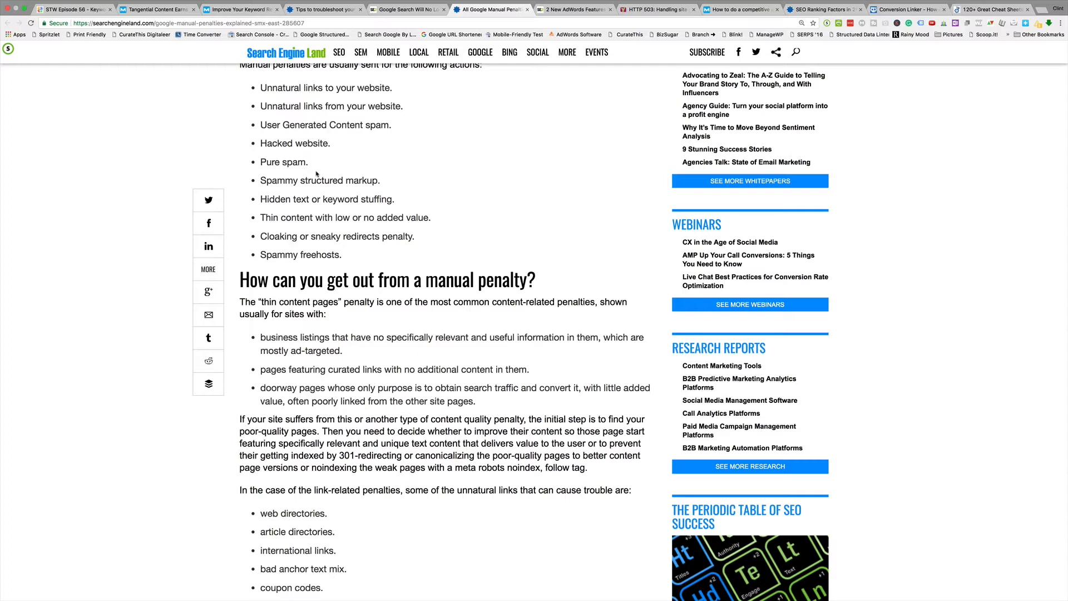
{"action": "scroll", "scroll_direction": "down", "scroll_amount": 3}
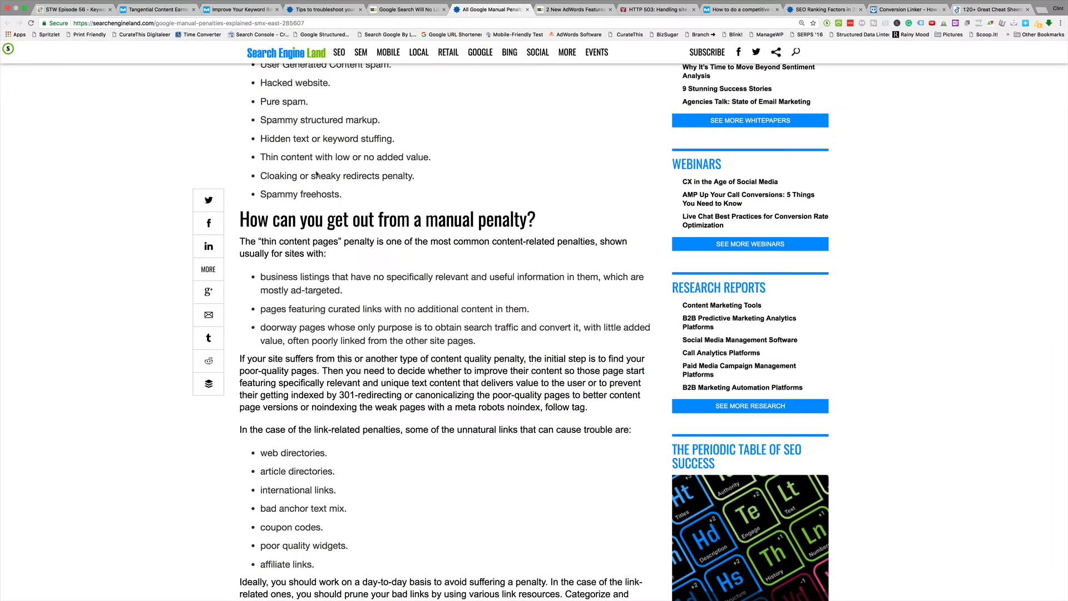
{"action": "scroll", "scroll_direction": "down", "scroll_amount": 3}
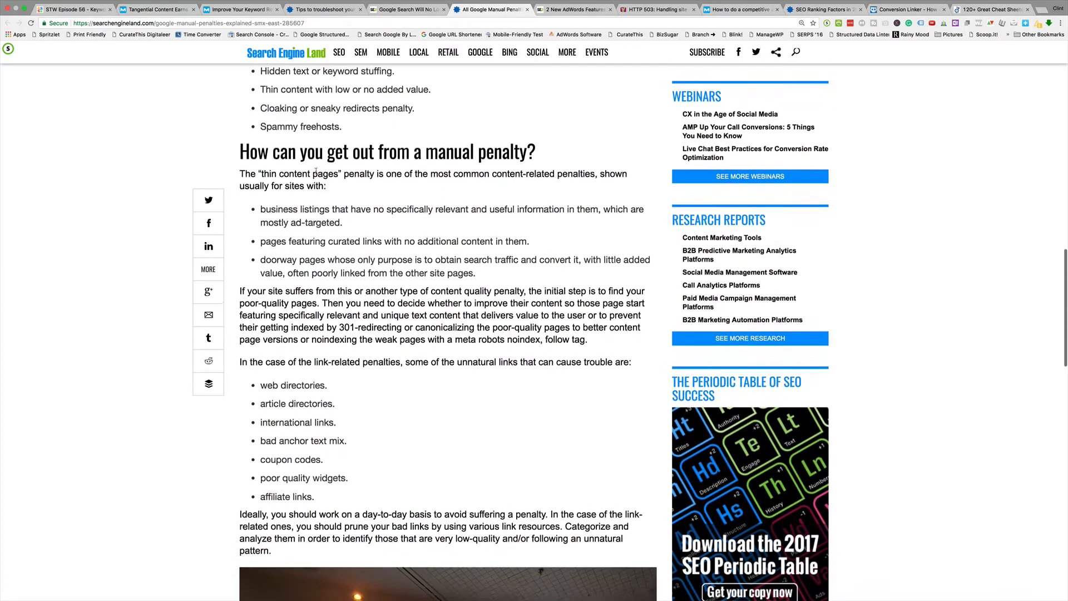
{"action": "scroll", "scroll_direction": "down", "scroll_amount": 3}
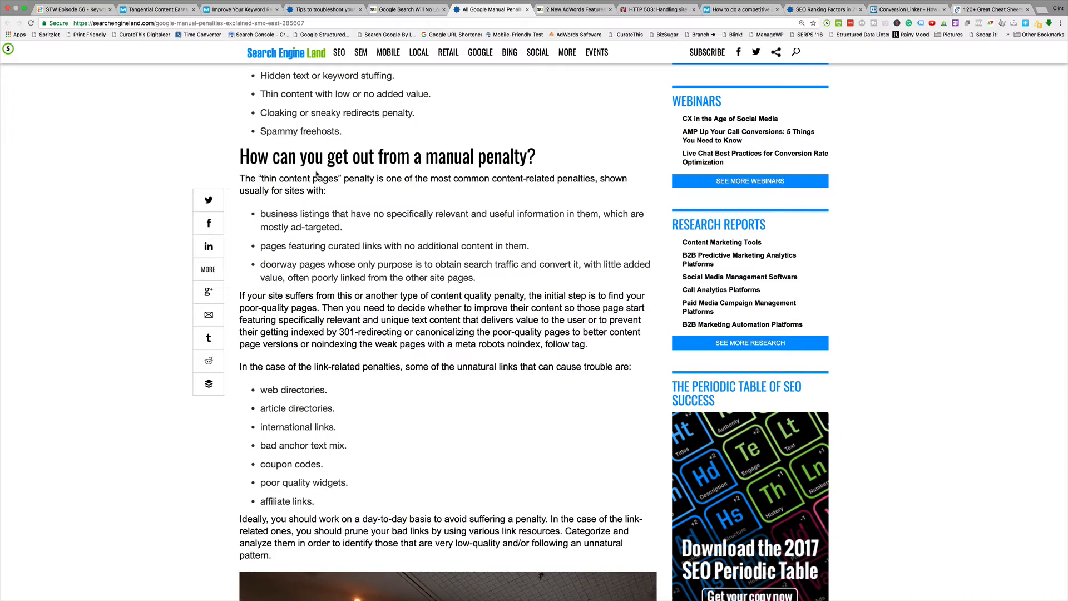
Continue the manual penalties article down to its author bio, then head back toward the headline.
{"action": "scroll", "scroll_direction": "down", "scroll_amount": 3}
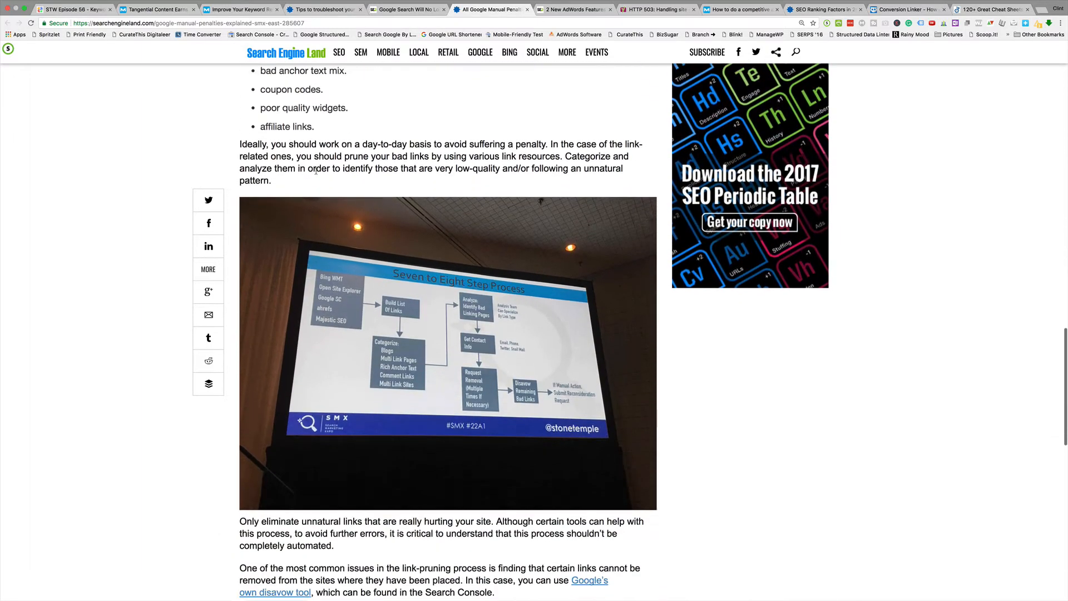
{"action": "scroll", "scroll_direction": "down", "scroll_amount": 3}
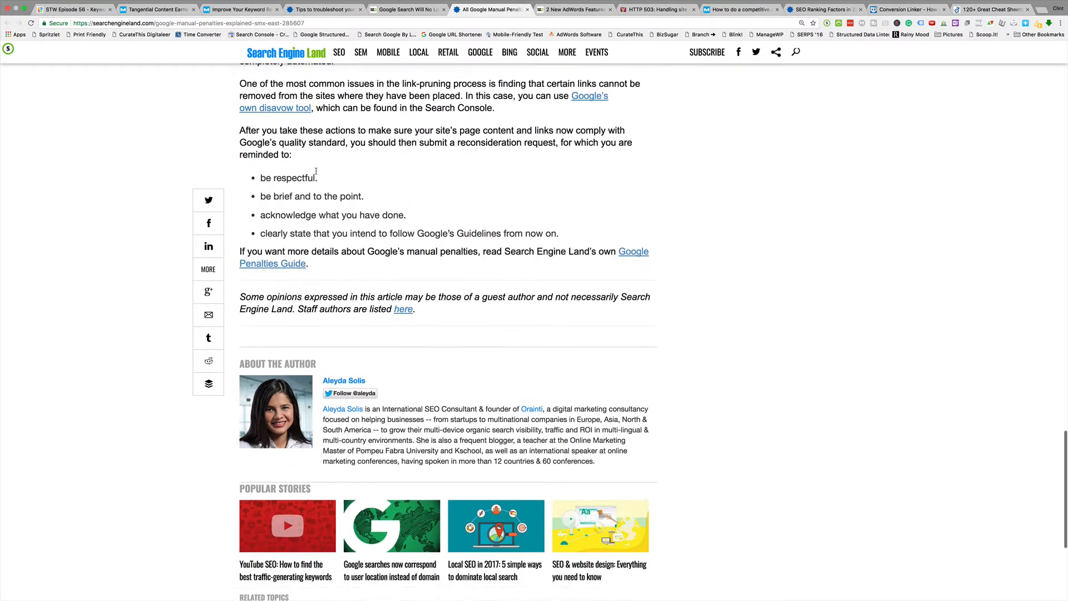
{"action": "scroll", "scroll_direction": "down", "scroll_amount": 3}
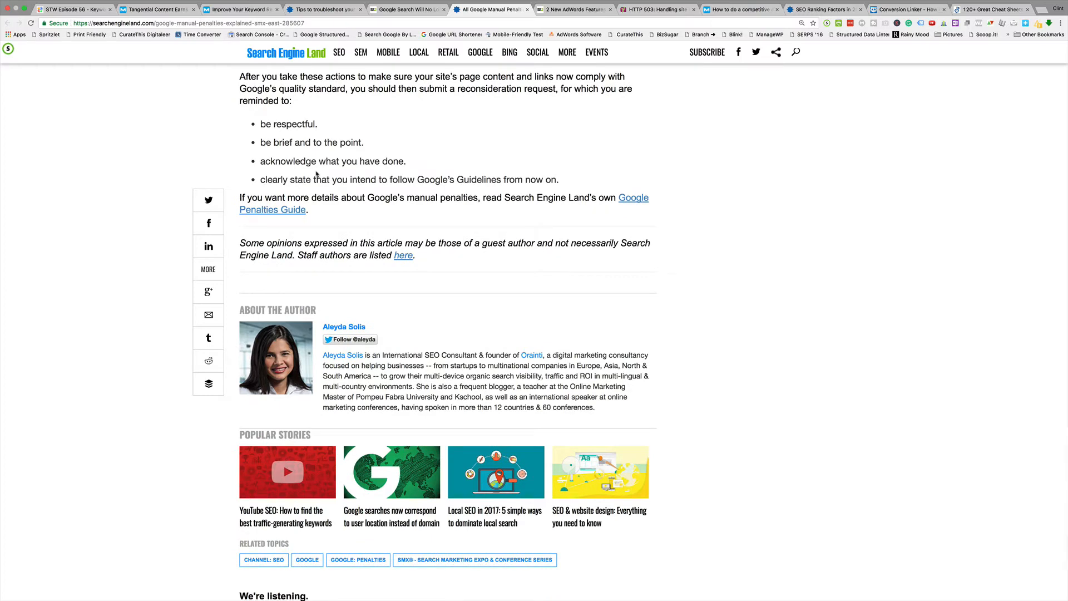
{"action": "scroll", "scroll_direction": "up", "scroll_amount": 3}
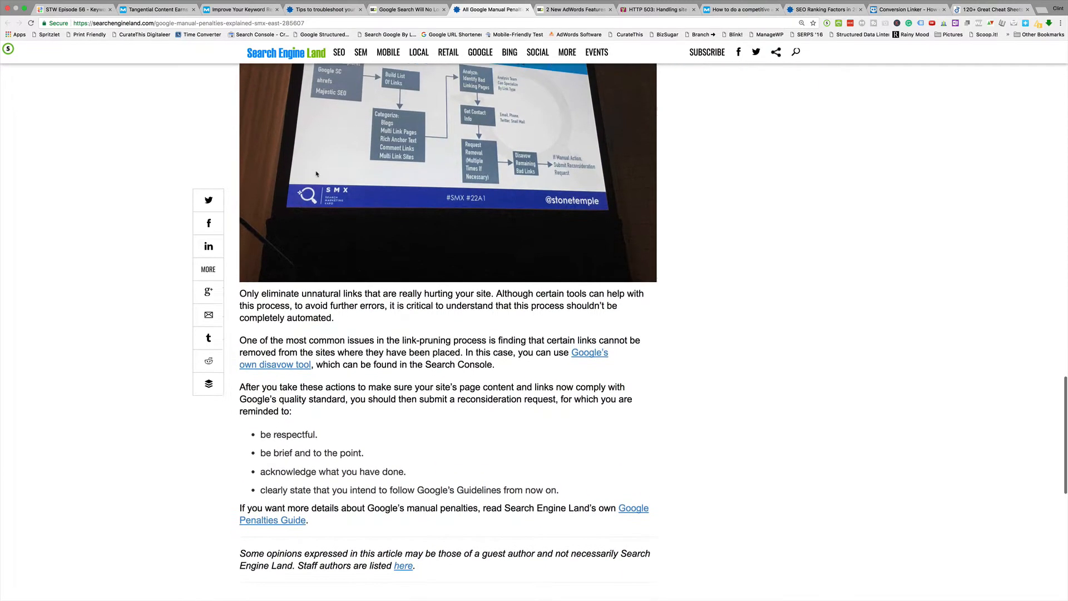
{"action": "scroll", "scroll_direction": "down", "scroll_amount": 3}
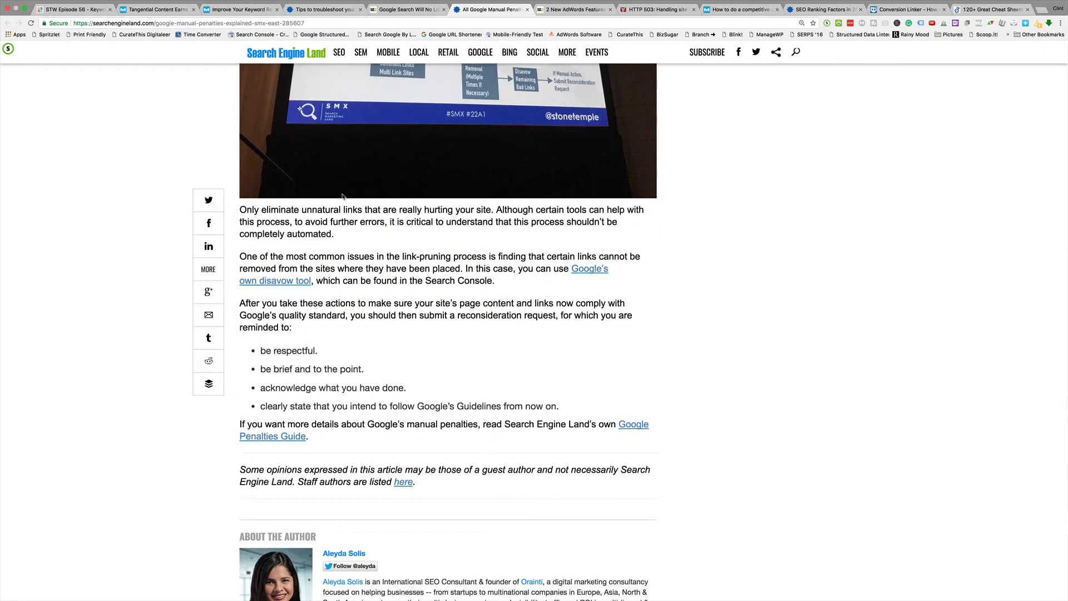
{"action": "scroll", "scroll_direction": "down", "scroll_amount": 3}
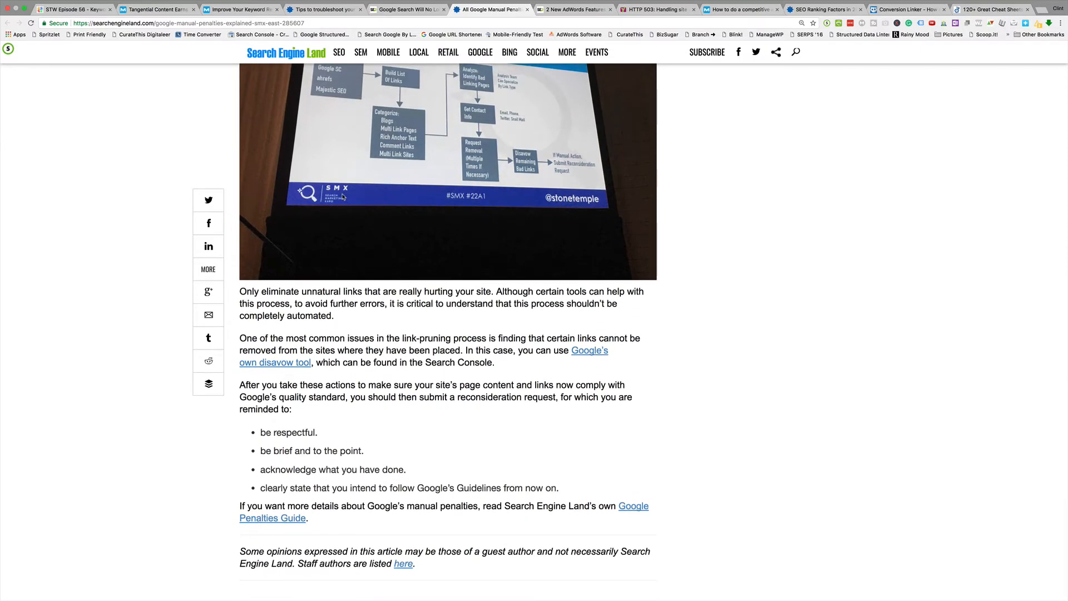
{"action": "scroll", "scroll_direction": "down", "scroll_amount": 3}
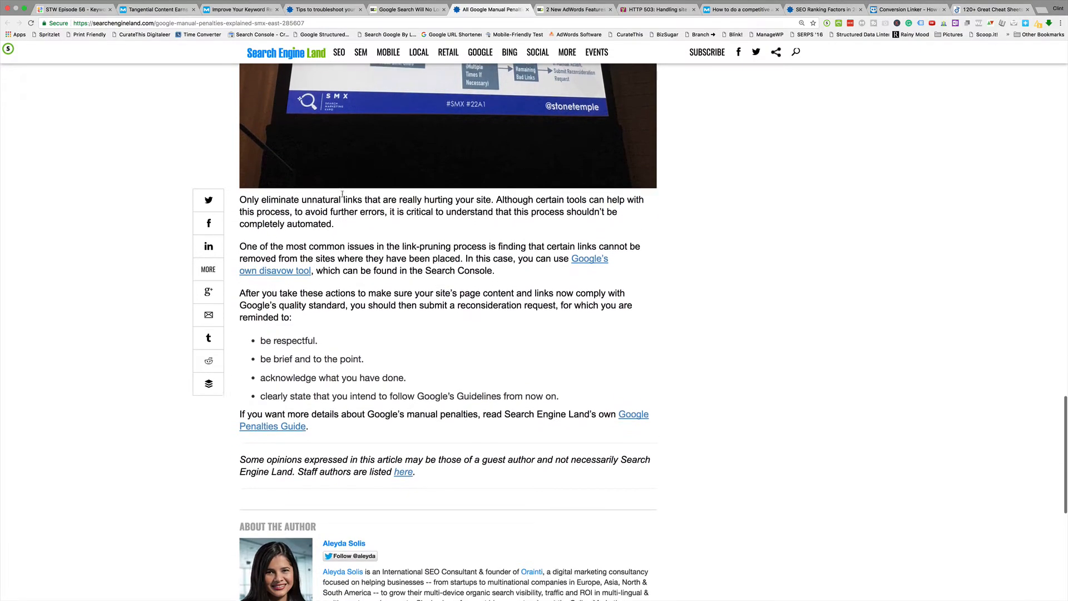
{"action": "scroll", "scroll_direction": "down", "scroll_amount": 3}
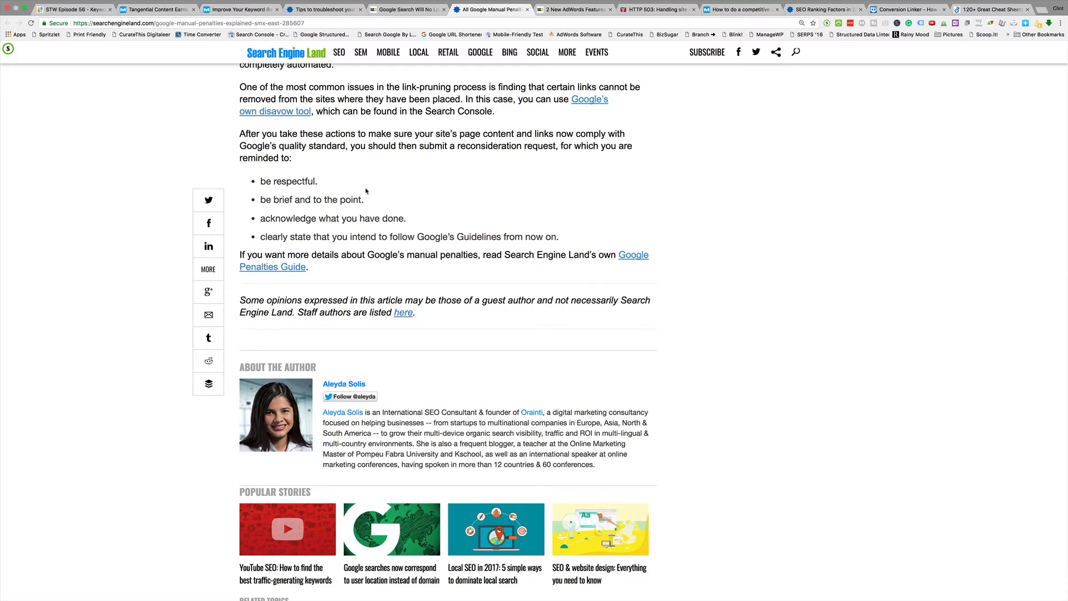
{"action": "scroll", "scroll_direction": "up", "scroll_amount": 3}
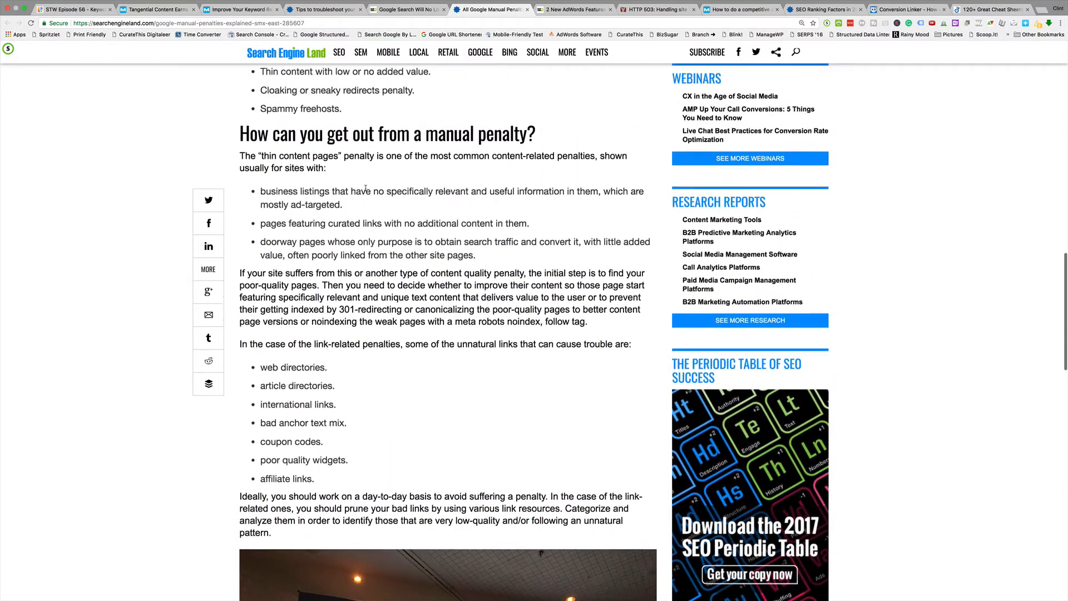
{"action": "scroll", "scroll_direction": "up", "scroll_amount": 3}
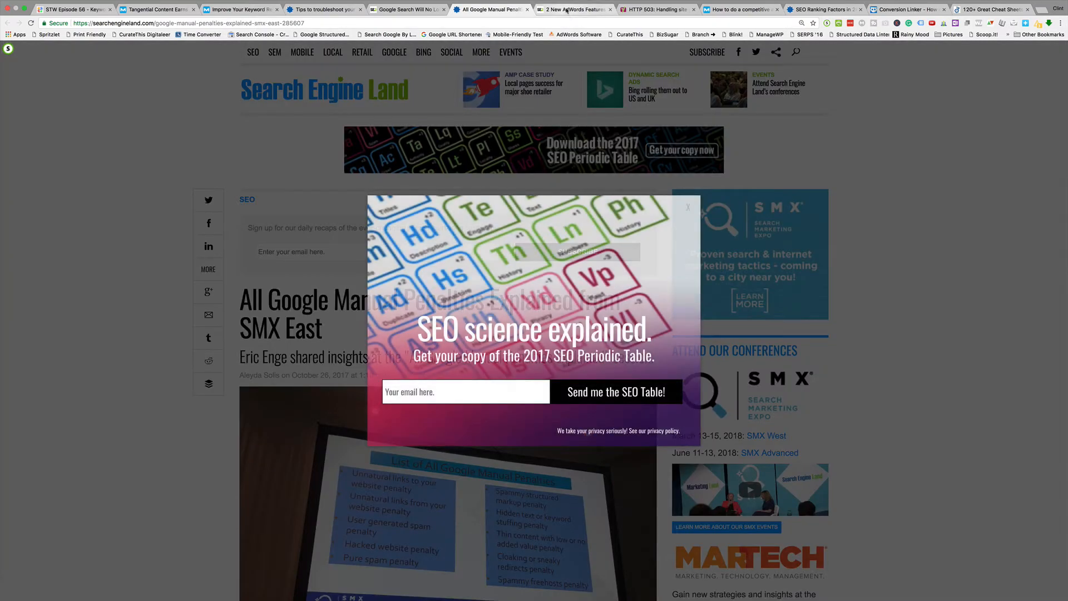
{"action": "left_click", "coordinate": [572, 9]}
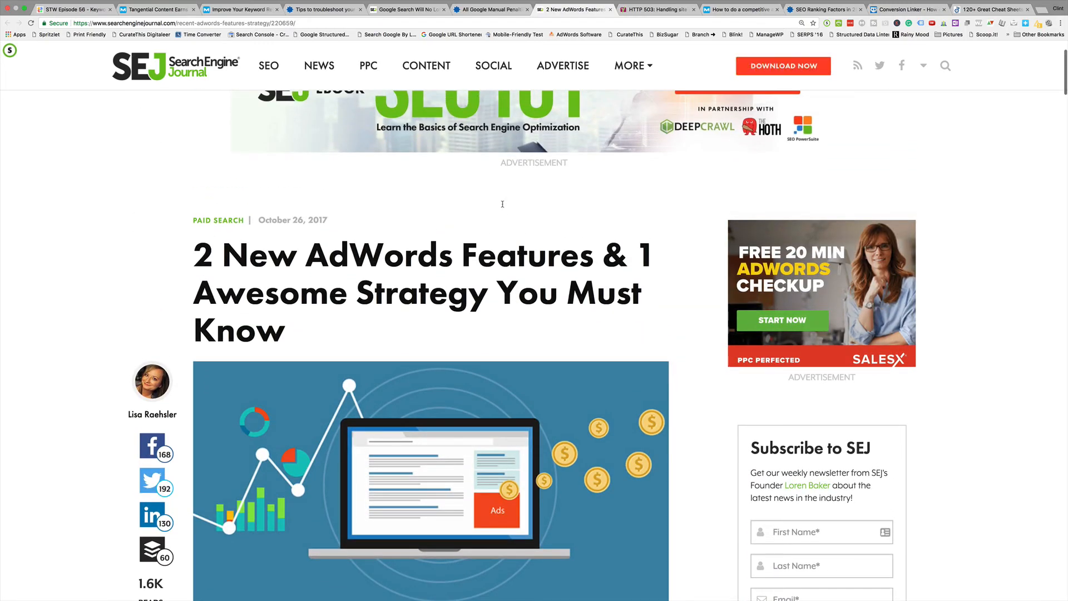
{"action": "scroll", "scroll_direction": "down", "scroll_amount": 3}
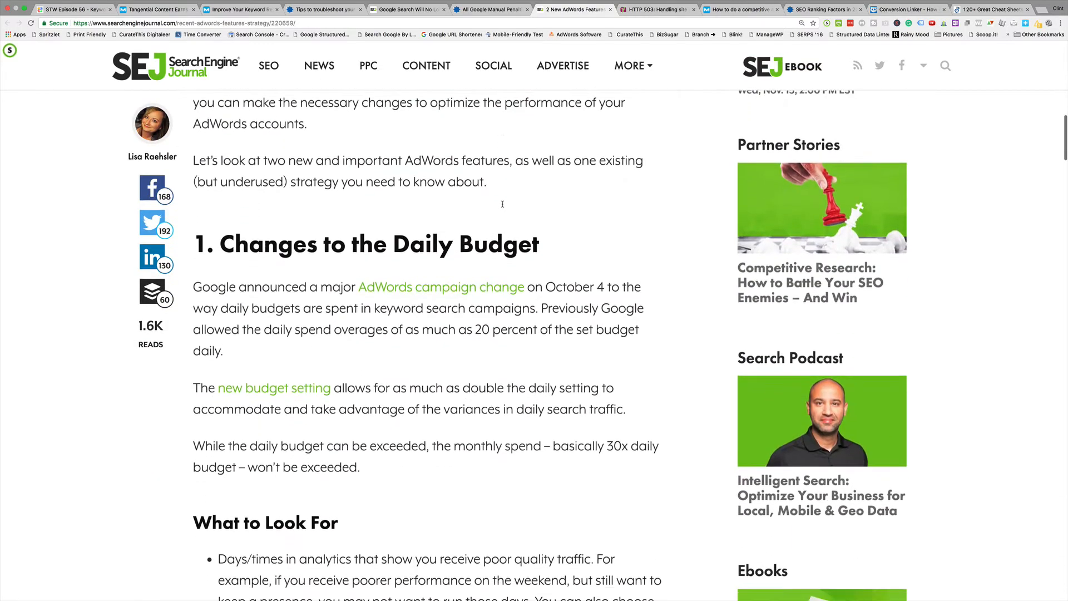
{"action": "scroll", "scroll_direction": "down", "scroll_amount": 3}
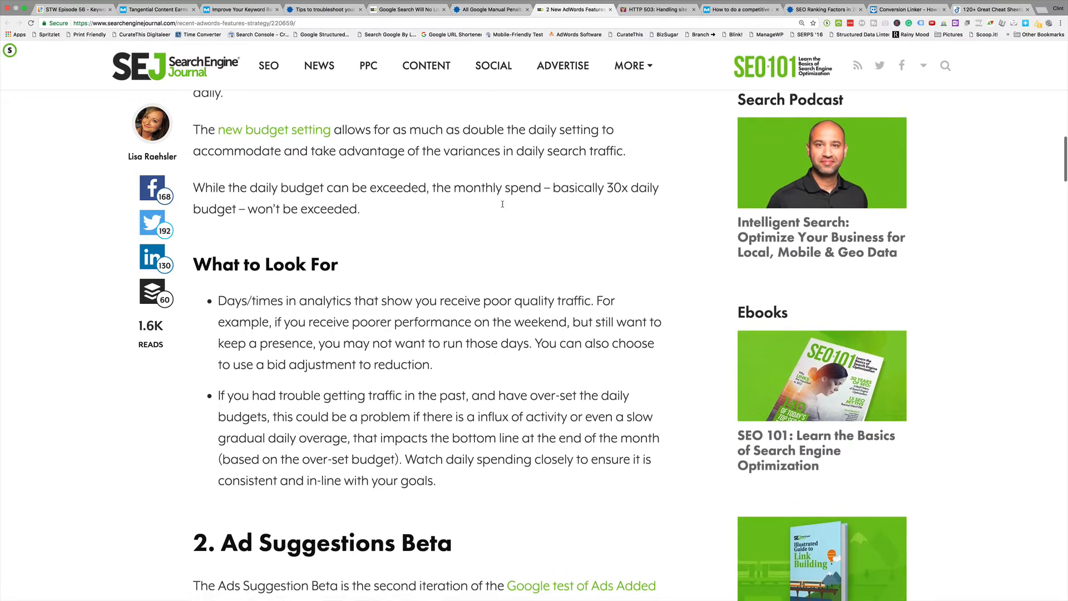
{"action": "scroll", "scroll_direction": "down", "scroll_amount": 3}
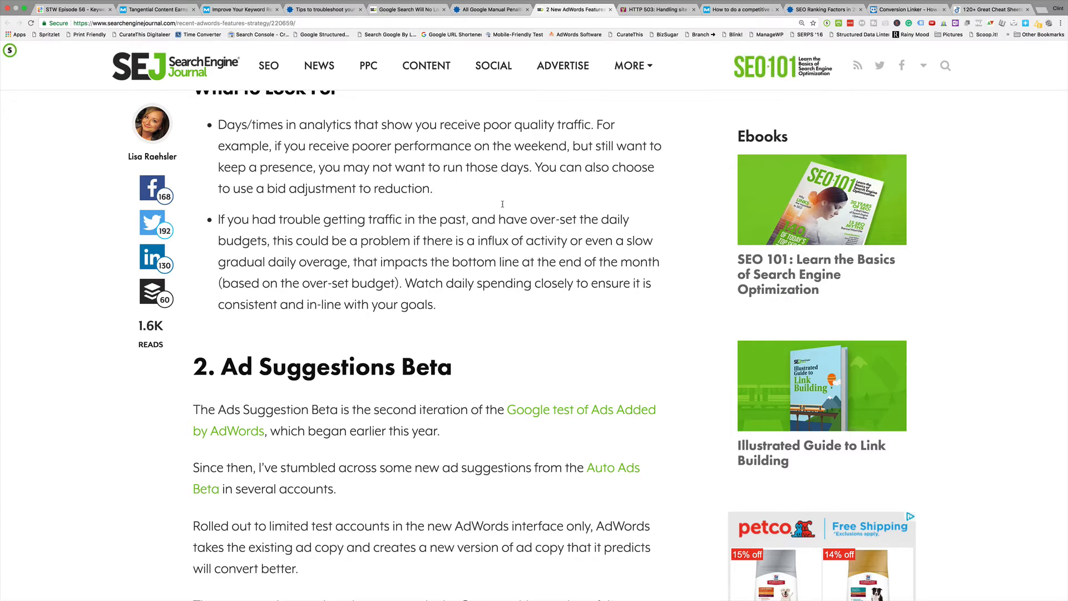
{"action": "scroll", "scroll_direction": "down", "scroll_amount": 3}
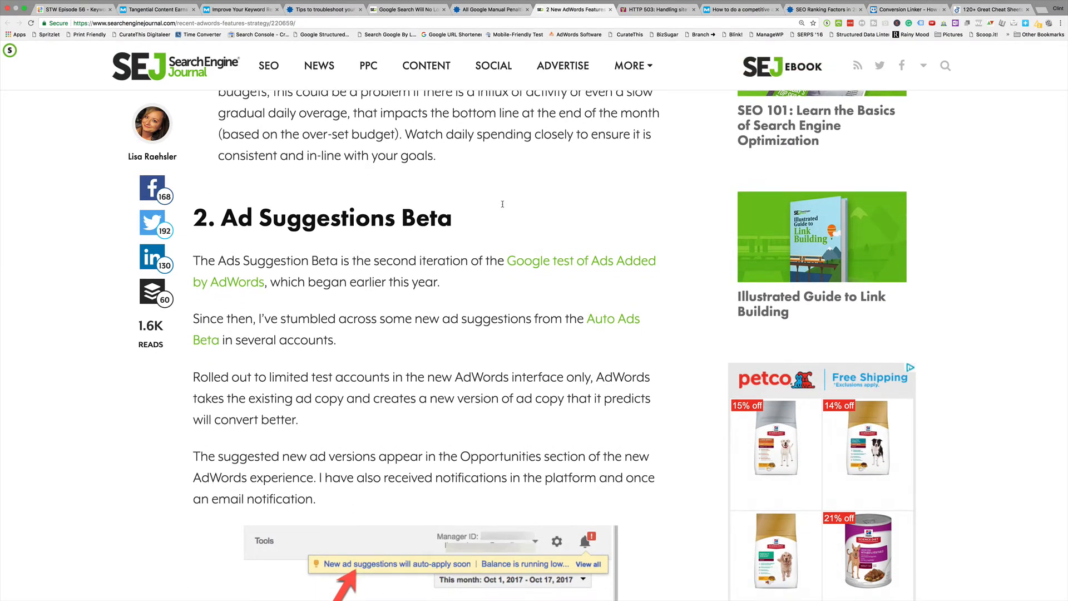
{"action": "scroll", "scroll_direction": "down", "scroll_amount": 3}
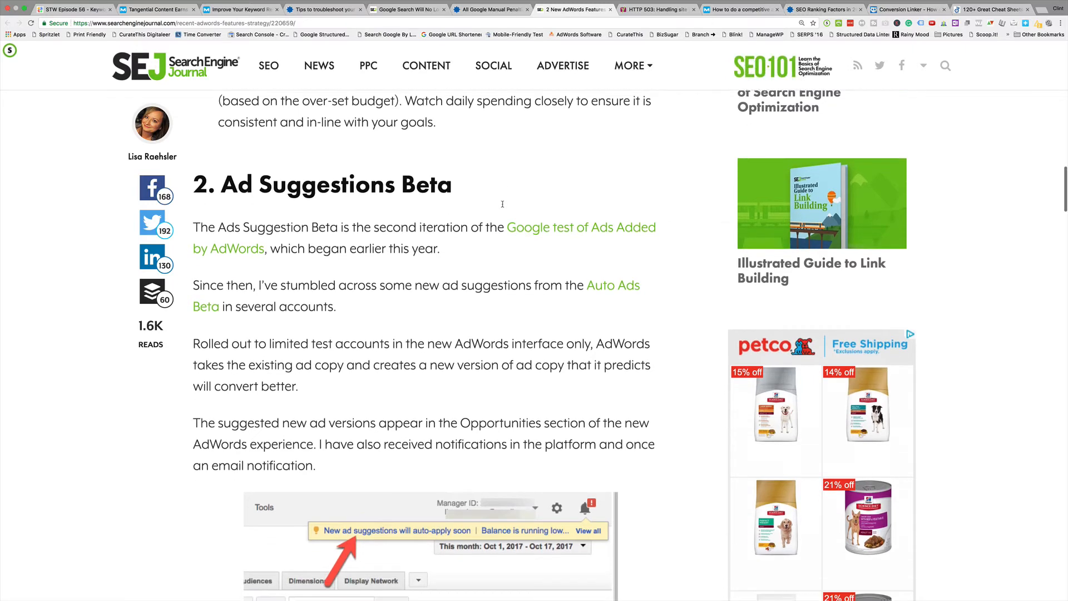
{"action": "scroll", "scroll_direction": "down", "scroll_amount": 3}
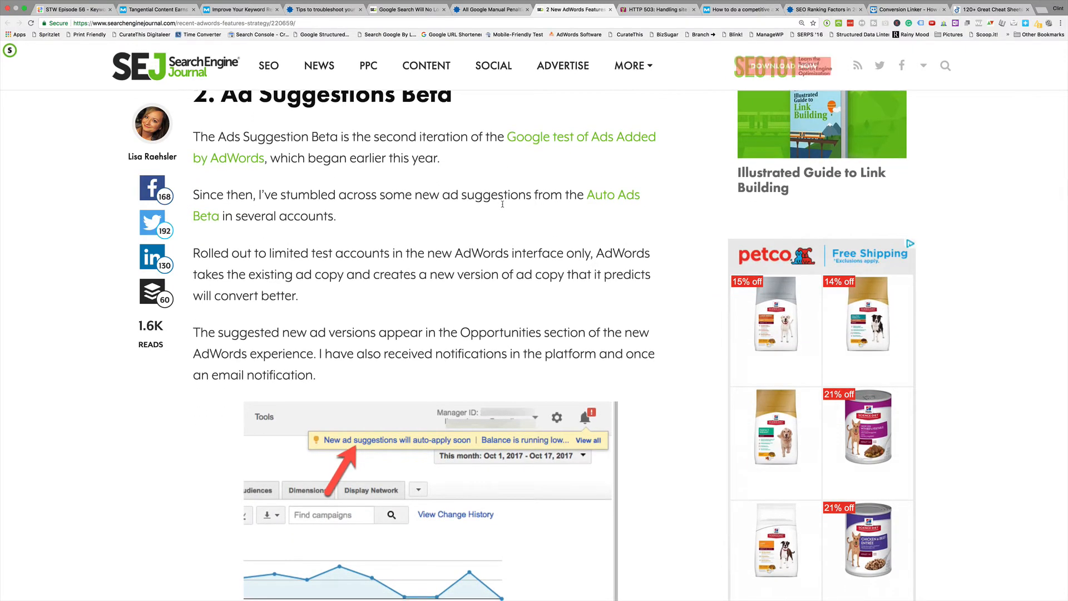
{"action": "scroll", "scroll_direction": "down", "scroll_amount": 3}
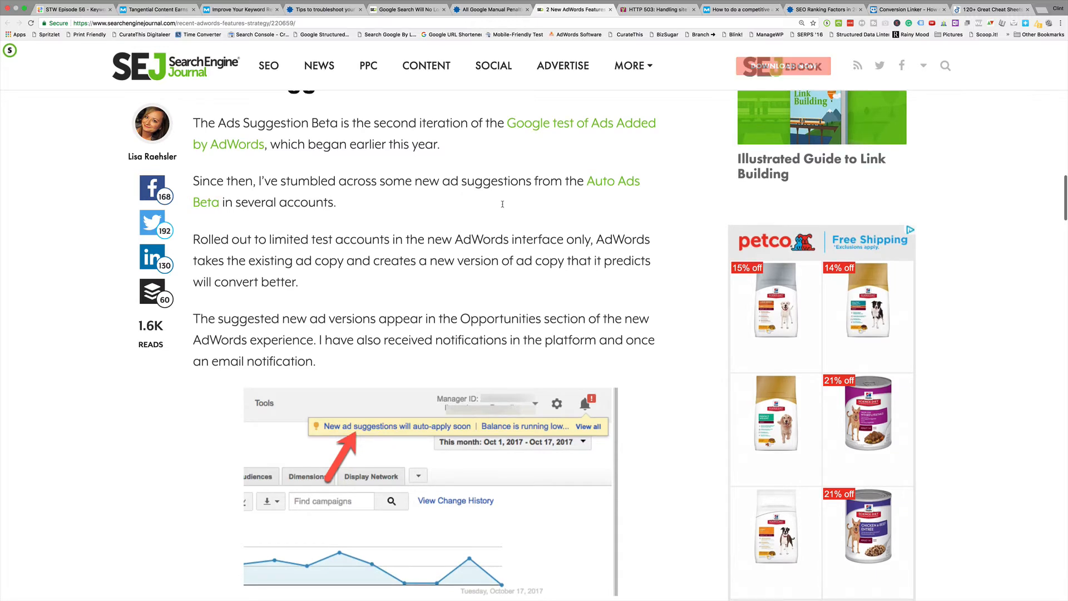
{"action": "scroll", "scroll_direction": "down", "scroll_amount": 3}
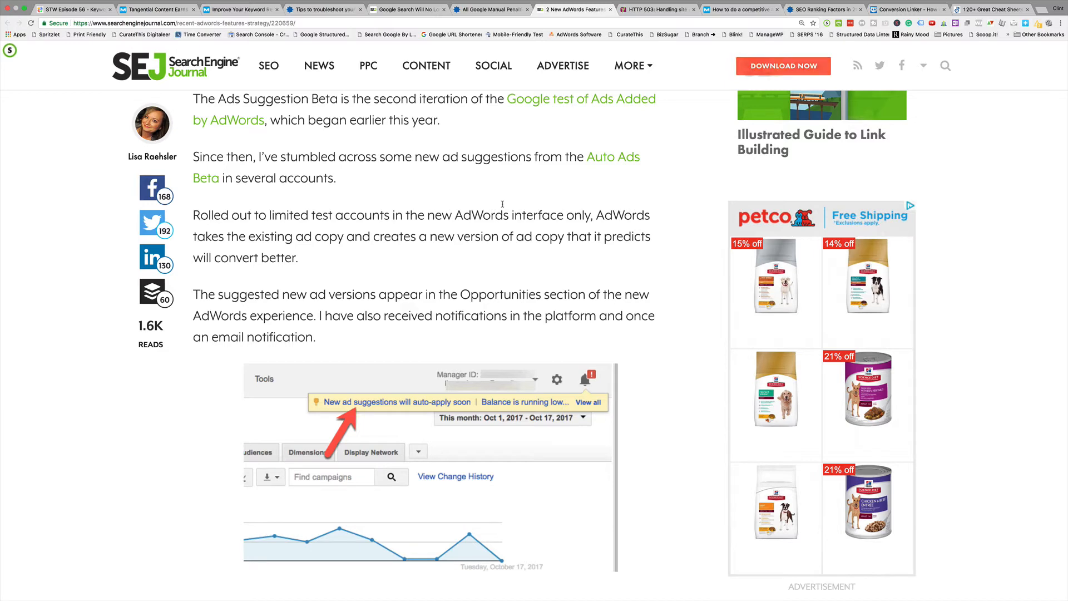
{"action": "scroll", "scroll_direction": "down", "scroll_amount": 3}
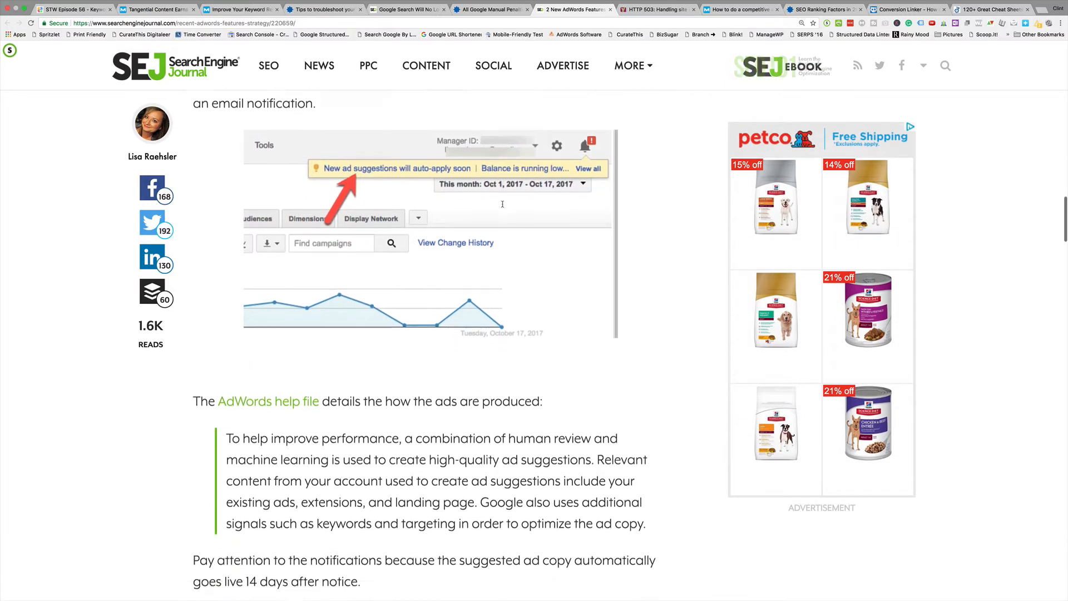
{"action": "scroll", "scroll_direction": "down", "scroll_amount": 3}
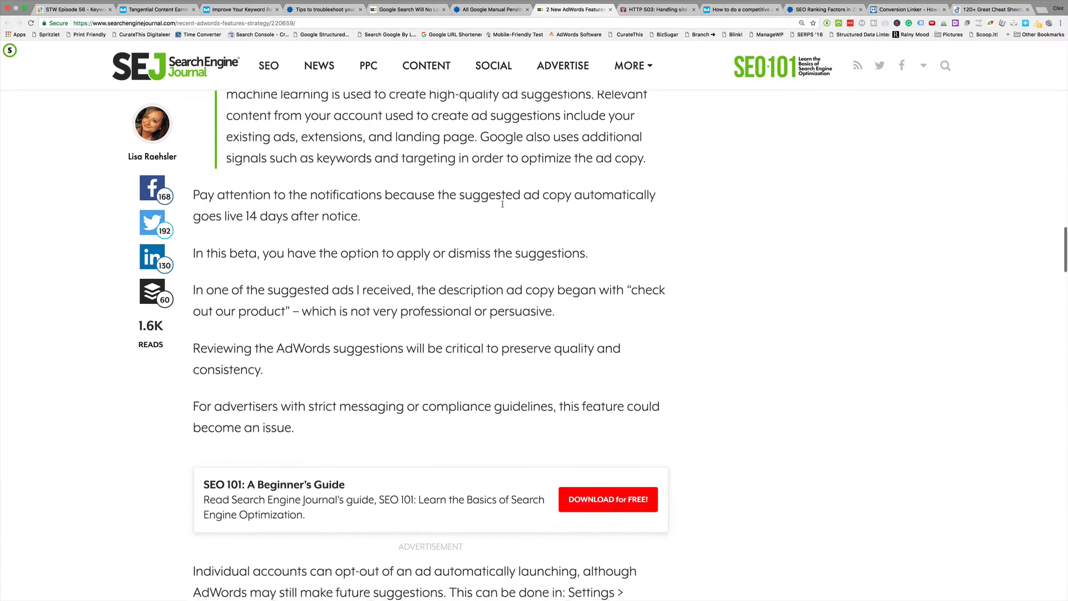
{"action": "scroll", "scroll_direction": "down", "scroll_amount": 3}
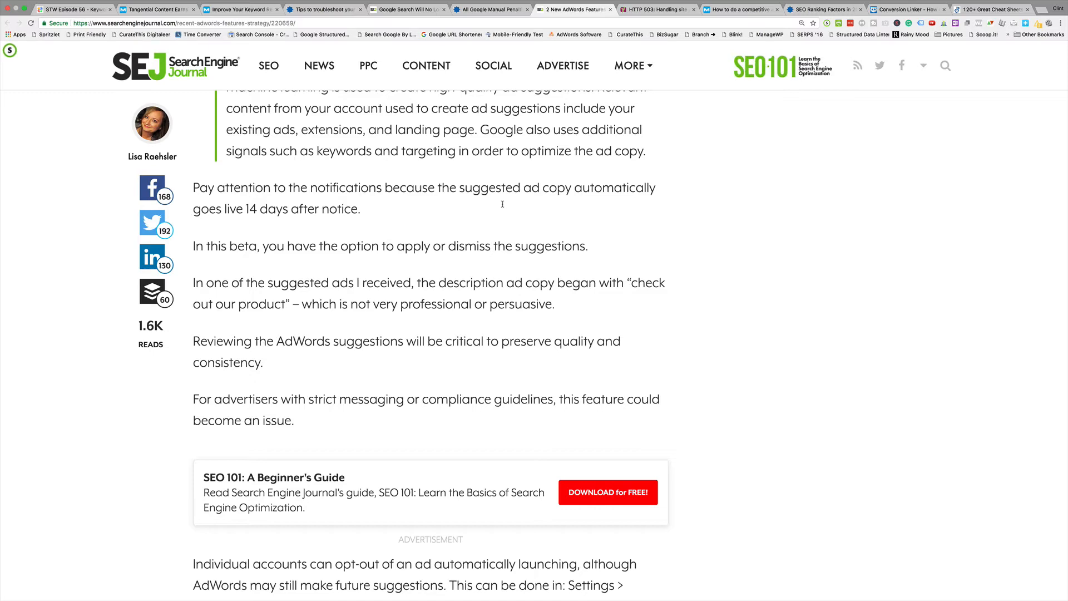
{"action": "scroll", "scroll_direction": "down", "scroll_amount": 3}
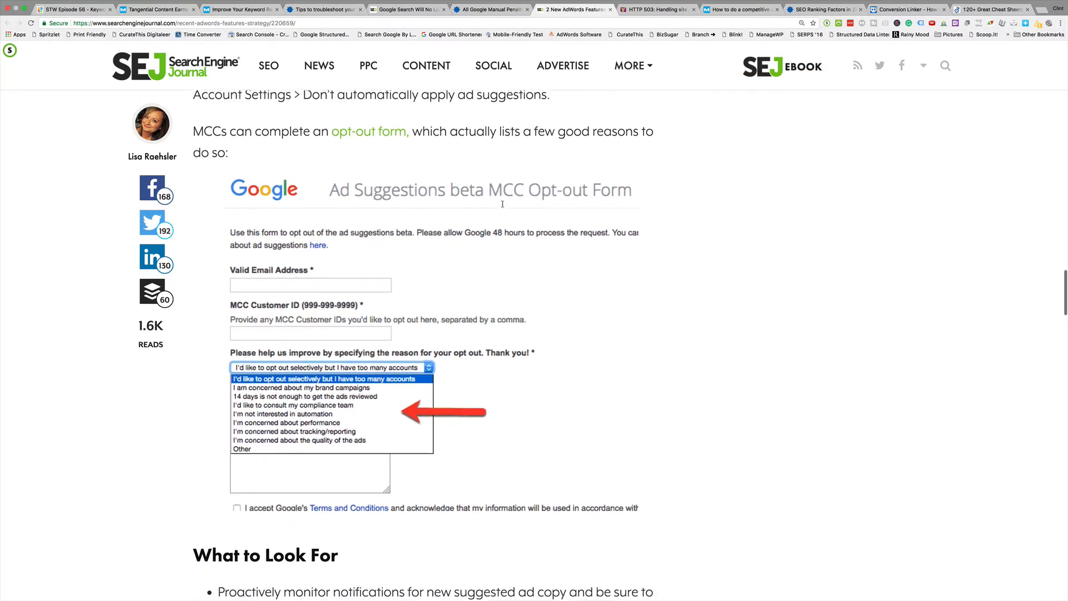
{"action": "scroll", "scroll_direction": "down", "scroll_amount": 3}
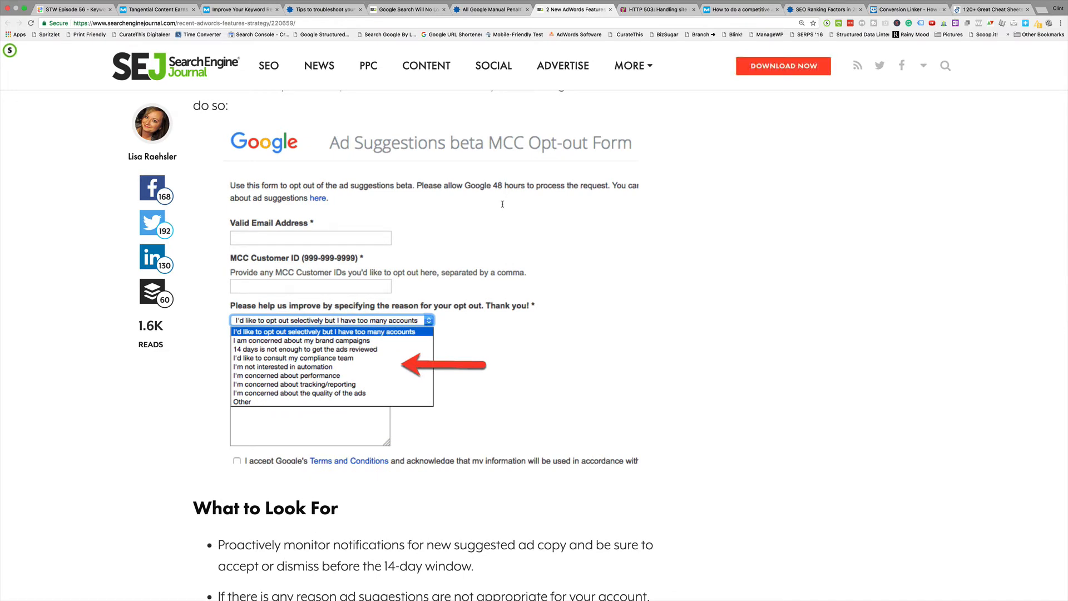
{"action": "scroll", "scroll_direction": "down", "scroll_amount": 3}
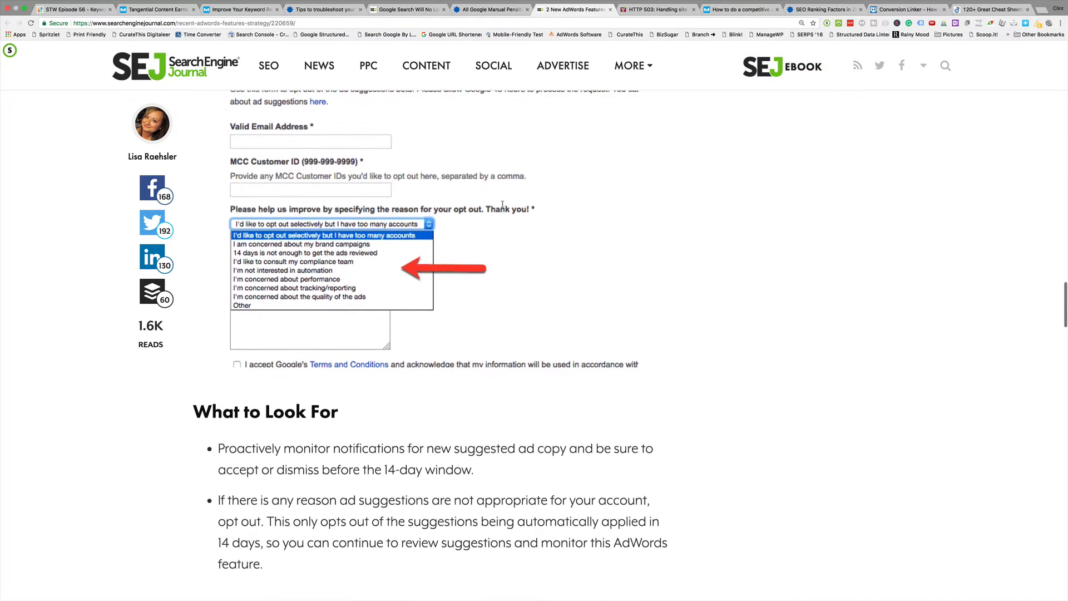
{"action": "scroll", "scroll_direction": "down", "scroll_amount": 3}
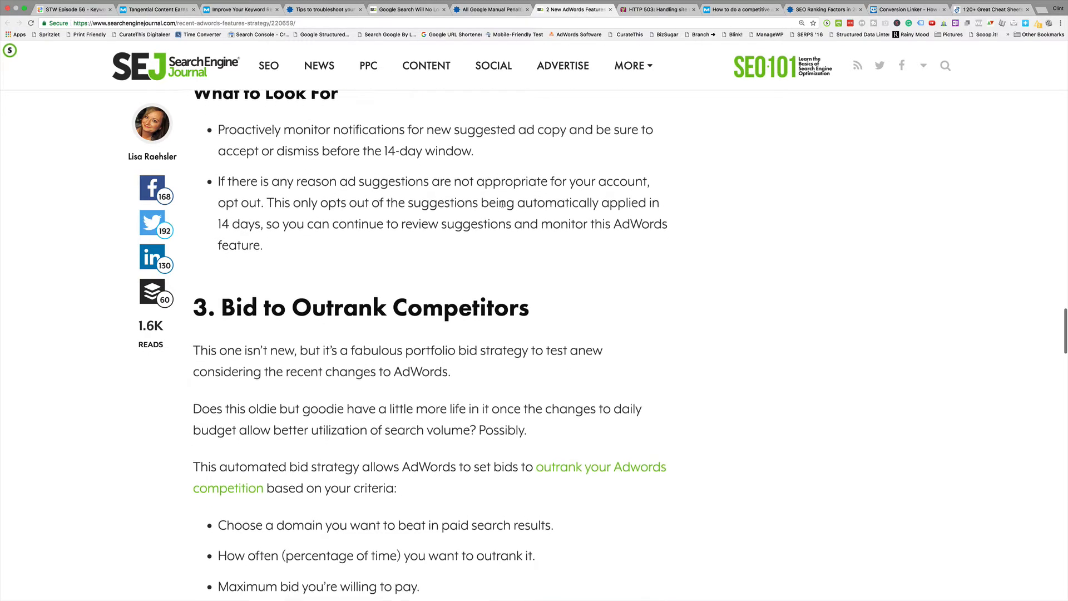
{"action": "scroll", "scroll_direction": "down", "scroll_amount": 3}
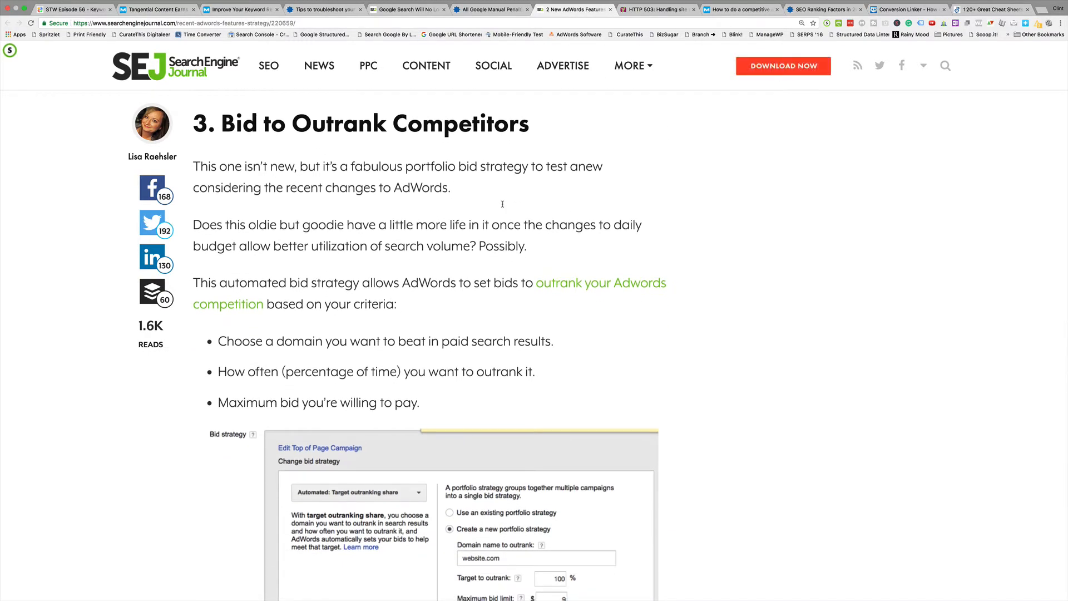
{"action": "scroll", "scroll_direction": "down", "scroll_amount": 3}
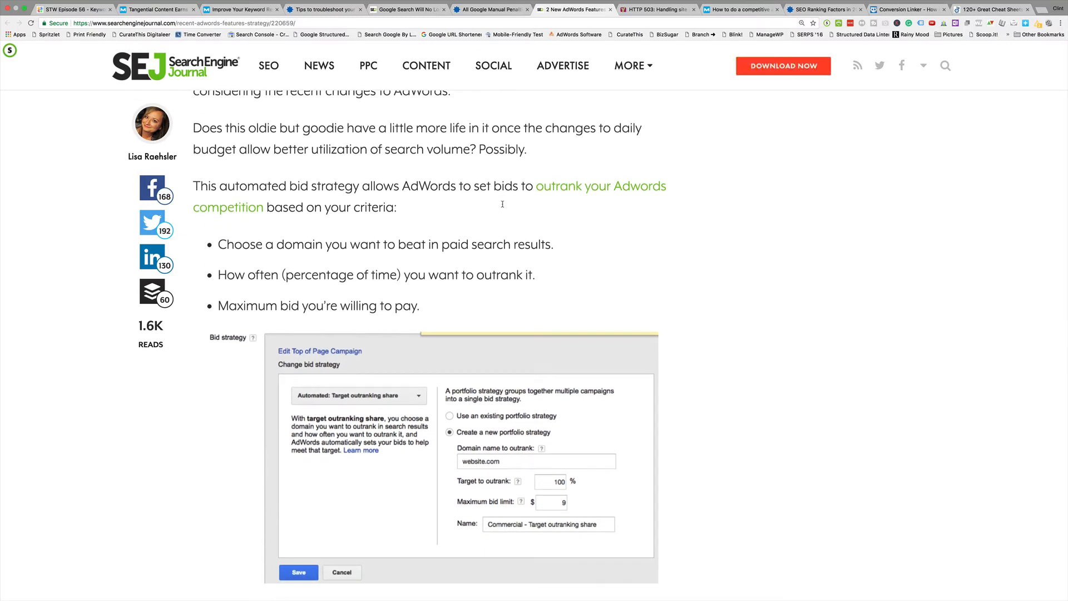
{"action": "scroll", "scroll_direction": "down", "scroll_amount": 3}
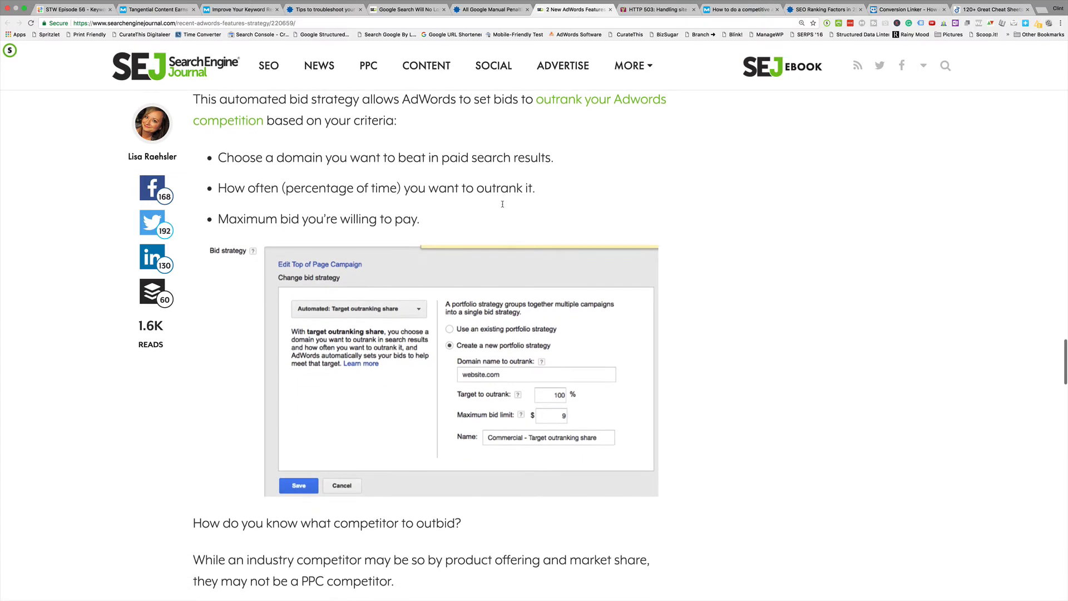
{"action": "scroll", "scroll_direction": "down", "scroll_amount": 3}
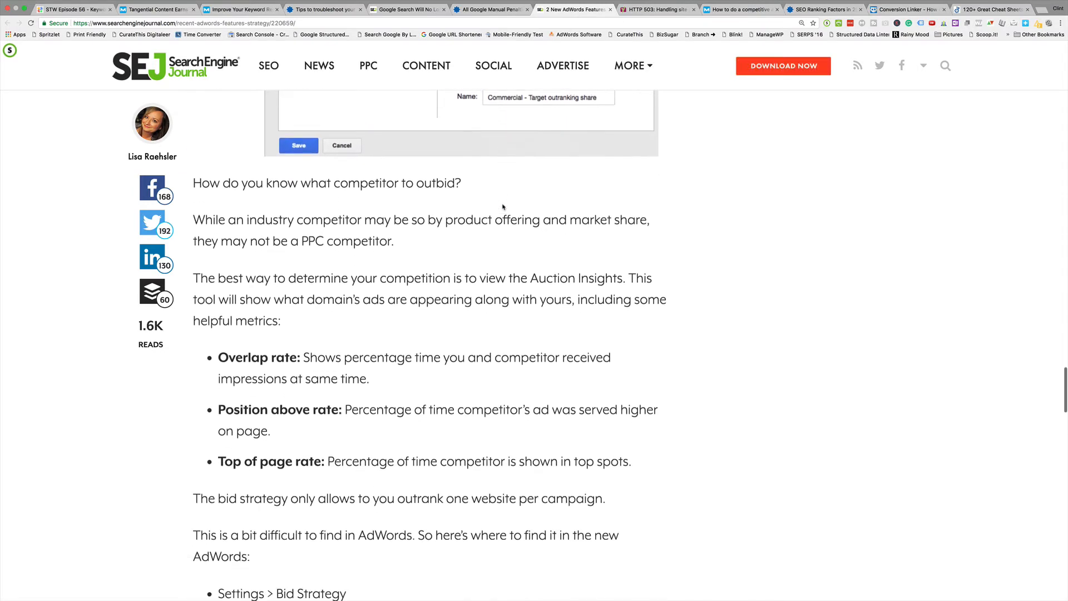
{"action": "scroll", "scroll_direction": "down", "scroll_amount": 3}
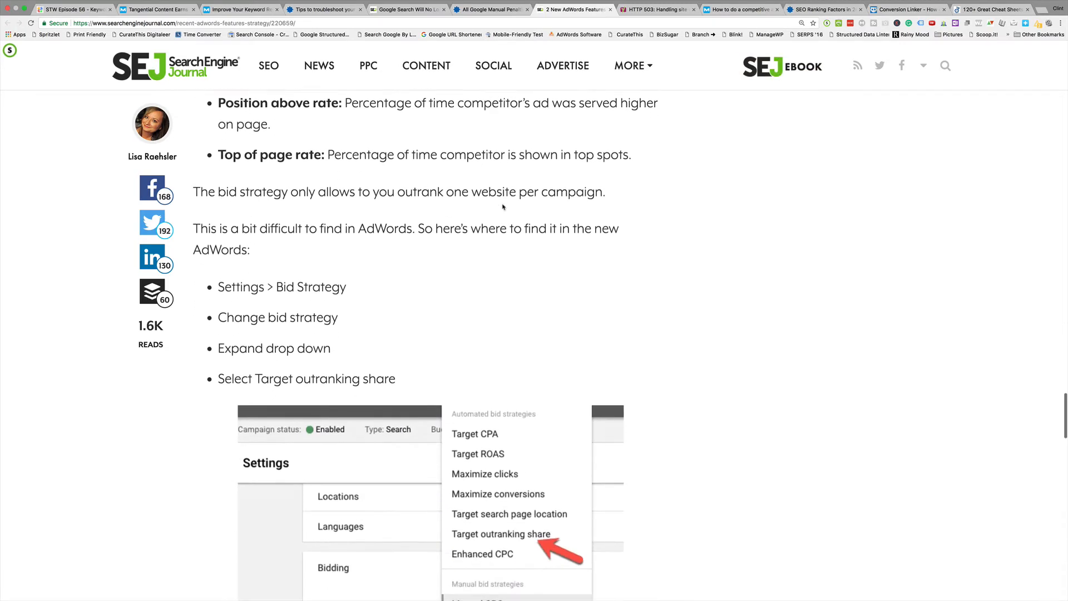
{"action": "scroll", "scroll_direction": "down", "scroll_amount": 3}
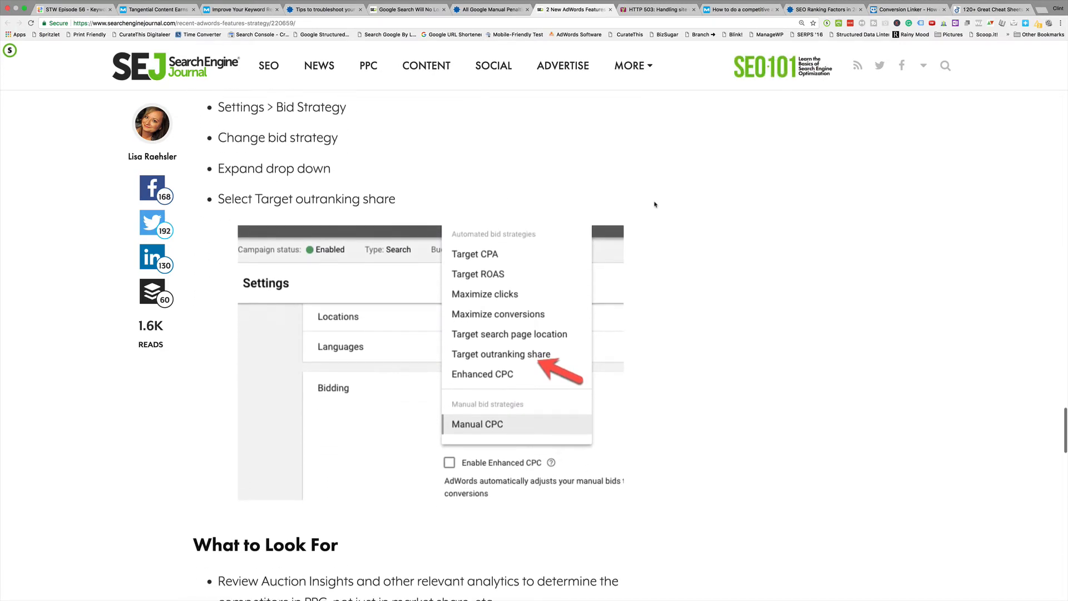
{"action": "scroll", "scroll_direction": "down", "scroll_amount": 3}
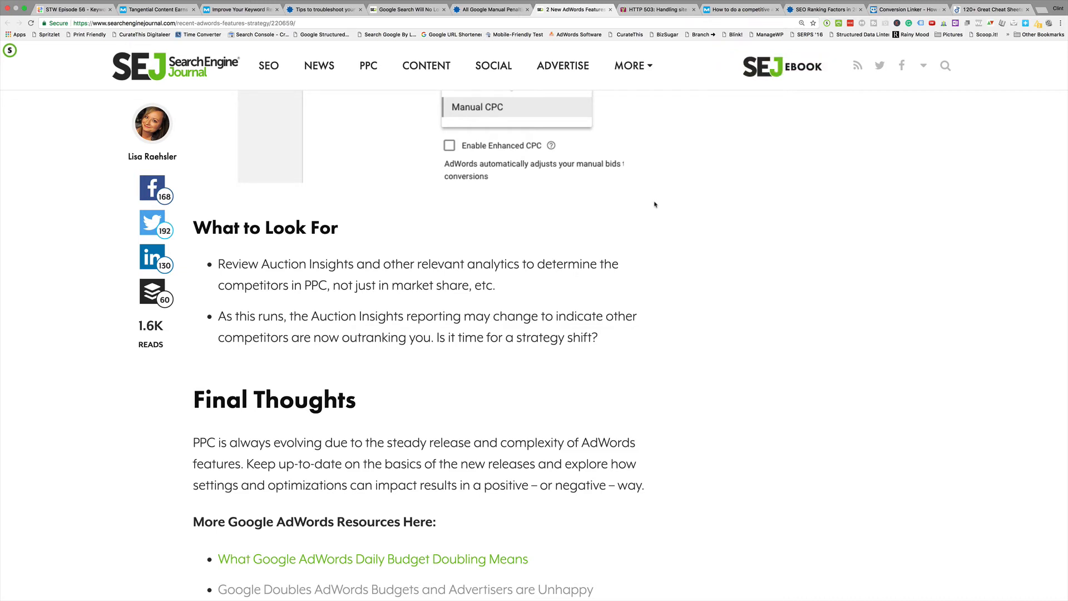
{"action": "scroll", "scroll_direction": "down", "scroll_amount": 3}
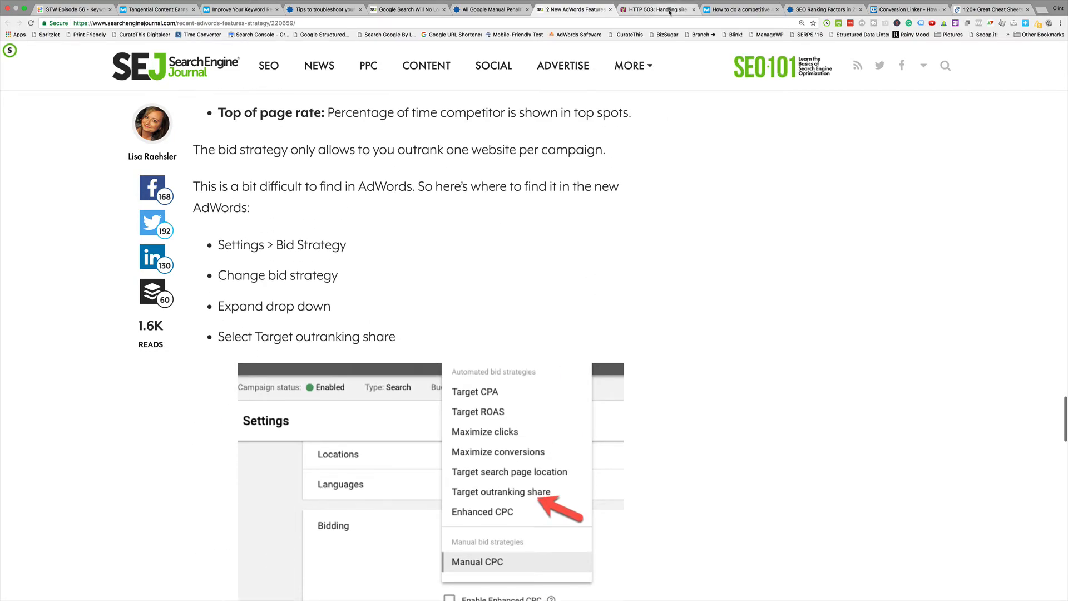
Read Yoast's HTTP 503 site maintenance article down through its header code snippet.
{"action": "left_click", "coordinate": [657, 9]}
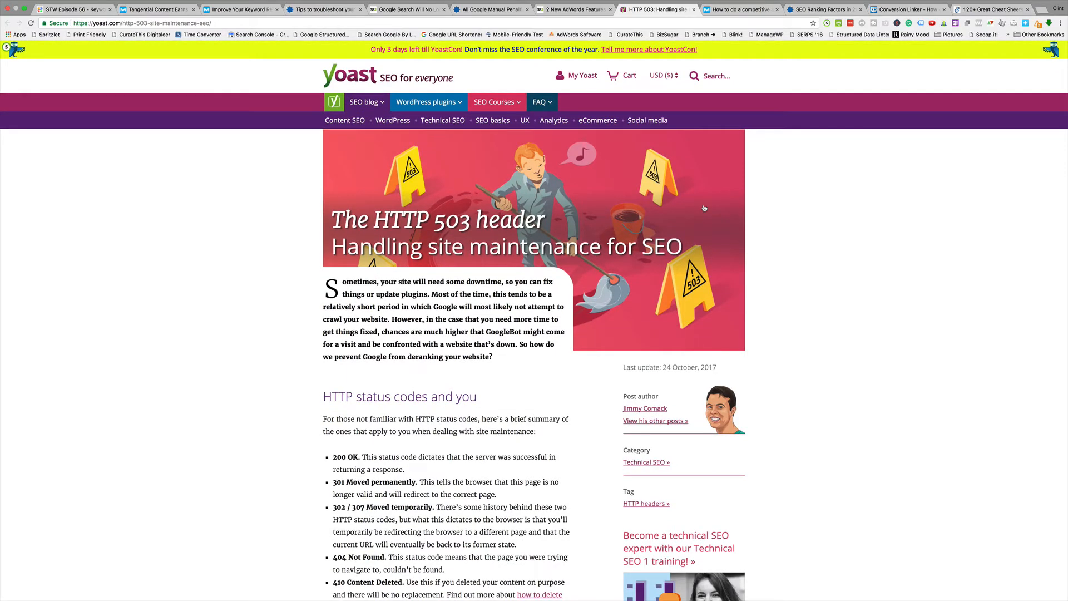
{"action": "scroll", "scroll_direction": "down", "scroll_amount": 3}
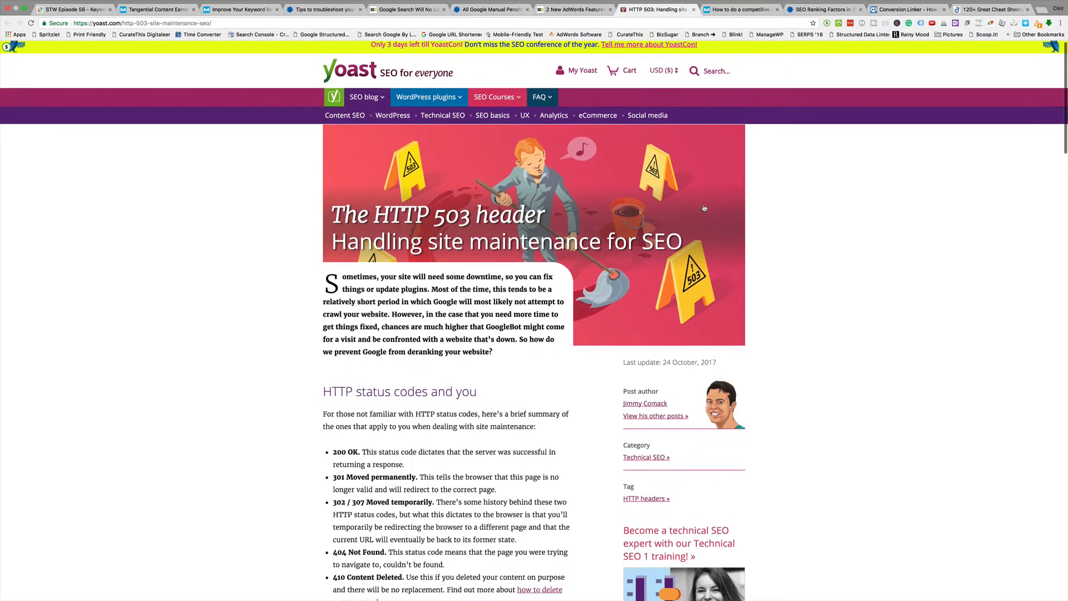
{"action": "scroll", "scroll_direction": "down", "scroll_amount": 3}
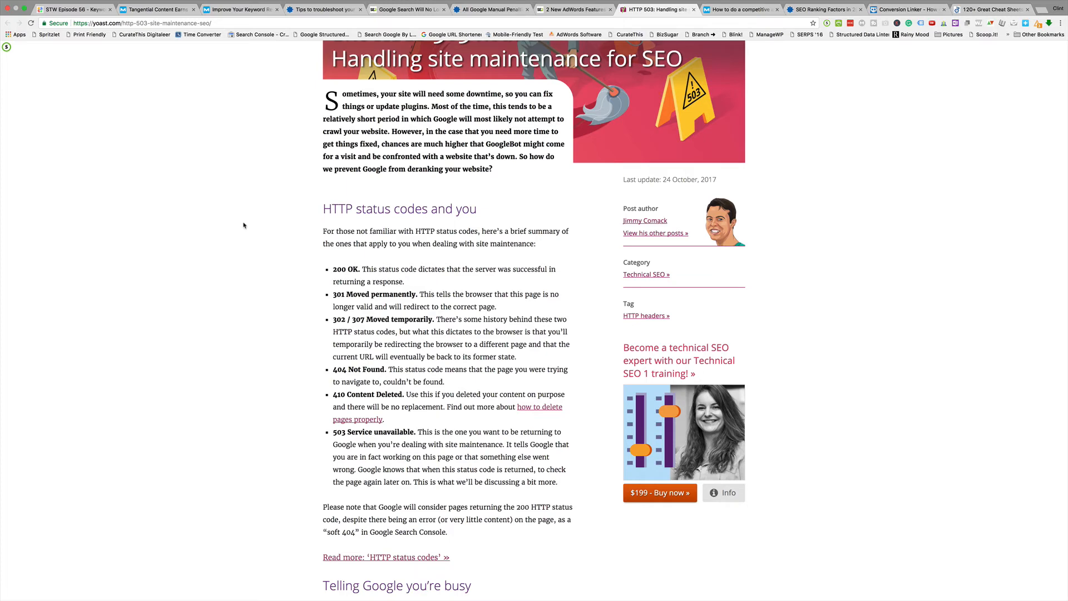
{"action": "scroll", "scroll_direction": "down", "scroll_amount": 3}
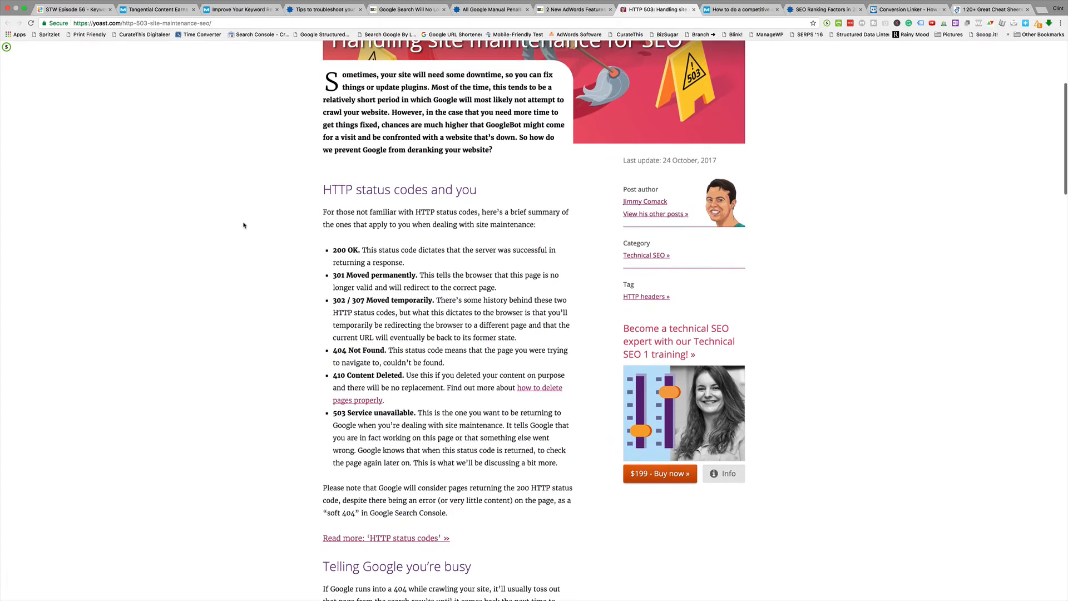
{"action": "scroll", "scroll_direction": "down", "scroll_amount": 3}
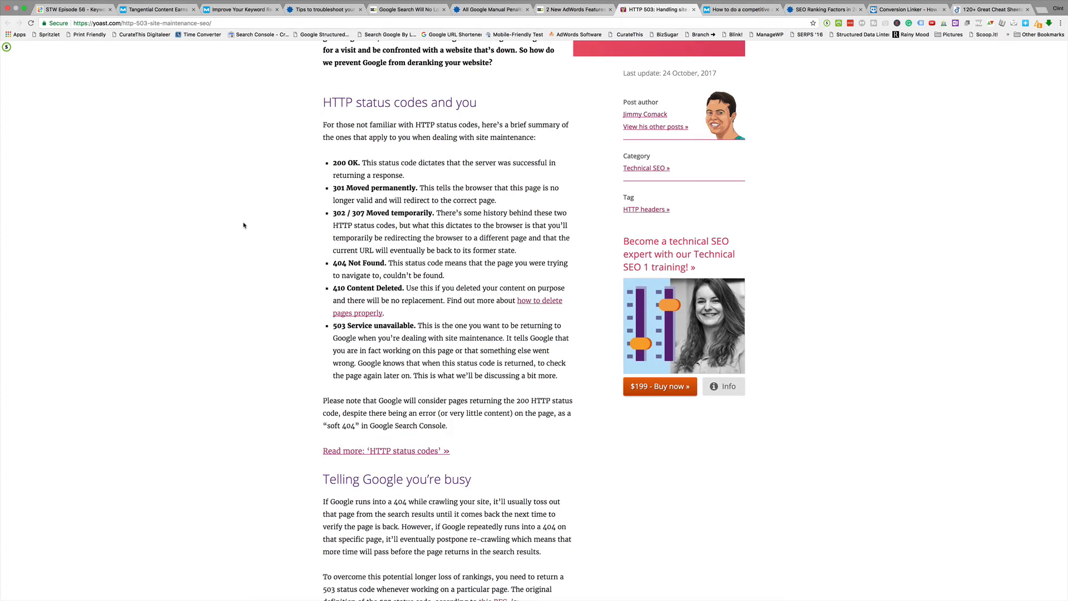
{"action": "scroll", "scroll_direction": "down", "scroll_amount": 3}
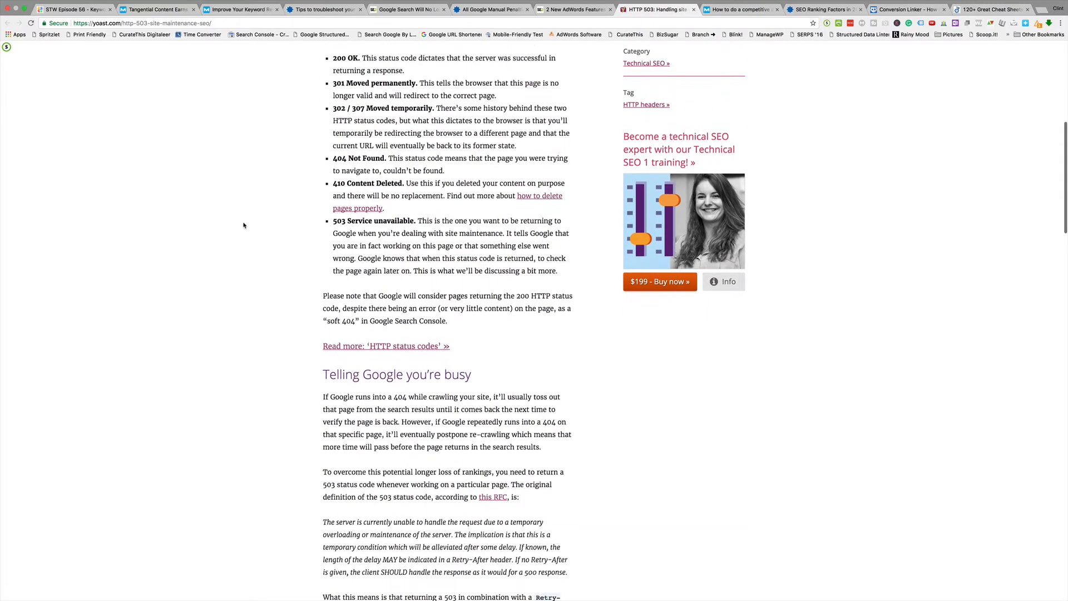
{"action": "scroll", "scroll_direction": "down", "scroll_amount": 3}
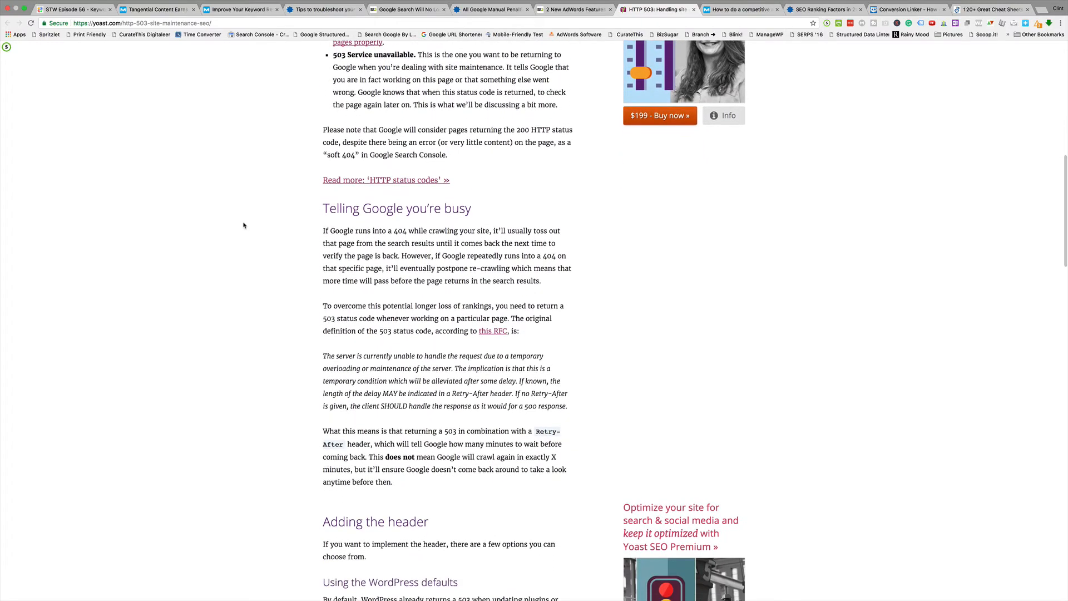
{"action": "scroll", "scroll_direction": "down", "scroll_amount": 3}
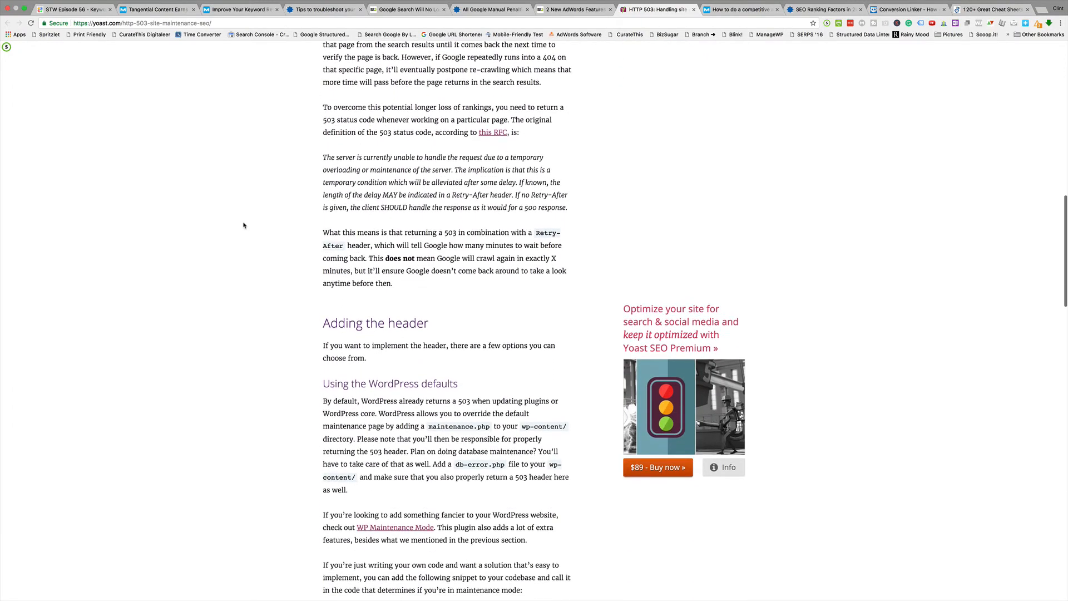
{"action": "scroll", "scroll_direction": "down", "scroll_amount": 3}
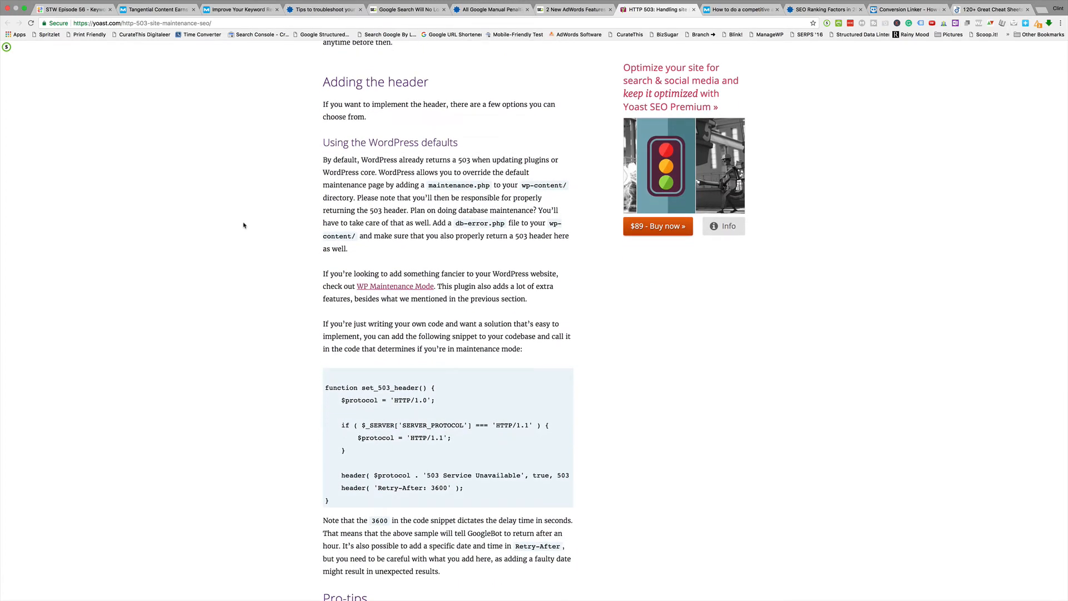
{"action": "scroll", "scroll_direction": "down", "scroll_amount": 3}
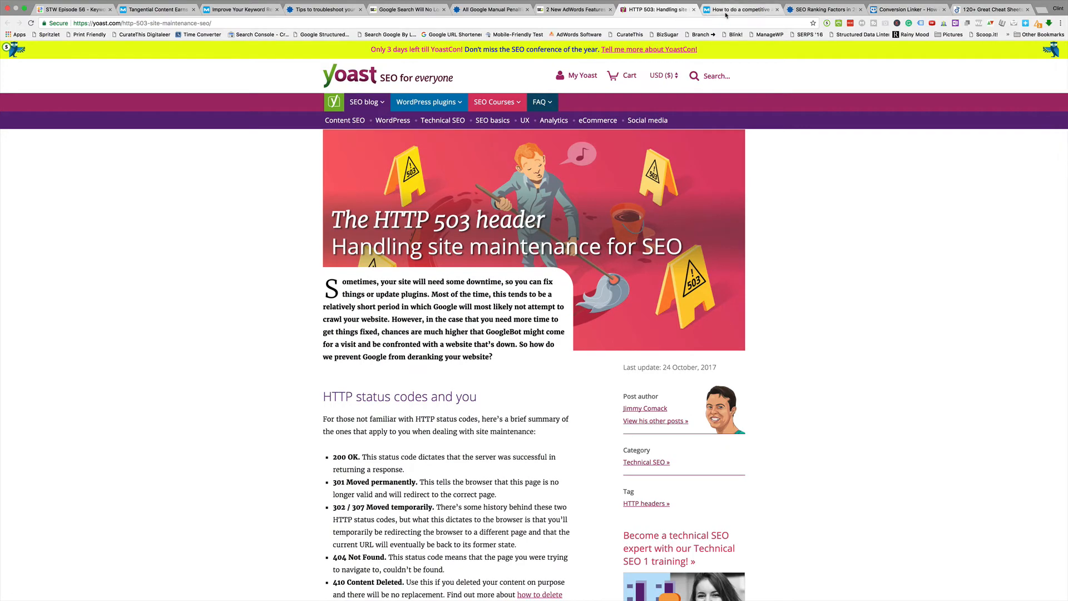
Read Moz's competitor analysis for SEO article down to its closing sections.
{"action": "left_click", "coordinate": [739, 9]}
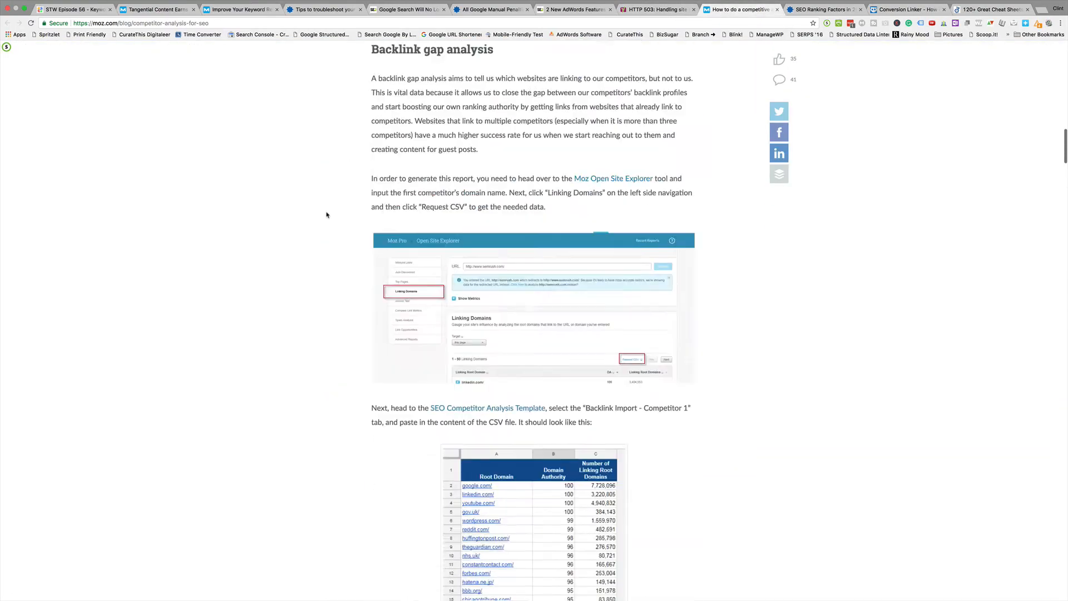
{"action": "scroll", "scroll_direction": "up", "scroll_amount": 3}
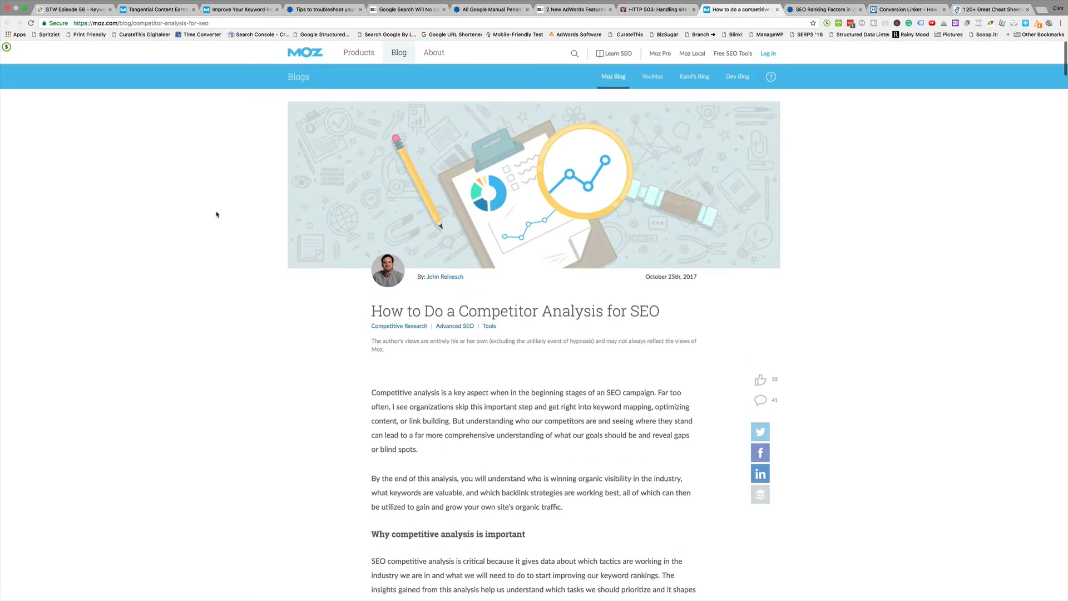
{"action": "scroll", "scroll_direction": "down", "scroll_amount": 3}
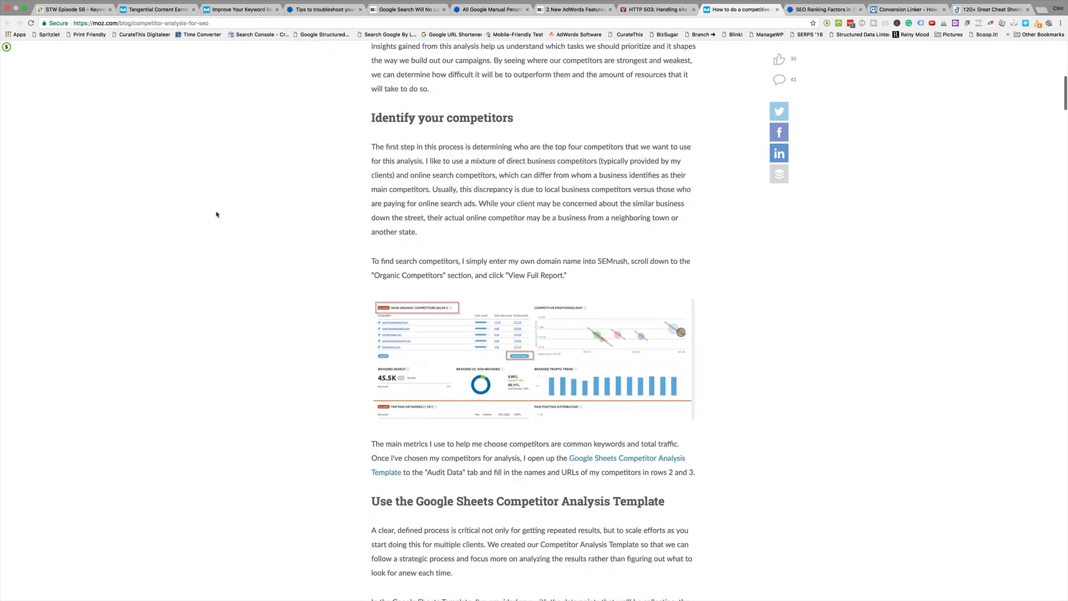
{"action": "scroll", "scroll_direction": "down", "scroll_amount": 3}
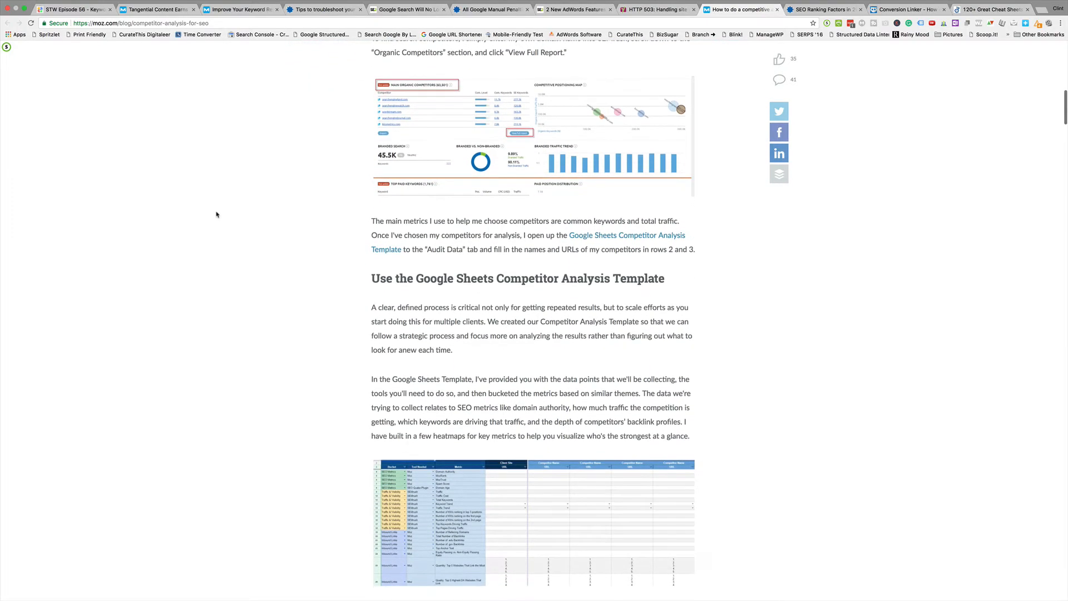
{"action": "scroll", "scroll_direction": "down", "scroll_amount": 3}
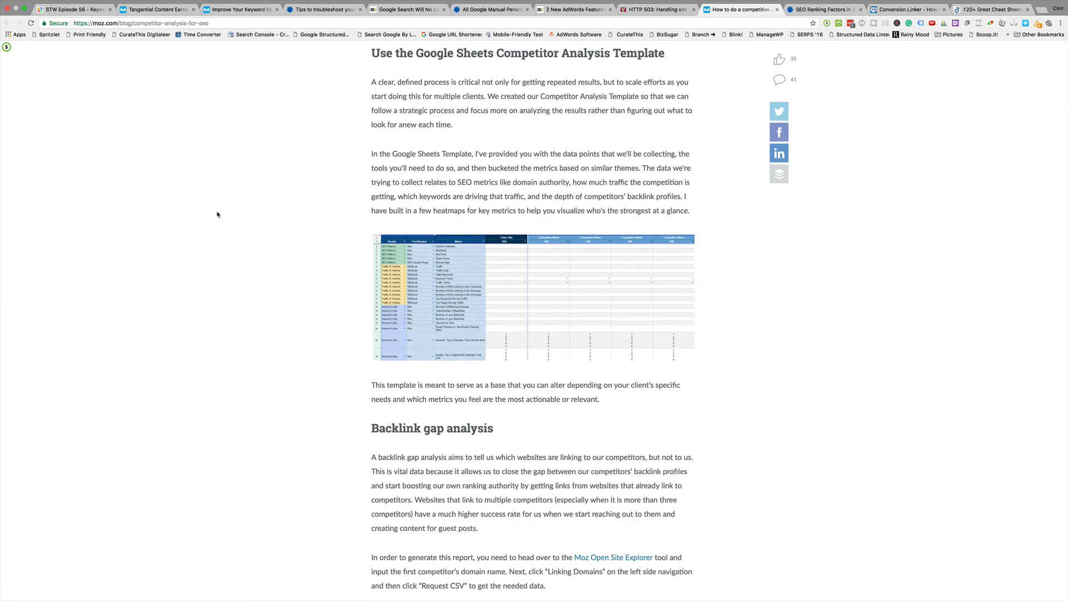
{"action": "scroll", "scroll_direction": "down", "scroll_amount": 3}
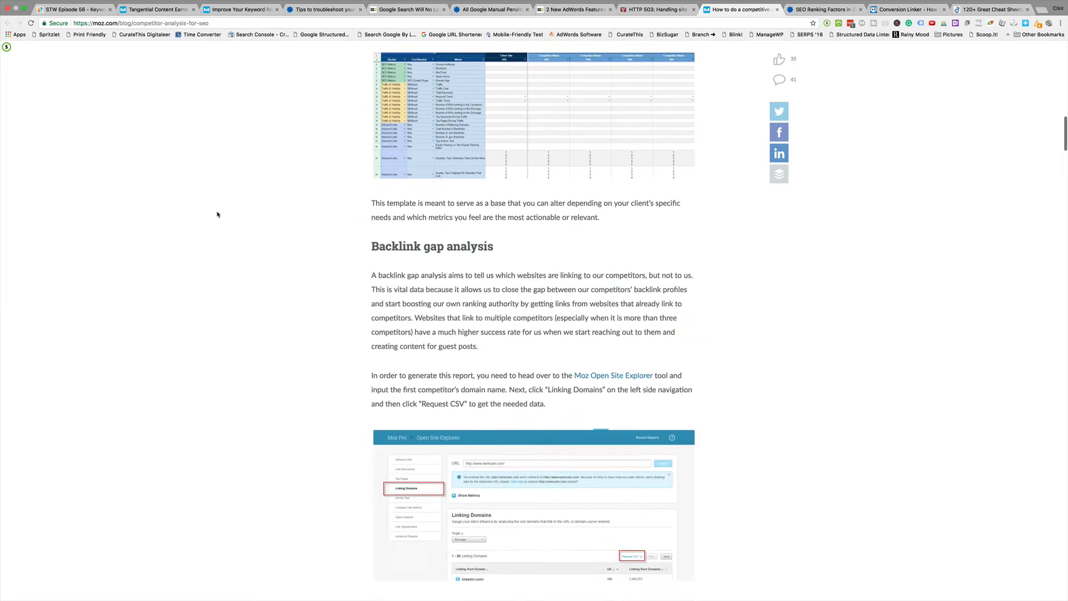
{"action": "scroll", "scroll_direction": "down", "scroll_amount": 3}
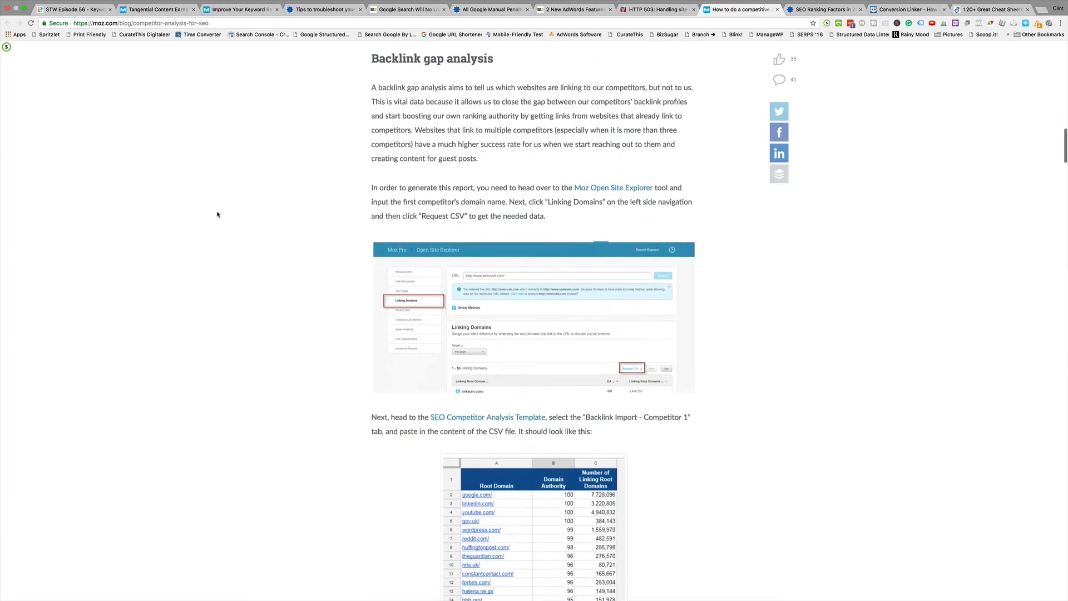
{"action": "scroll", "scroll_direction": "down", "scroll_amount": 3}
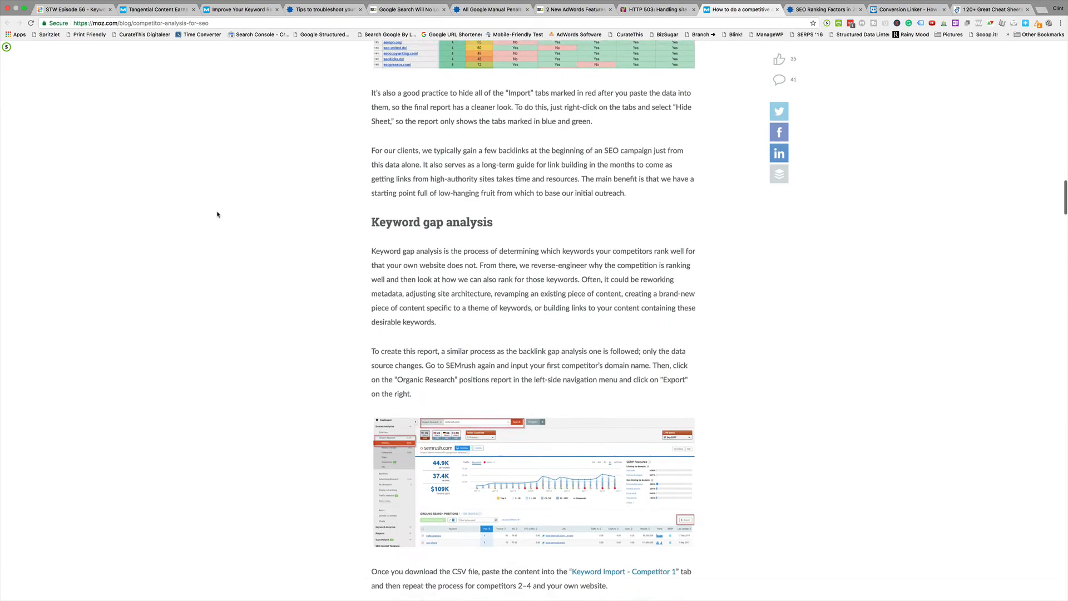
{"action": "scroll", "scroll_direction": "down", "scroll_amount": 3}
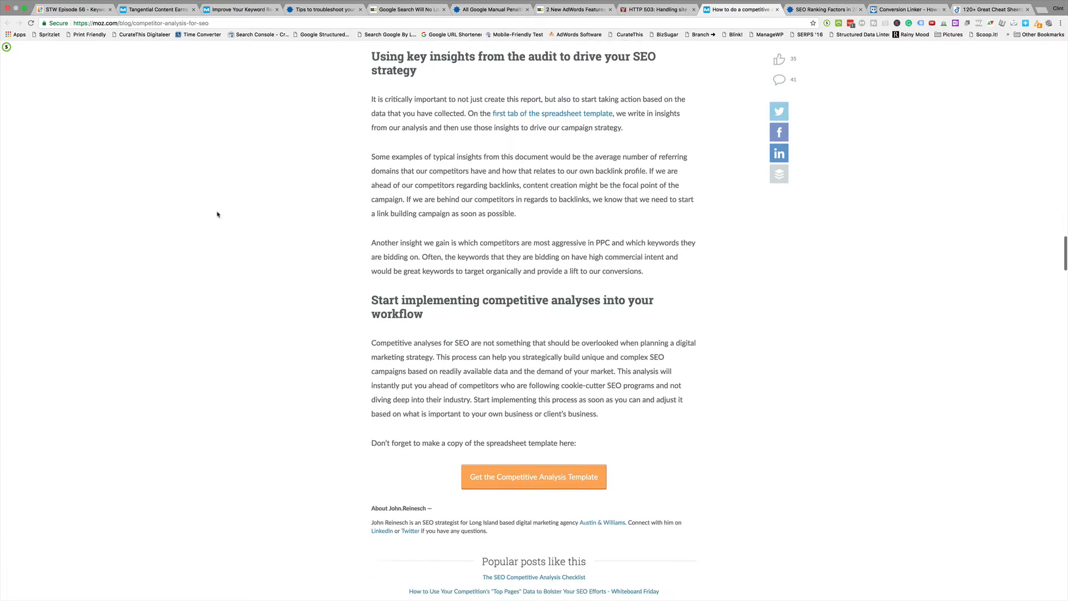
{"action": "scroll", "scroll_direction": "down", "scroll_amount": 3}
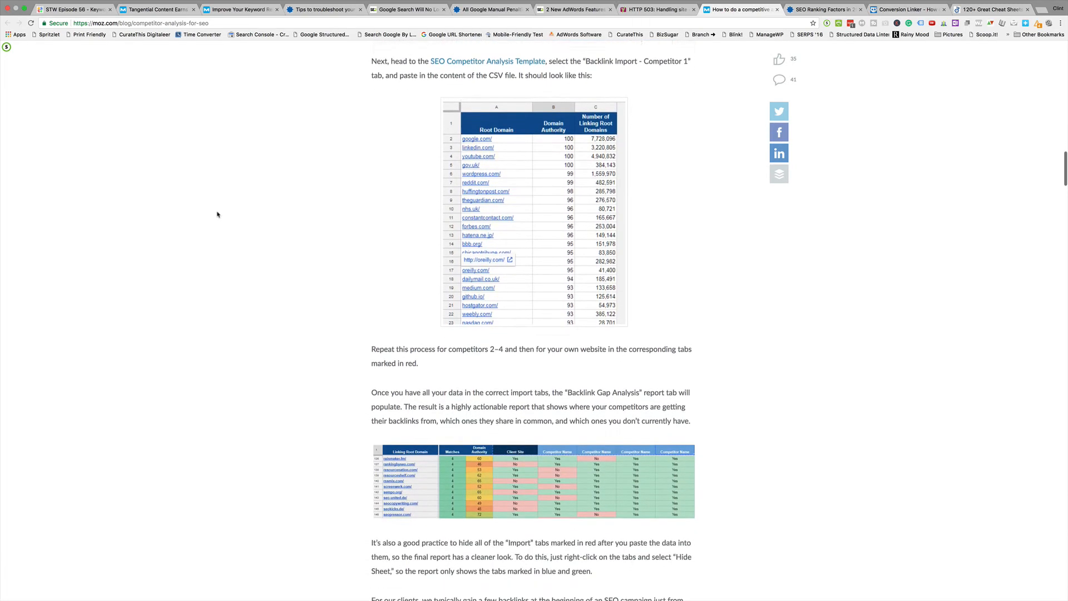
{"action": "scroll", "scroll_direction": "down", "scroll_amount": 3}
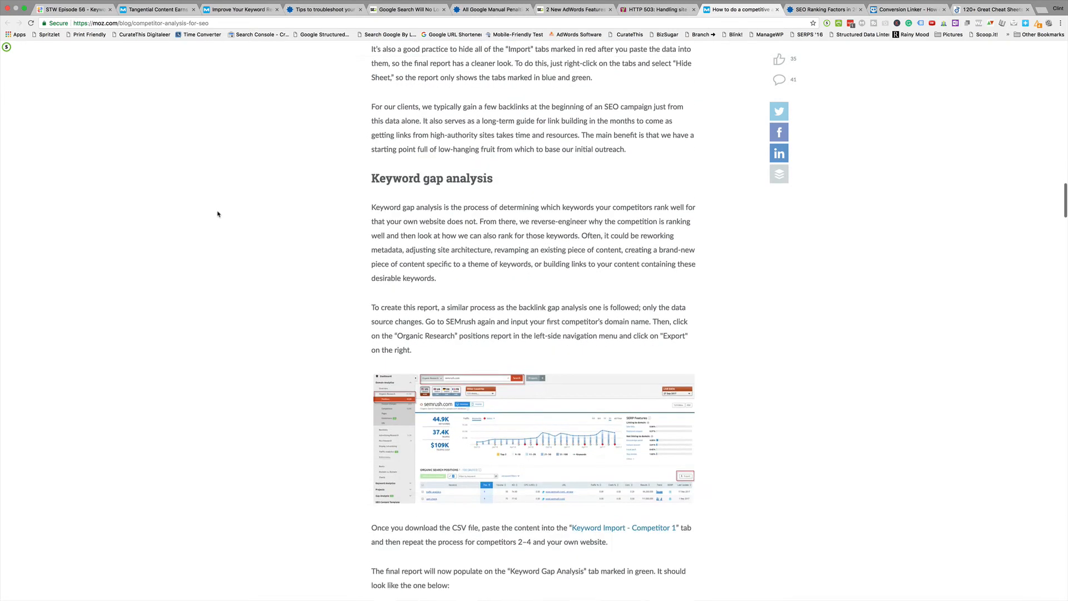
{"action": "scroll", "scroll_direction": "down", "scroll_amount": 3}
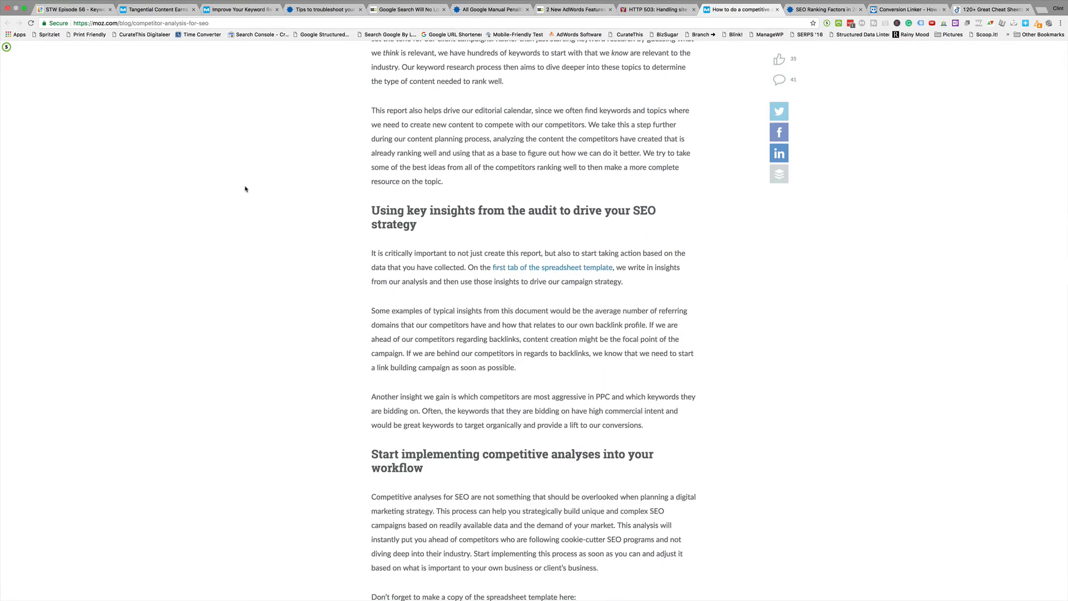
{"action": "scroll", "scroll_direction": "down", "scroll_amount": 3}
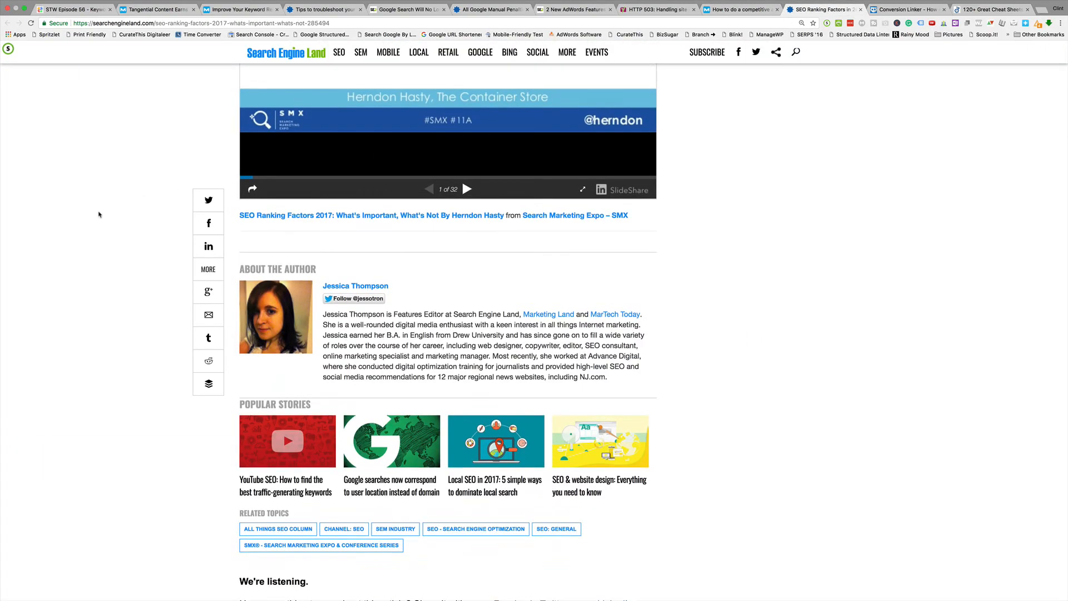
Read down through the SEO Ranking Factors 2017 article's panel findings.
{"action": "scroll", "scroll_direction": "up", "scroll_amount": 3}
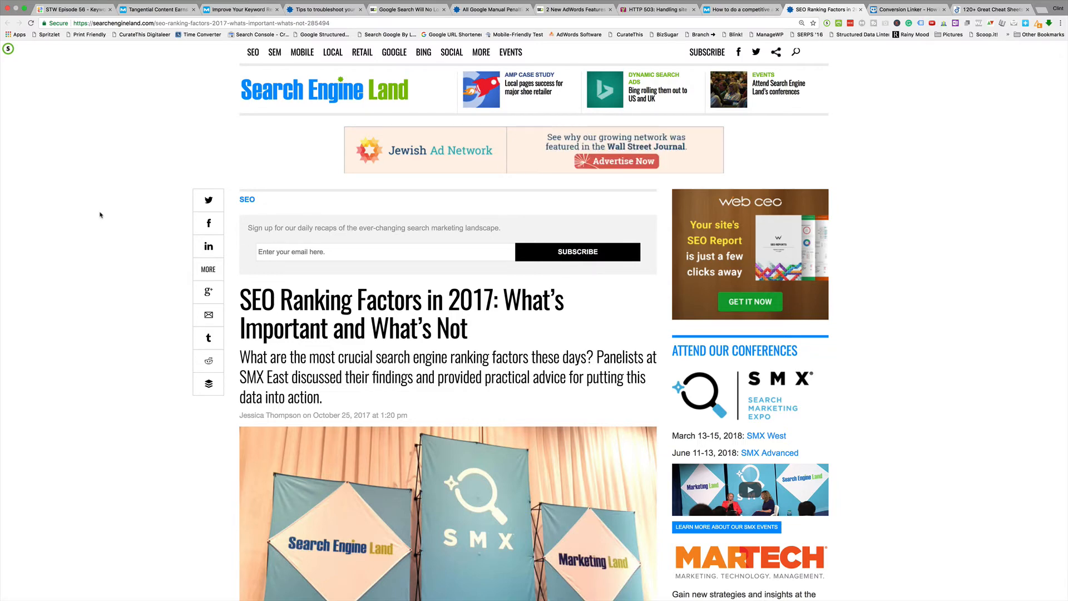
{"action": "scroll", "scroll_direction": "down", "scroll_amount": 3}
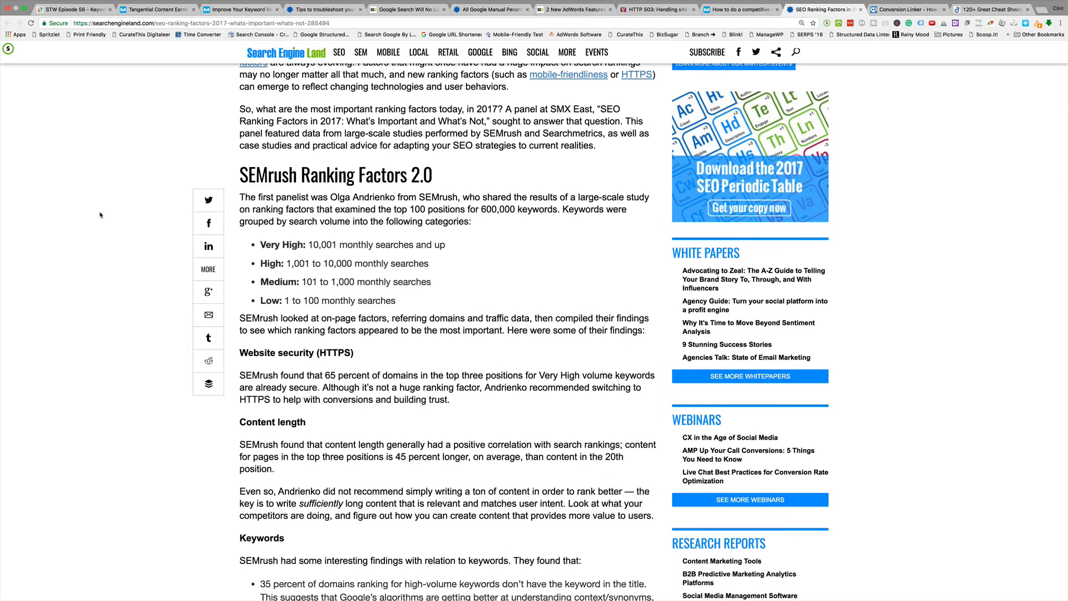
{"action": "scroll", "scroll_direction": "down", "scroll_amount": 3}
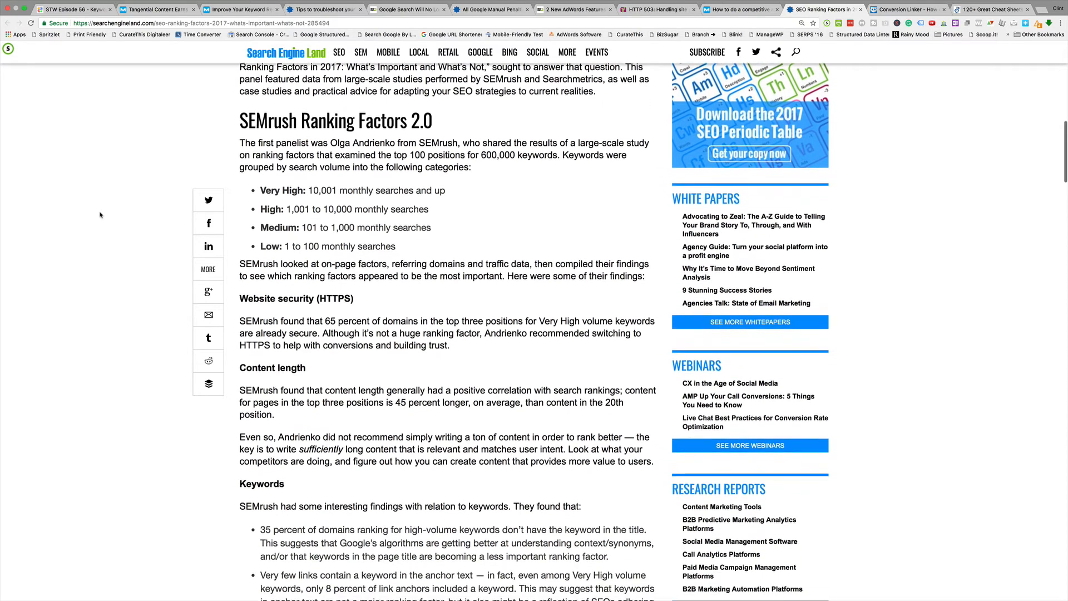
{"action": "scroll", "scroll_direction": "down", "scroll_amount": 3}
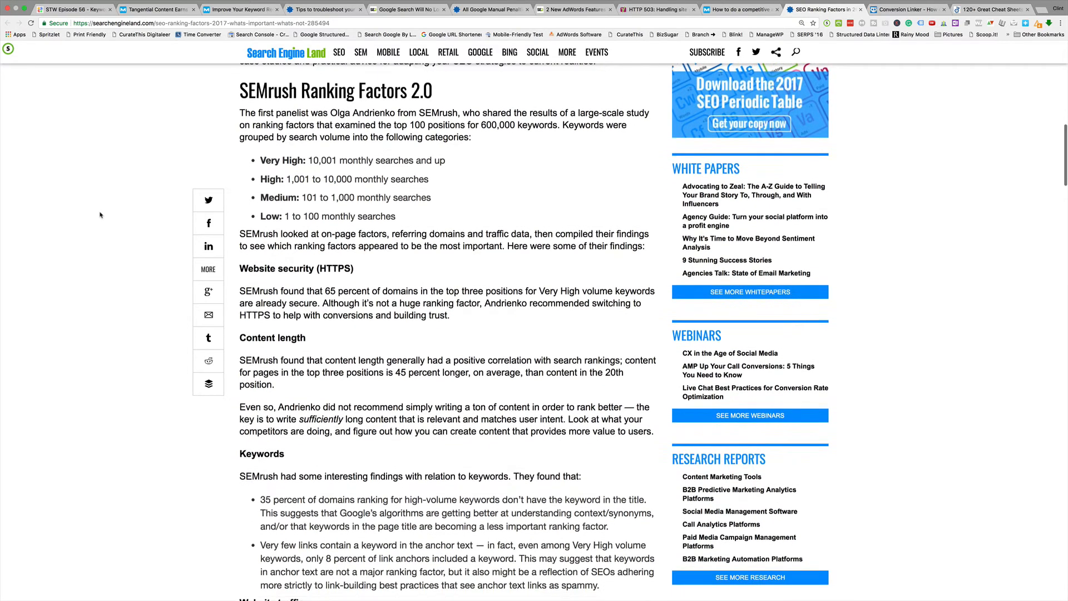
{"action": "scroll", "scroll_direction": "down", "scroll_amount": 3}
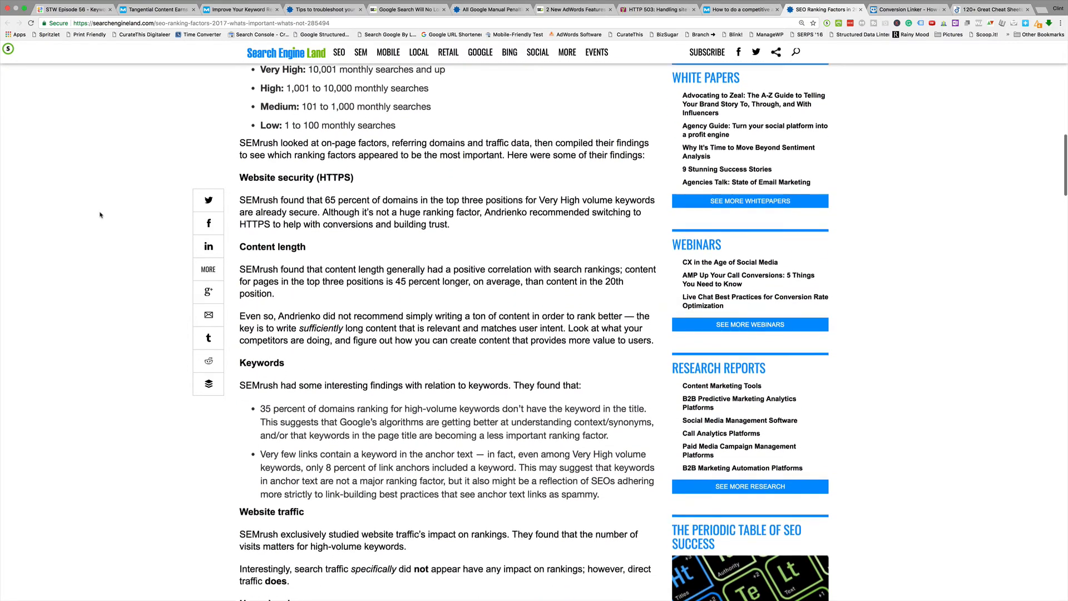
{"action": "scroll", "scroll_direction": "down", "scroll_amount": 3}
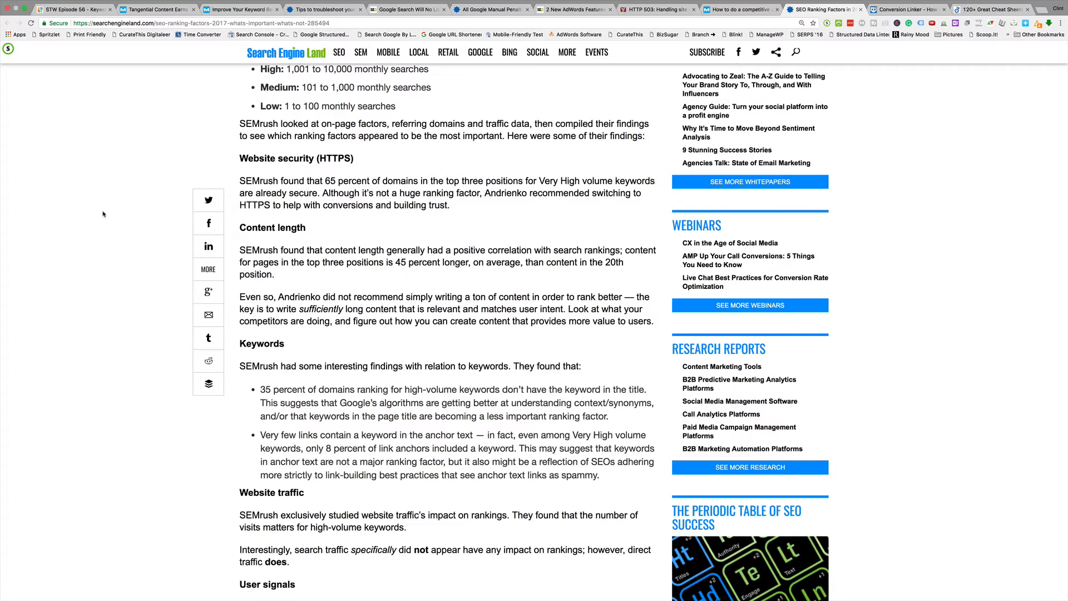
{"action": "scroll", "scroll_direction": "down", "scroll_amount": 3}
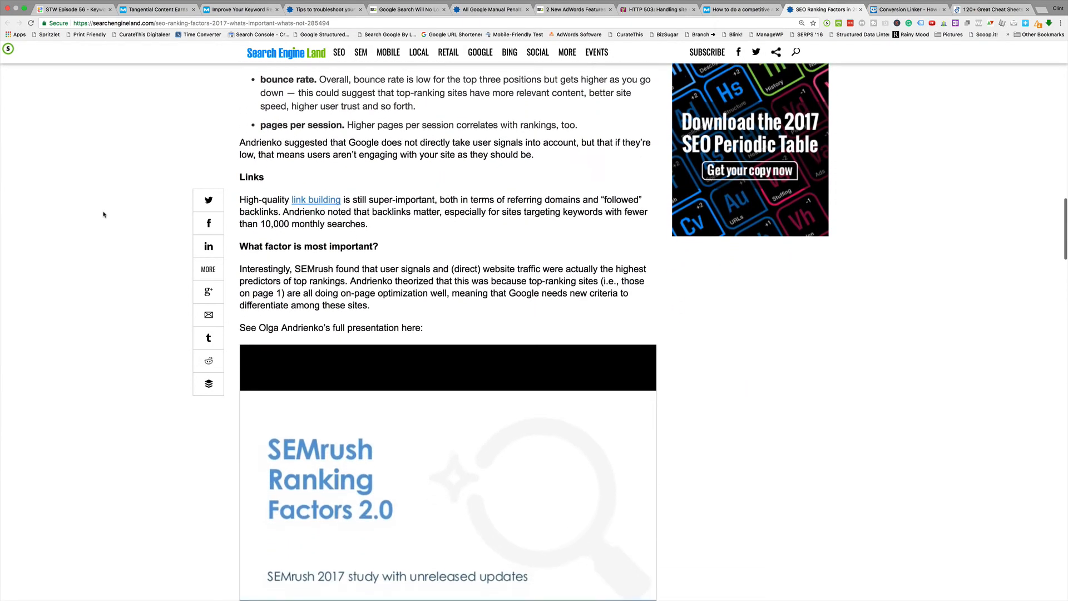
{"action": "scroll", "scroll_direction": "down", "scroll_amount": 3}
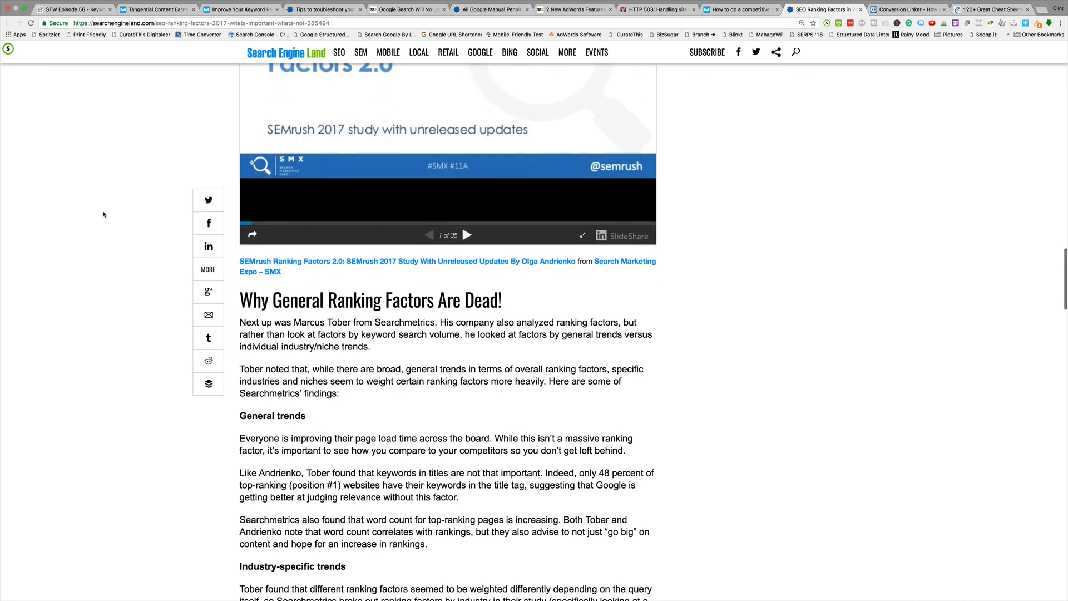
{"action": "scroll", "scroll_direction": "down", "scroll_amount": 3}
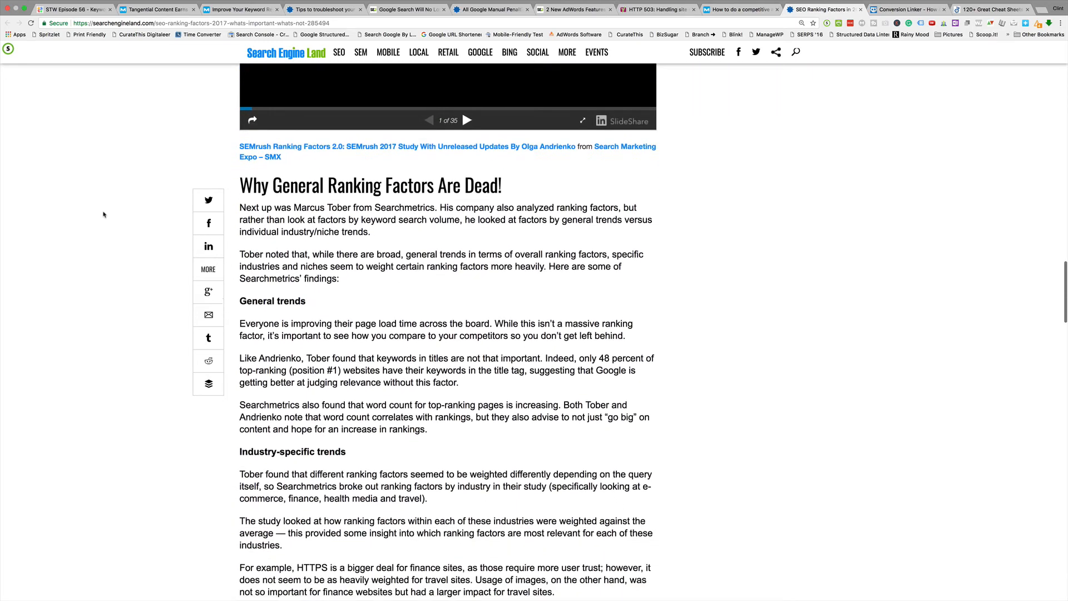
{"action": "scroll", "scroll_direction": "down", "scroll_amount": 3}
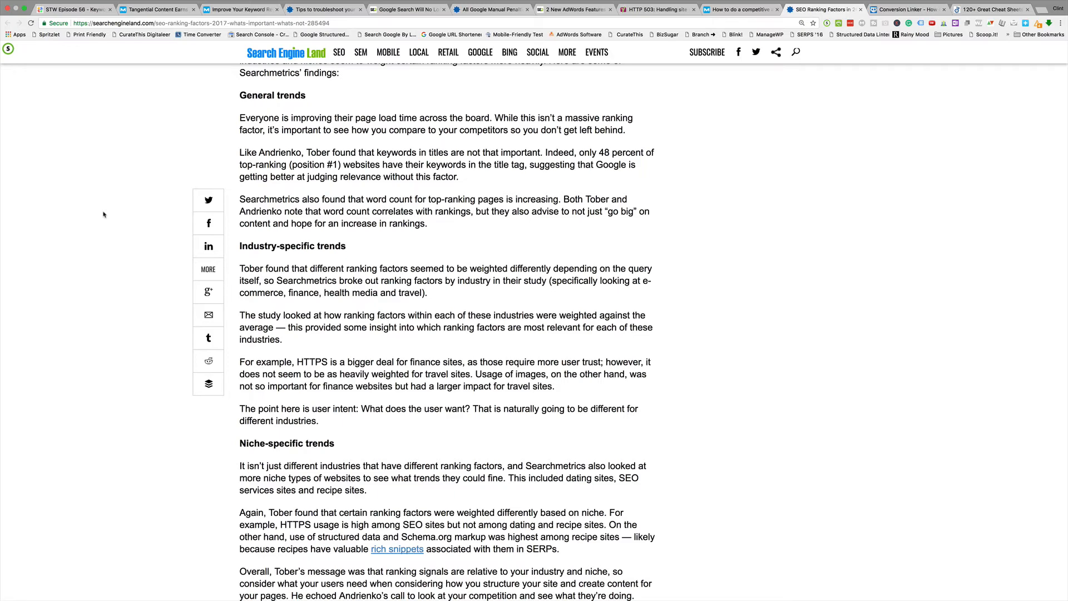
Continue to the presentations and author bio, then move back up the article.
{"action": "scroll", "scroll_direction": "down", "scroll_amount": 3}
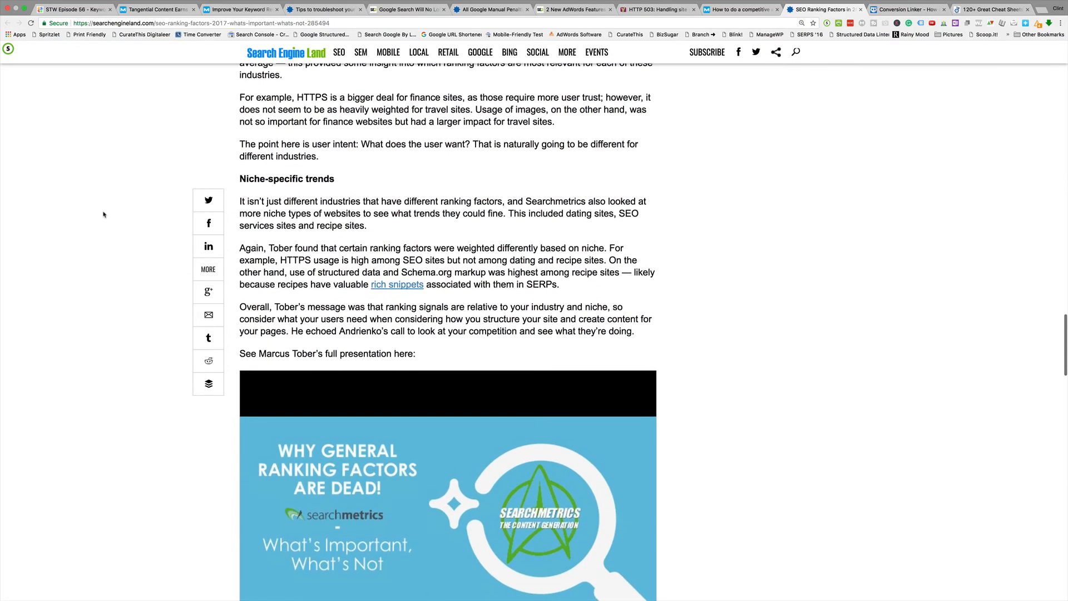
{"action": "scroll", "scroll_direction": "down", "scroll_amount": 3}
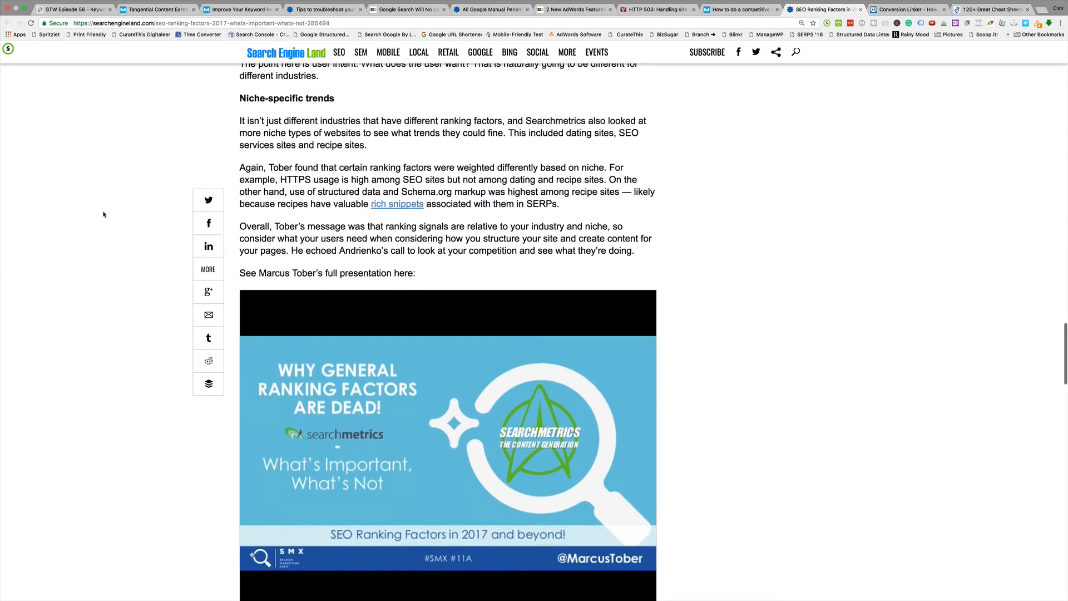
{"action": "scroll", "scroll_direction": "down", "scroll_amount": 3}
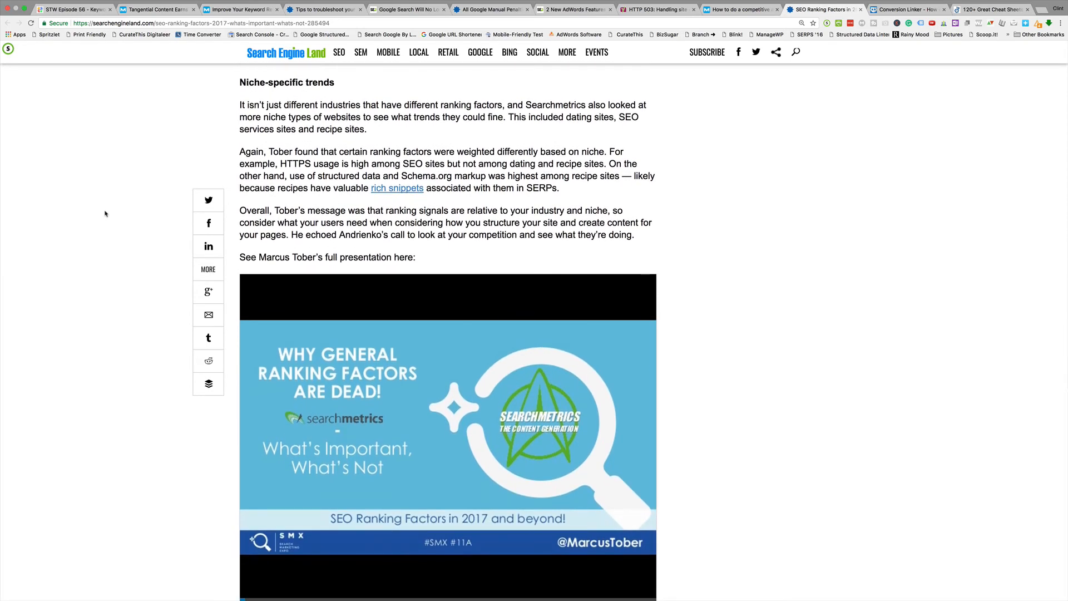
{"action": "scroll", "scroll_direction": "down", "scroll_amount": 3}
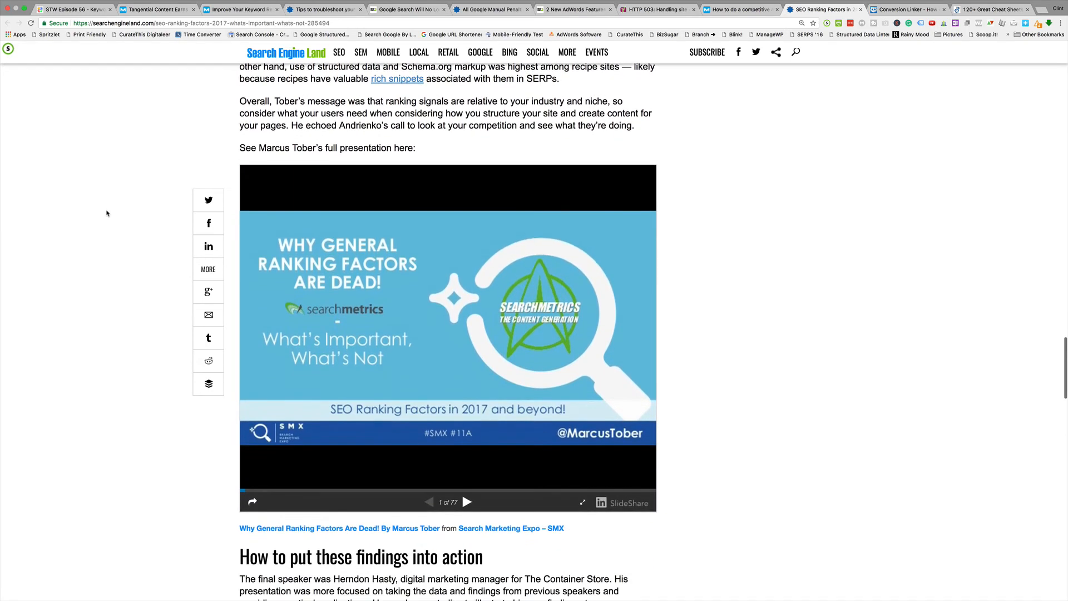
{"action": "scroll", "scroll_direction": "down", "scroll_amount": 3}
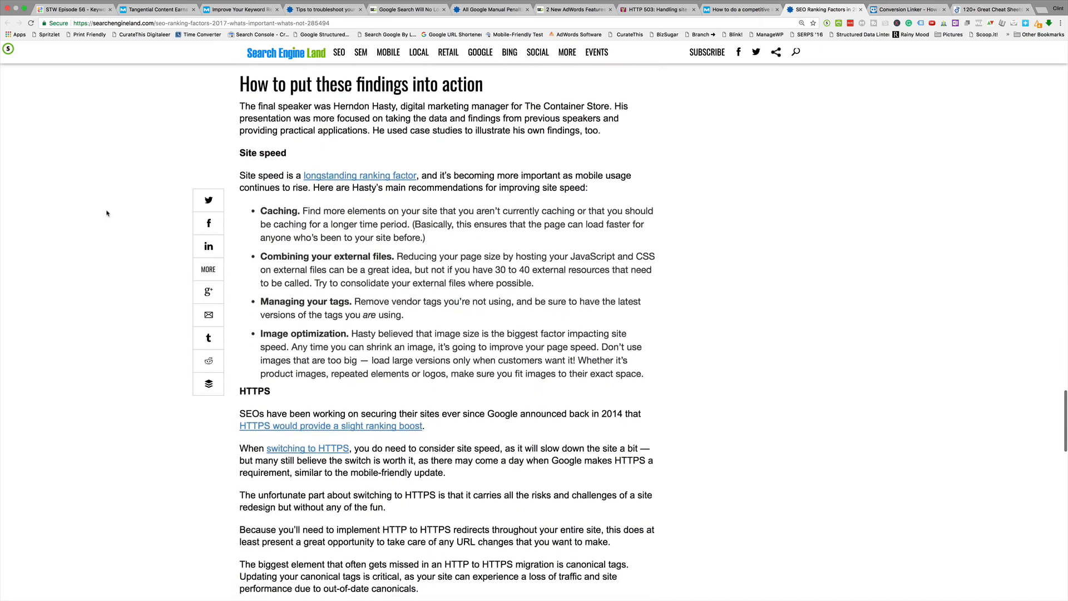
{"action": "scroll", "scroll_direction": "down", "scroll_amount": 3}
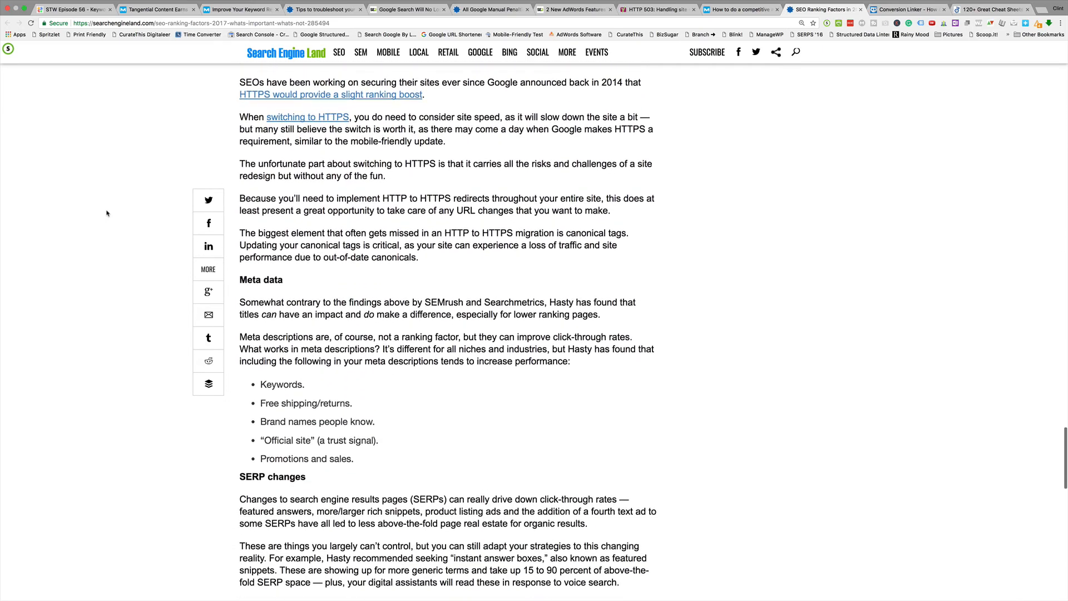
{"action": "scroll", "scroll_direction": "up", "scroll_amount": 3}
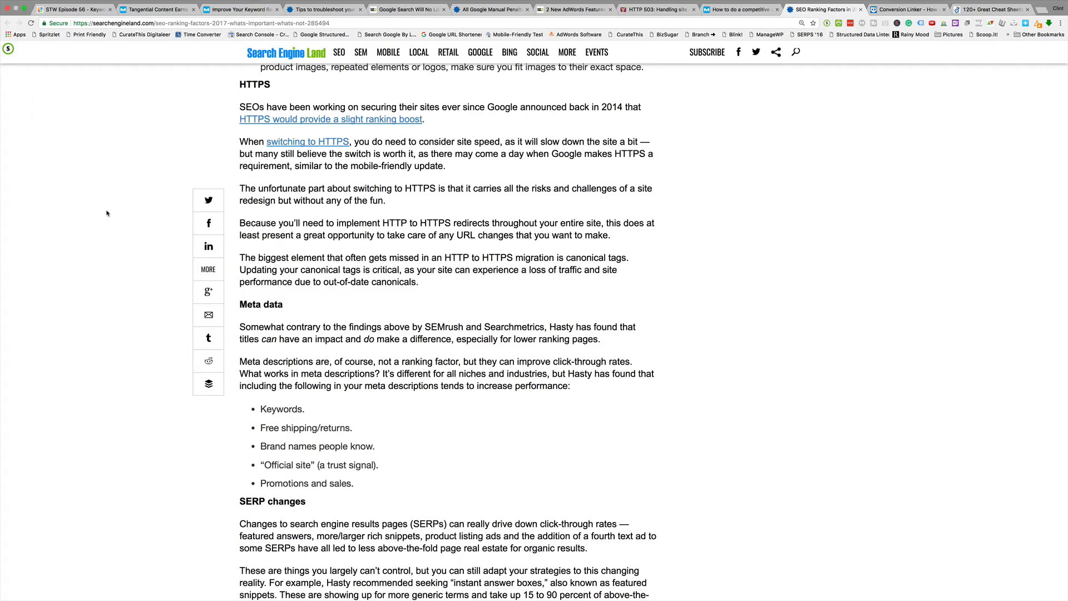
{"action": "scroll", "scroll_direction": "down", "scroll_amount": 3}
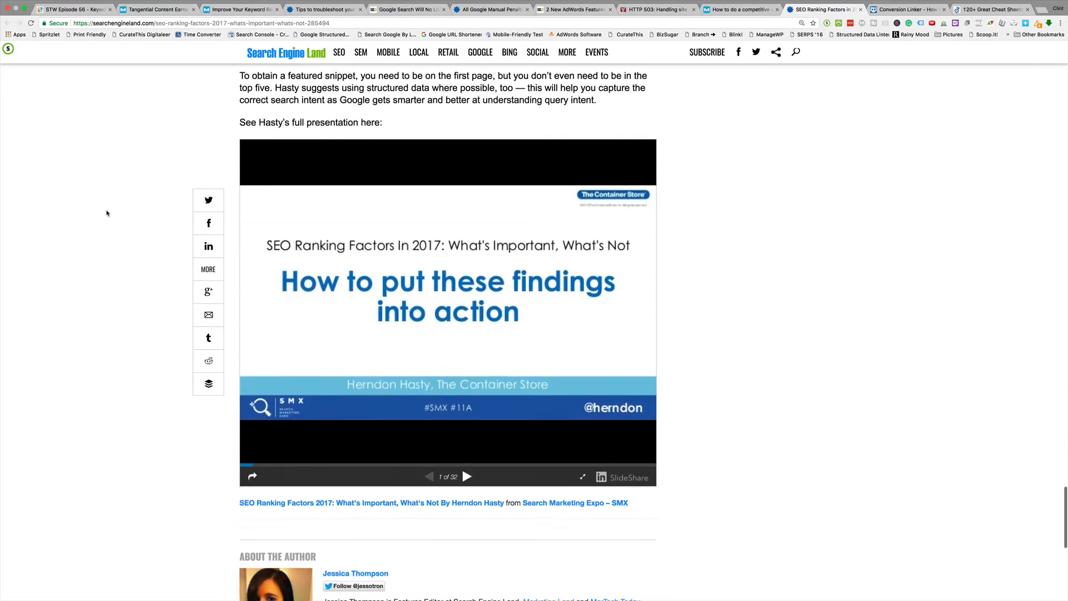
{"action": "scroll", "scroll_direction": "down", "scroll_amount": 3}
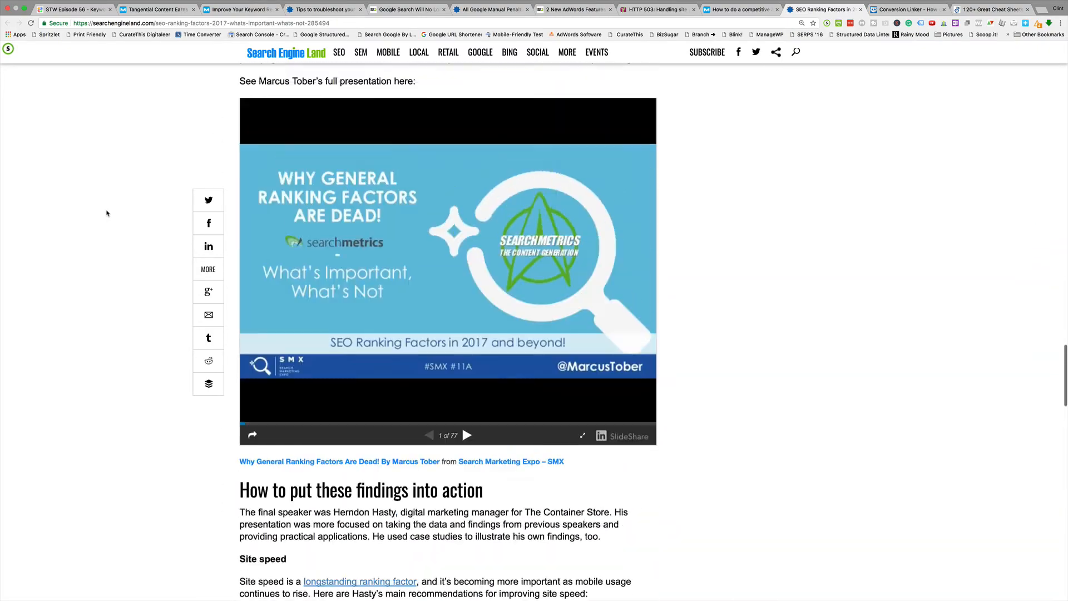
{"action": "scroll", "scroll_direction": "up", "scroll_amount": 3}
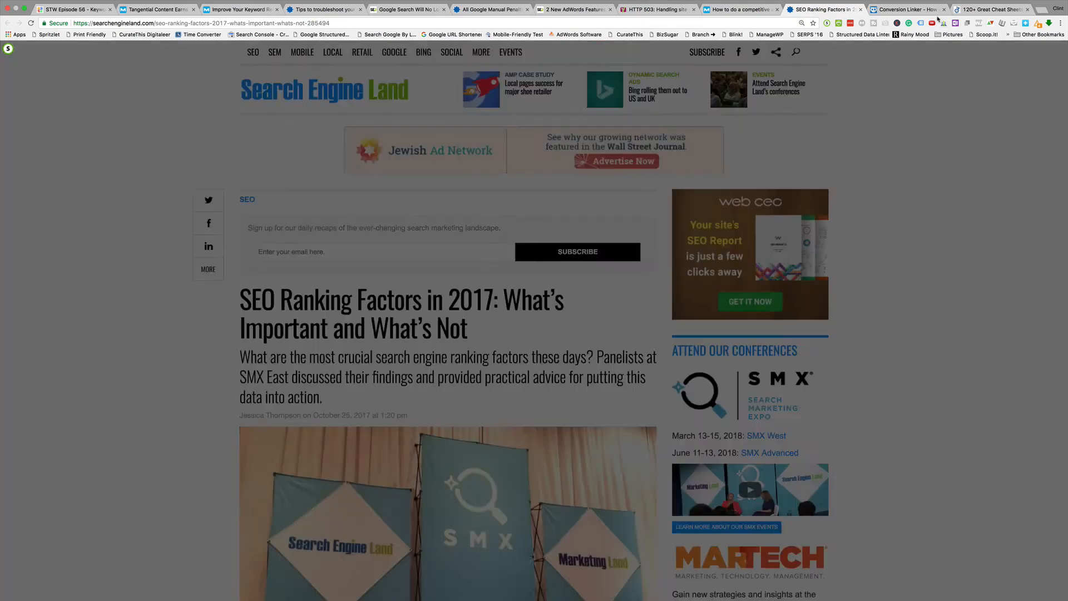
Read the Conversion Linker AdWords conversion tracking article down to its comments section.
{"action": "left_click", "coordinate": [907, 10]}
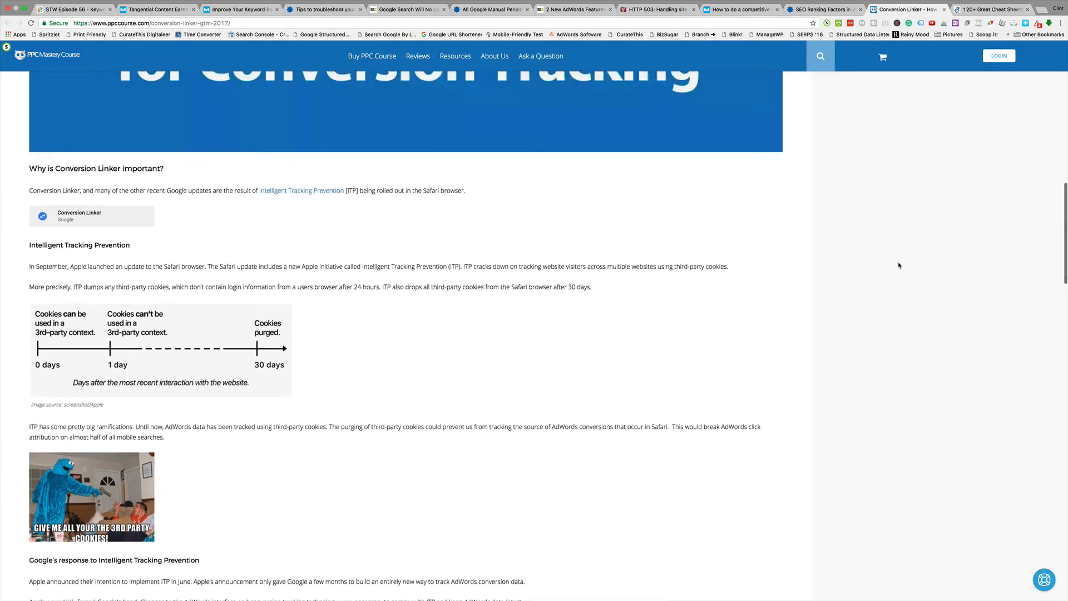
{"action": "scroll", "scroll_direction": "up", "scroll_amount": 3}
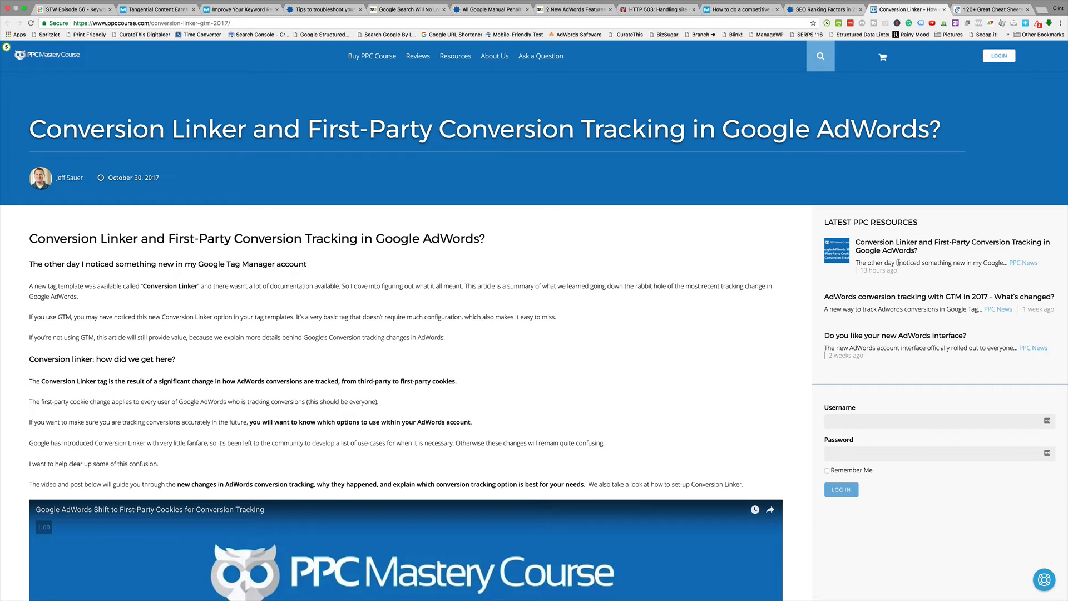
{"action": "mouse_move", "coordinate": [501, 261]}
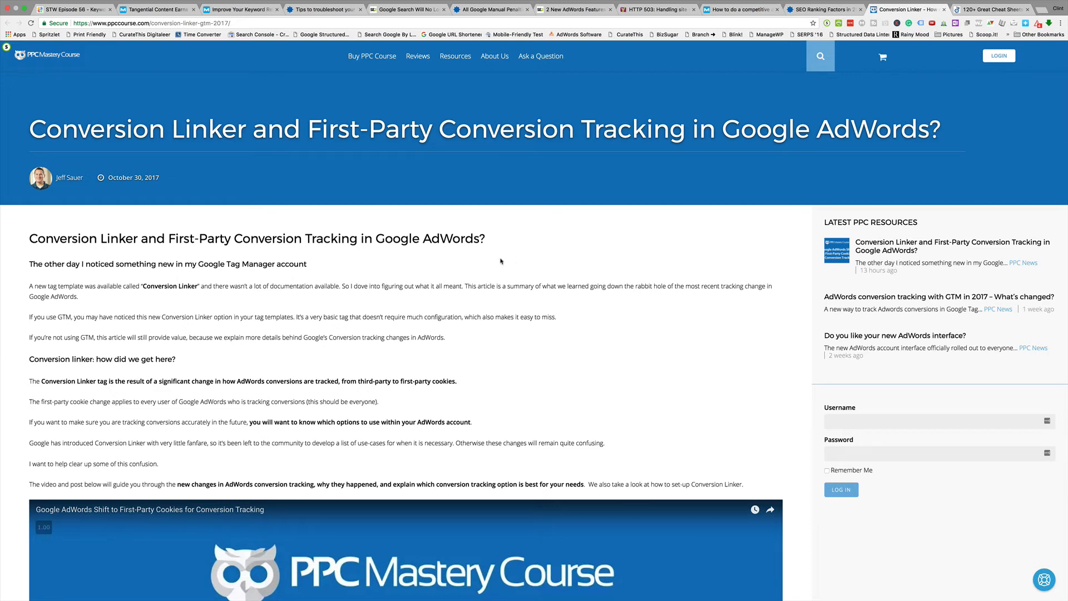
{"action": "mouse_move", "coordinate": [500, 260]}
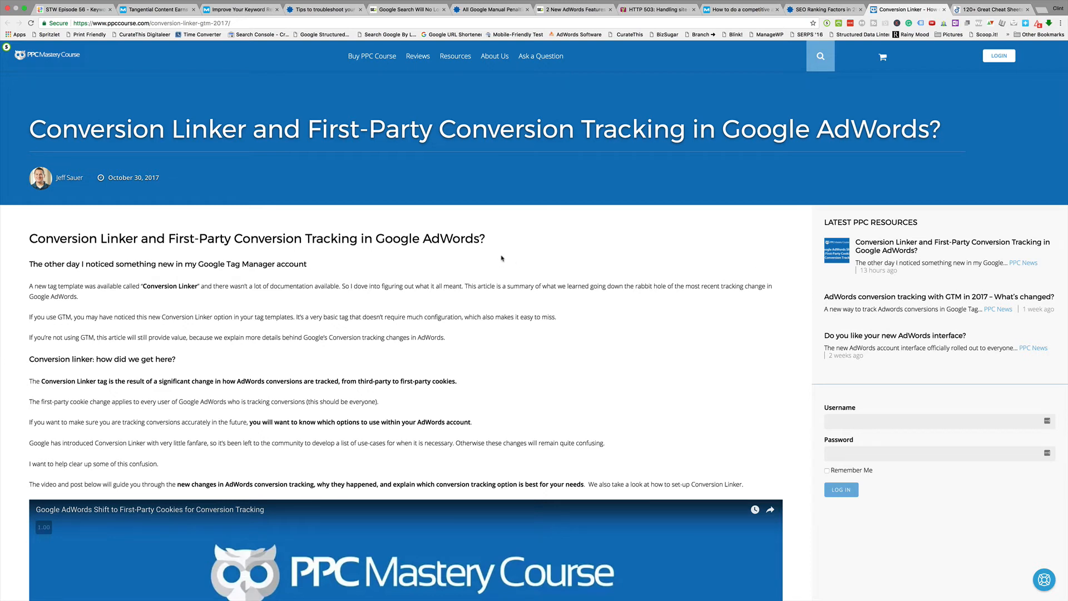
{"action": "scroll", "scroll_direction": "down", "scroll_amount": 3}
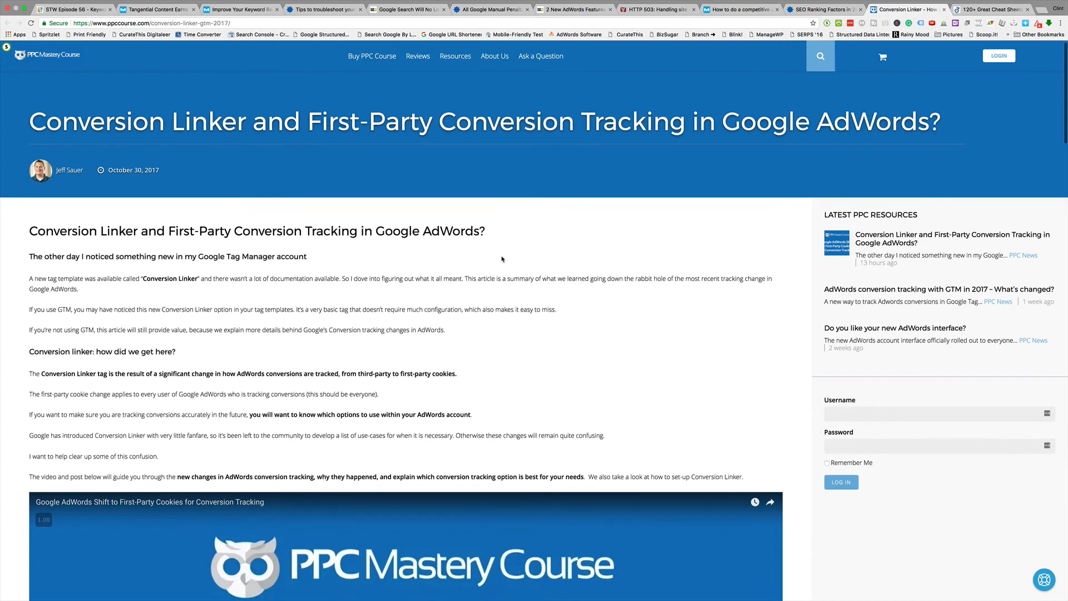
{"action": "scroll", "scroll_direction": "down", "scroll_amount": 3}
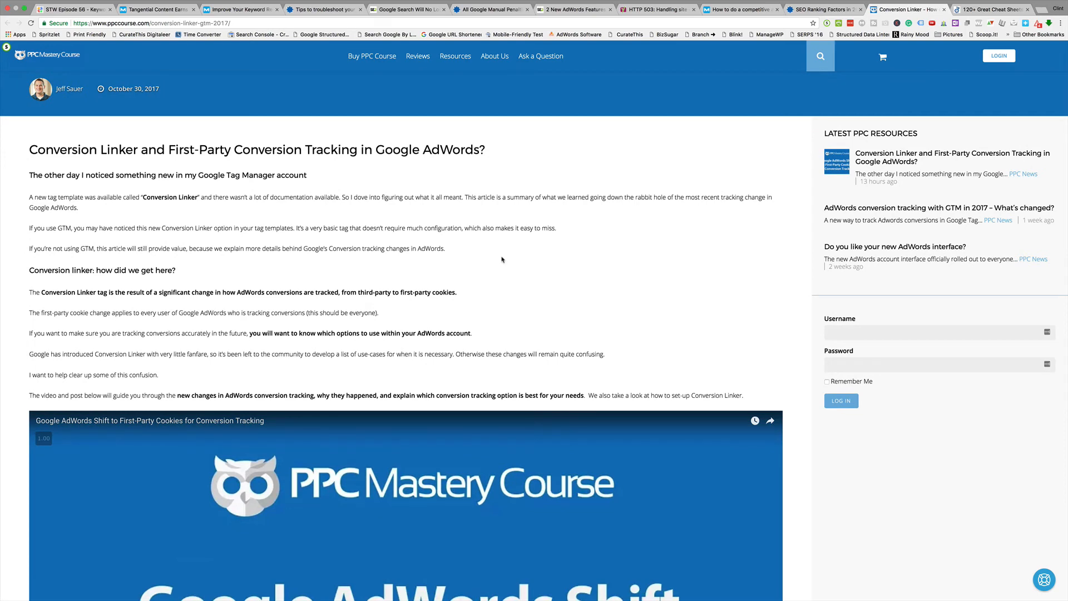
{"action": "scroll", "scroll_direction": "down", "scroll_amount": 3}
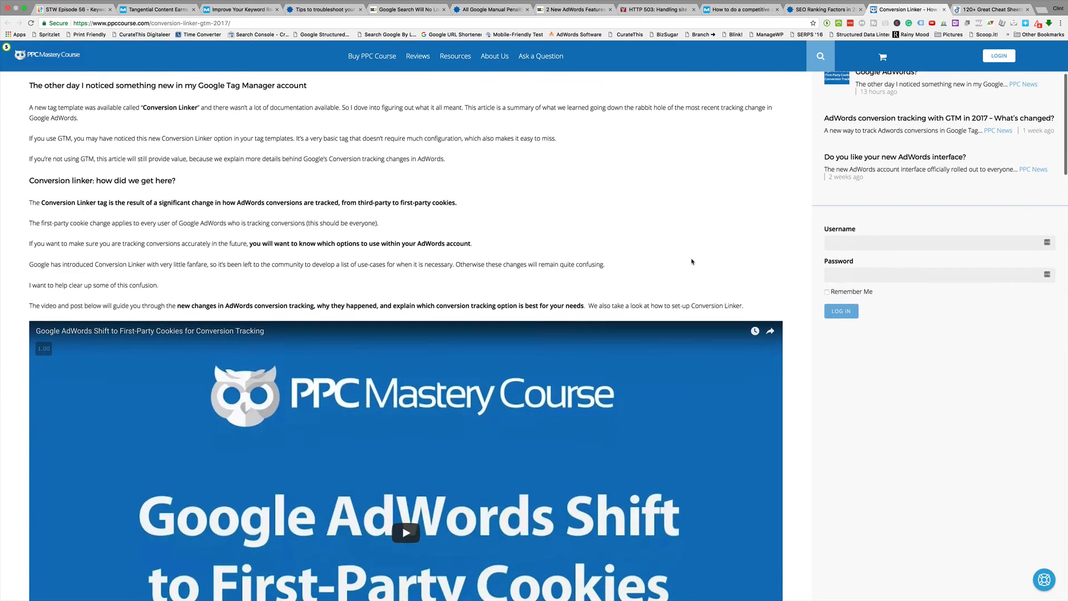
{"action": "scroll", "scroll_direction": "down", "scroll_amount": 3}
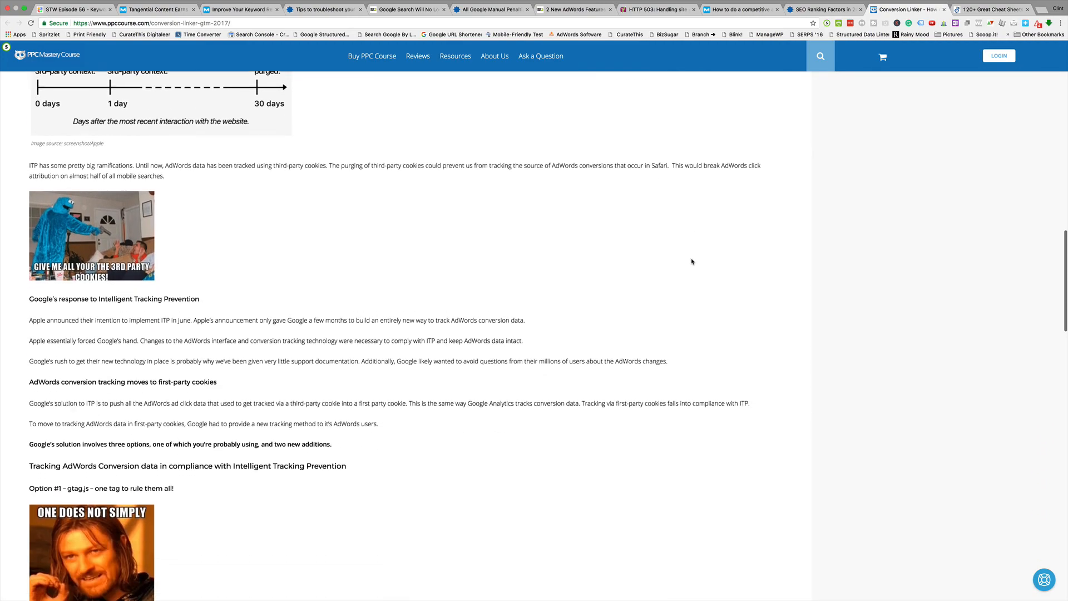
{"action": "scroll", "scroll_direction": "down", "scroll_amount": 3}
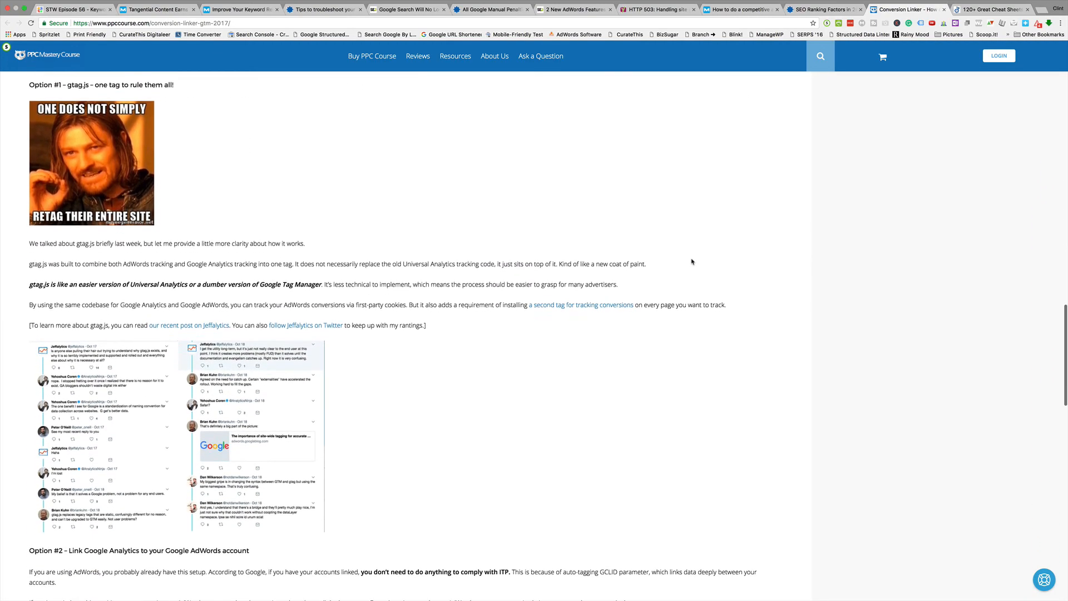
{"action": "scroll", "scroll_direction": "down", "scroll_amount": 3}
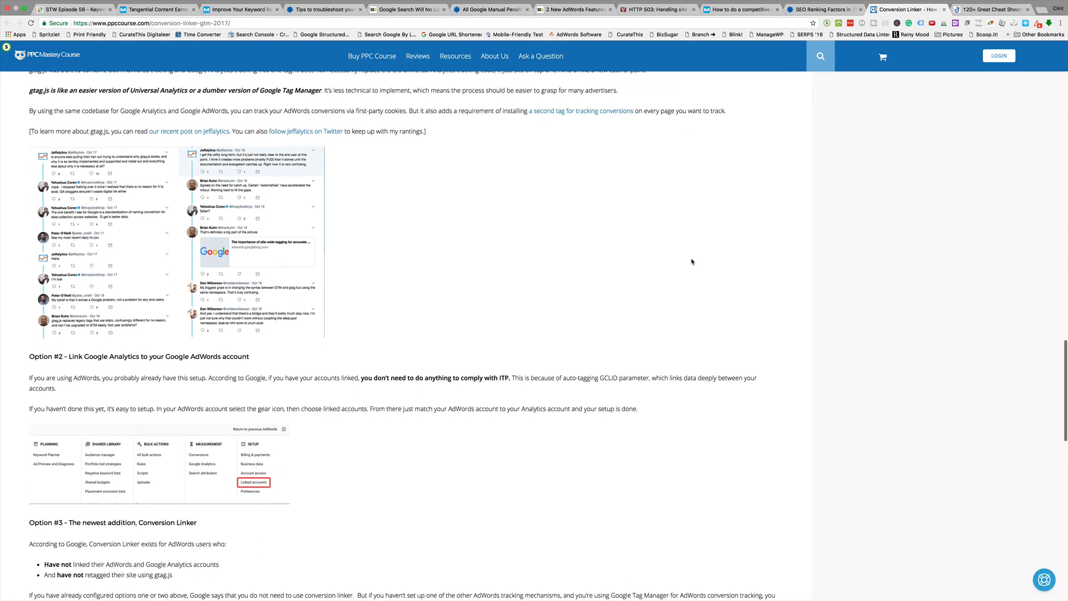
{"action": "scroll", "scroll_direction": "down", "scroll_amount": 3}
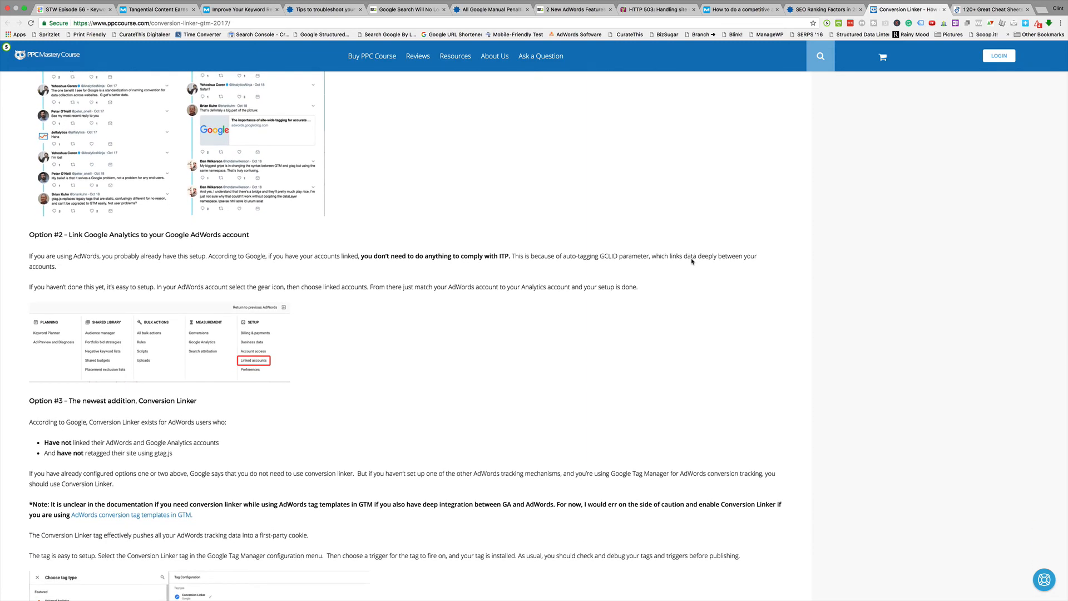
{"action": "scroll", "scroll_direction": "down", "scroll_amount": 3}
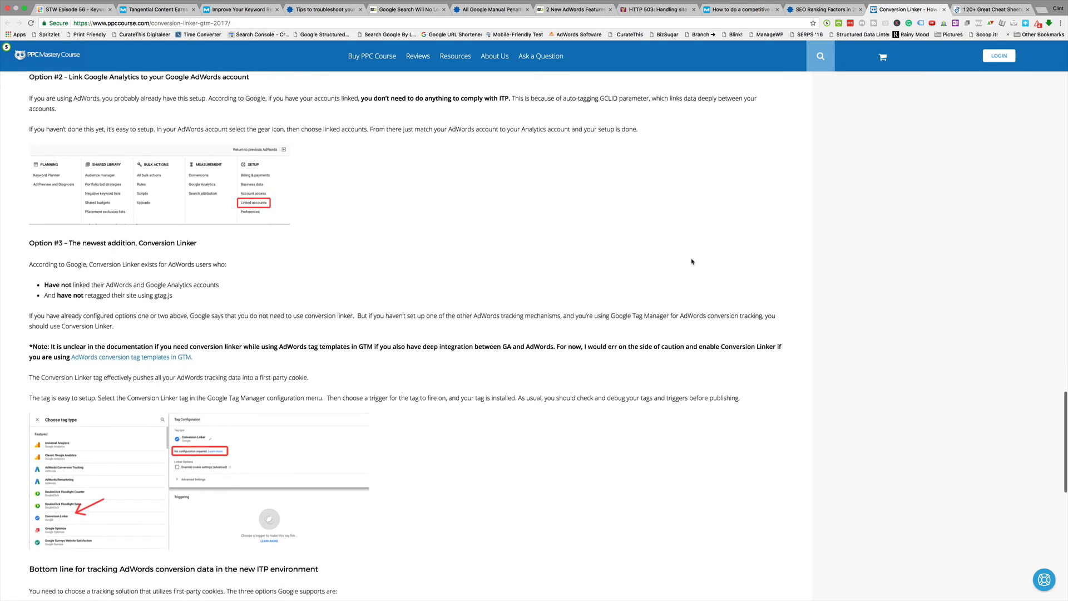
{"action": "scroll", "scroll_direction": "down", "scroll_amount": 3}
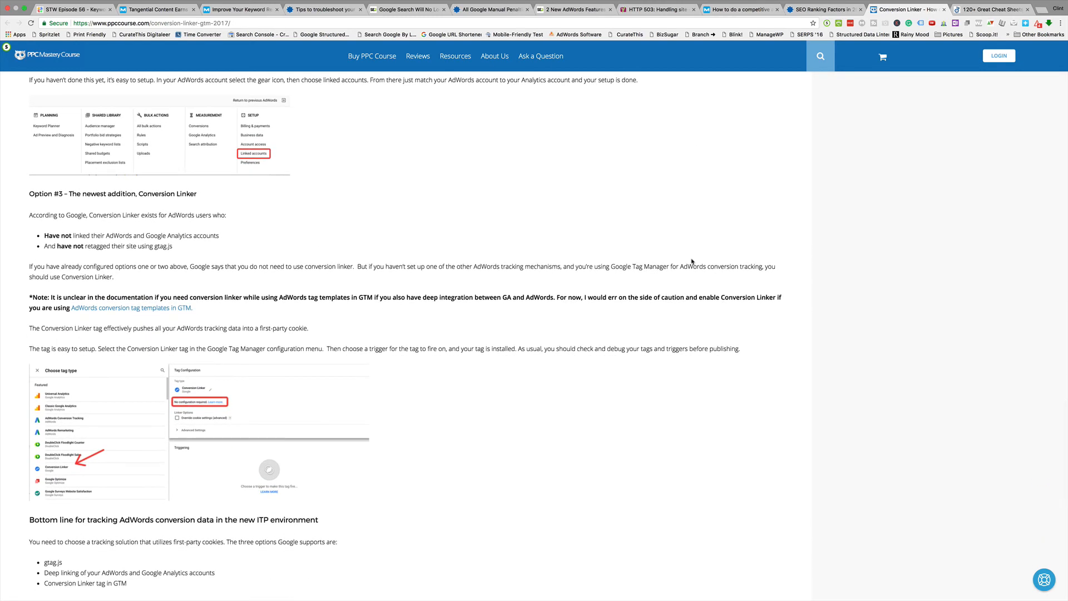
{"action": "scroll", "scroll_direction": "down", "scroll_amount": 3}
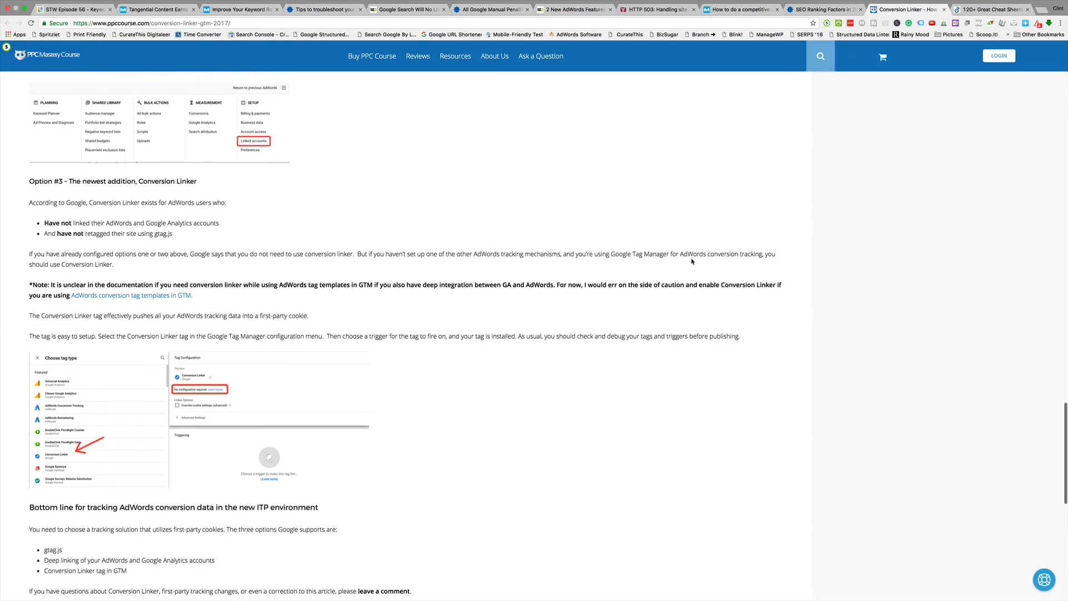
{"action": "scroll", "scroll_direction": "down", "scroll_amount": 3}
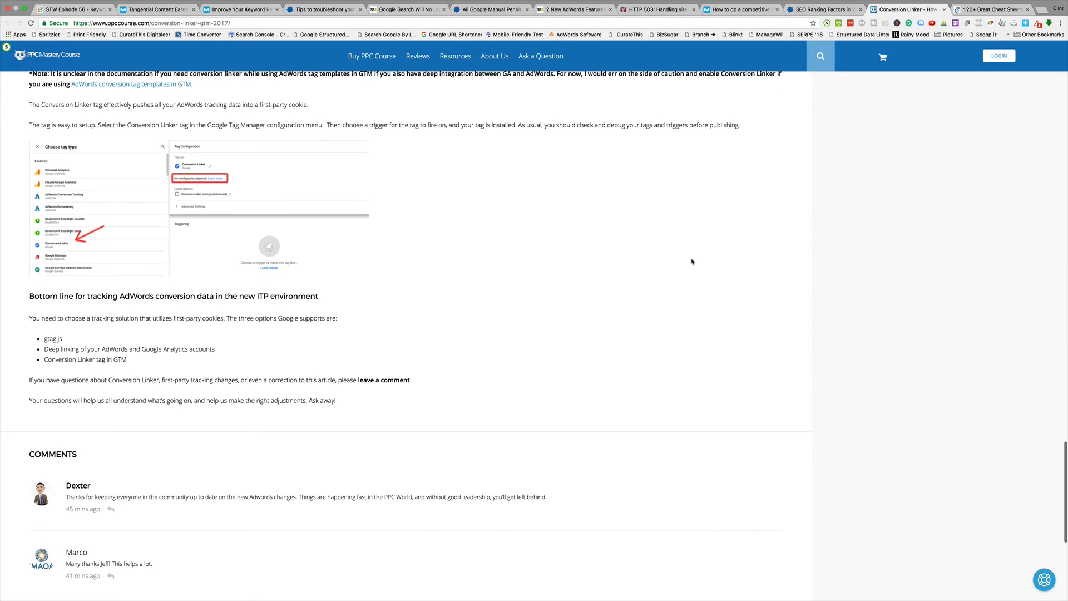
{"action": "scroll", "scroll_direction": "up", "scroll_amount": 3}
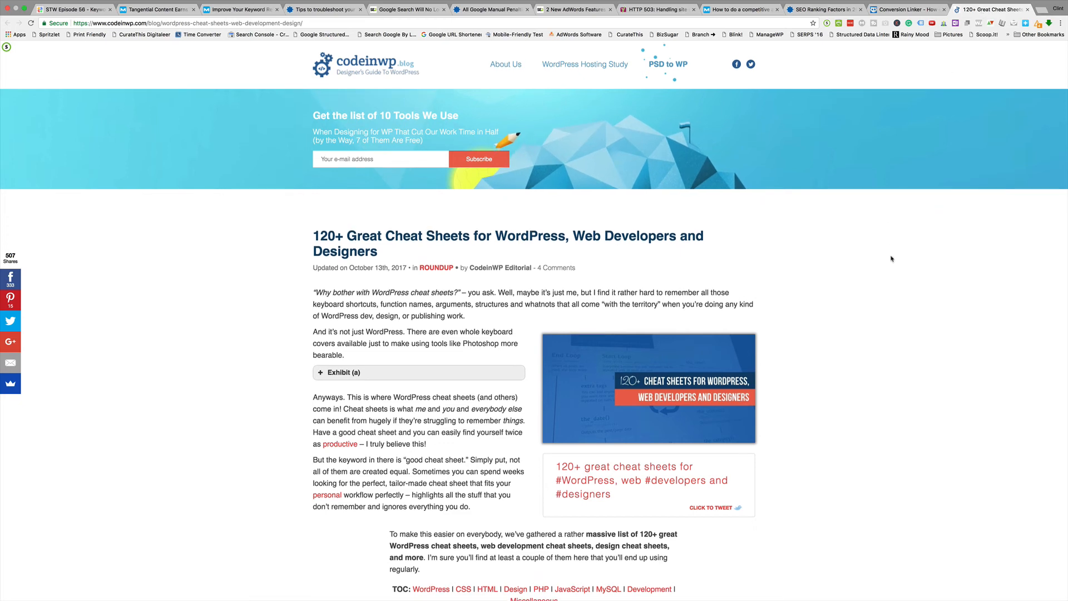
Scroll through the WordPress, CSS, HTML, development and miscellaneous cheat sheet tables to the closing section, then back toward the headline.
{"action": "scroll", "scroll_direction": "down", "scroll_amount": 3}
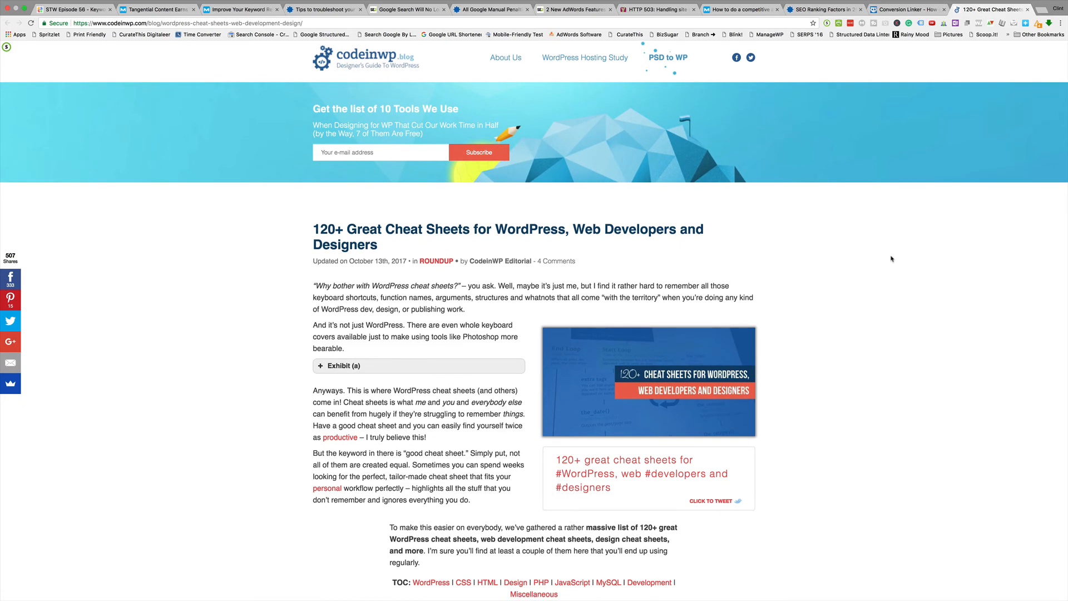
{"action": "scroll", "scroll_direction": "down", "scroll_amount": 3}
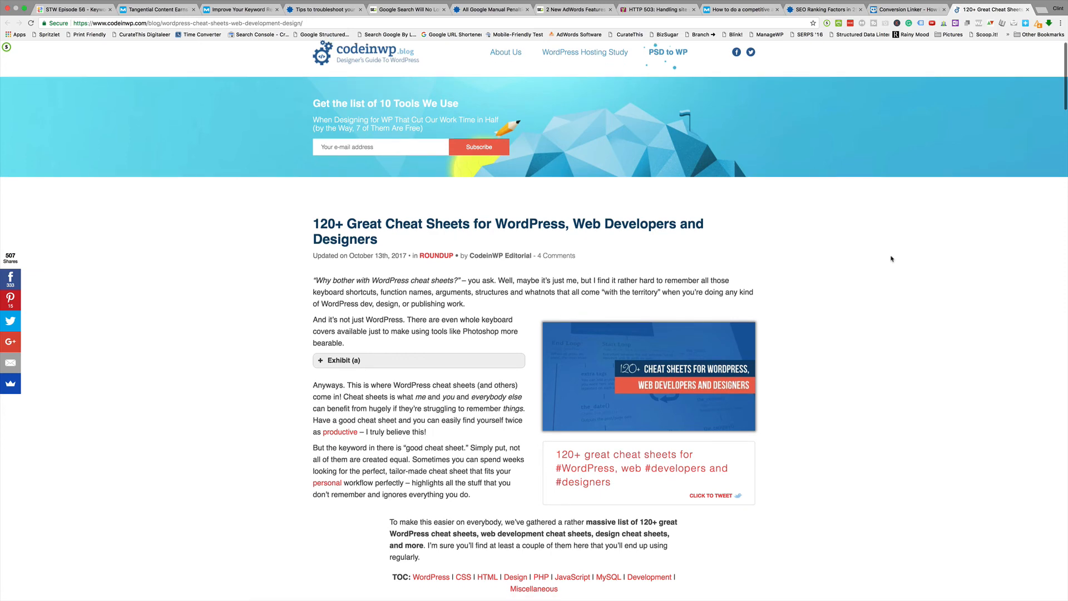
{"action": "scroll", "scroll_direction": "down", "scroll_amount": 3}
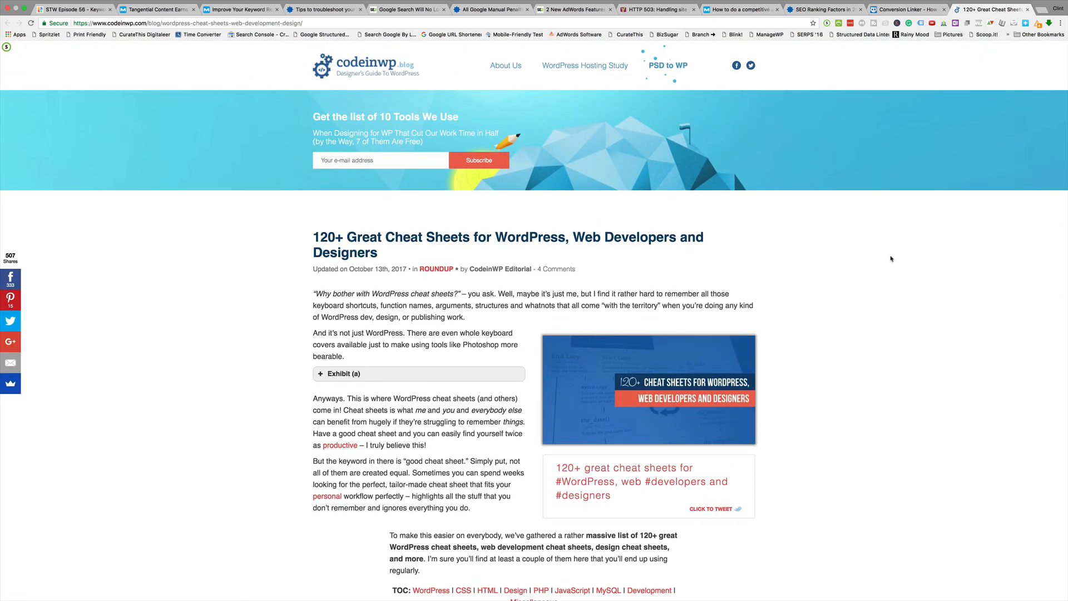
{"action": "scroll", "scroll_direction": "down", "scroll_amount": 3}
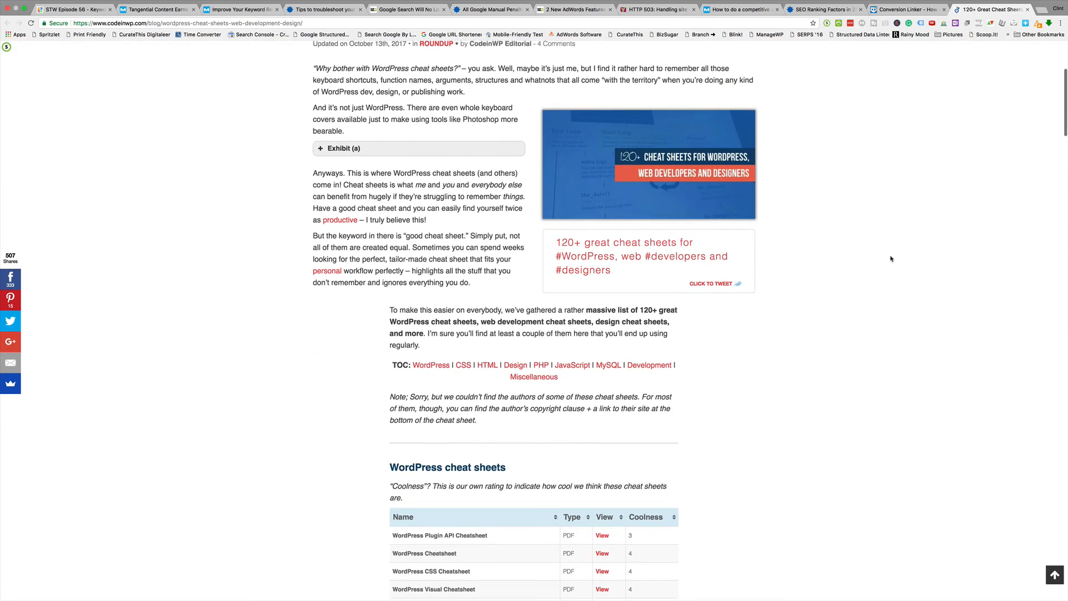
{"action": "scroll", "scroll_direction": "down", "scroll_amount": 3}
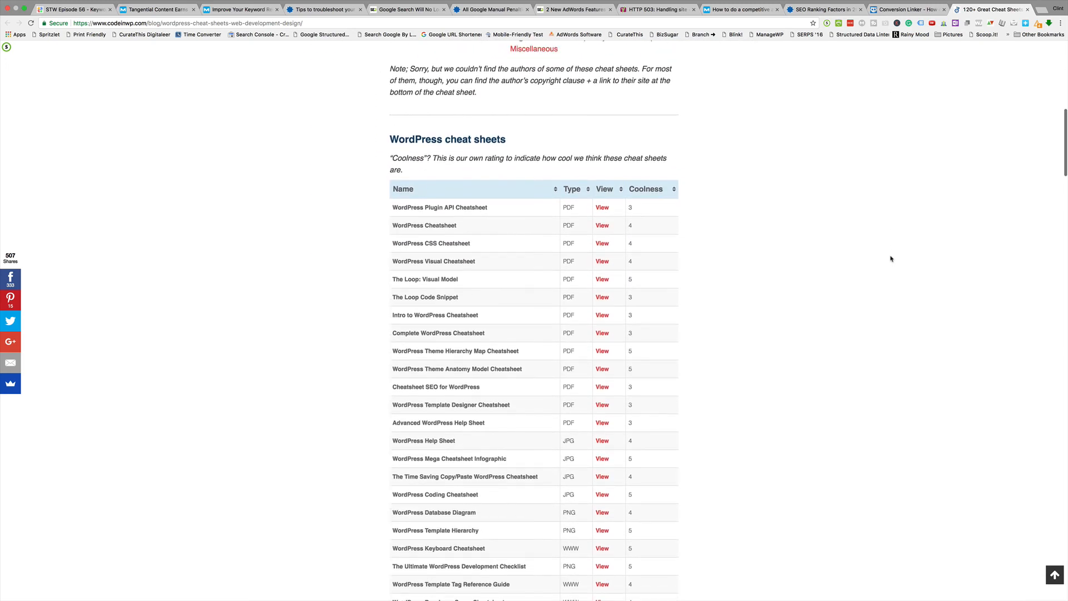
{"action": "scroll", "scroll_direction": "down", "scroll_amount": 3}
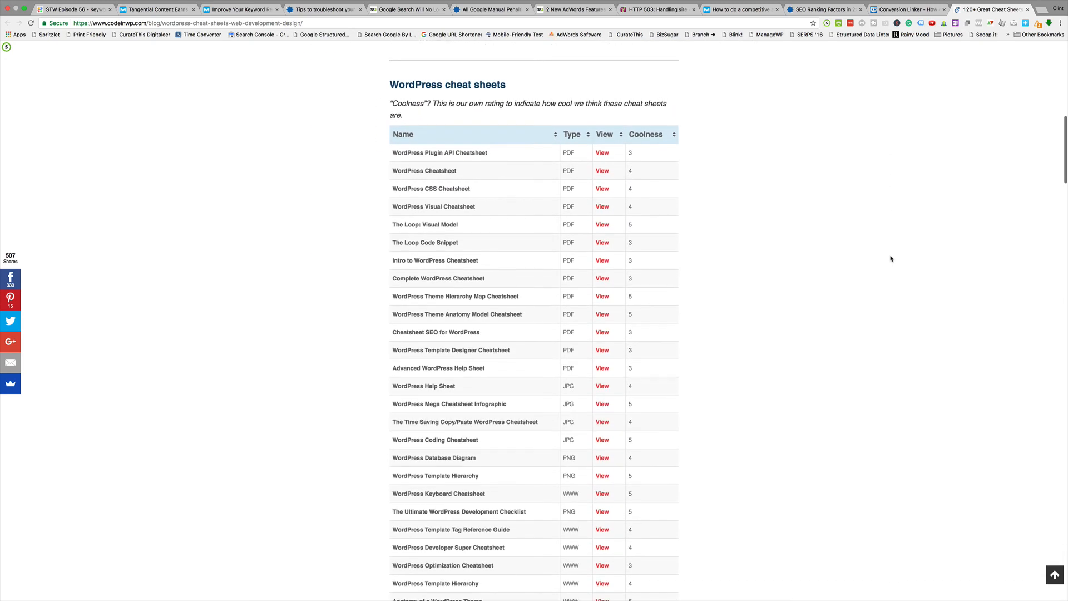
{"action": "scroll", "scroll_direction": "down", "scroll_amount": 3}
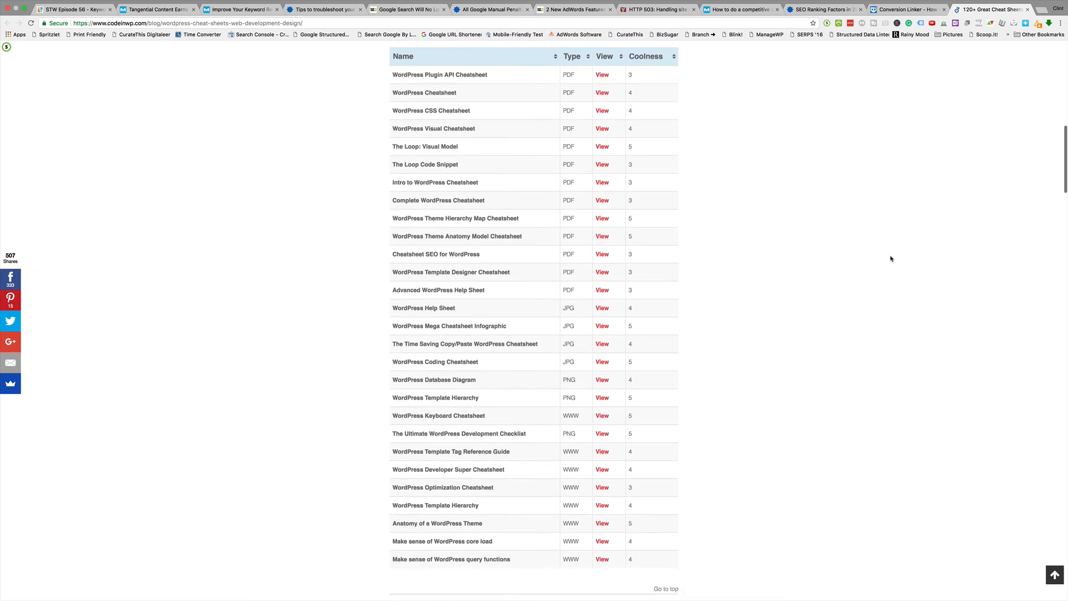
{"action": "scroll", "scroll_direction": "down", "scroll_amount": 3}
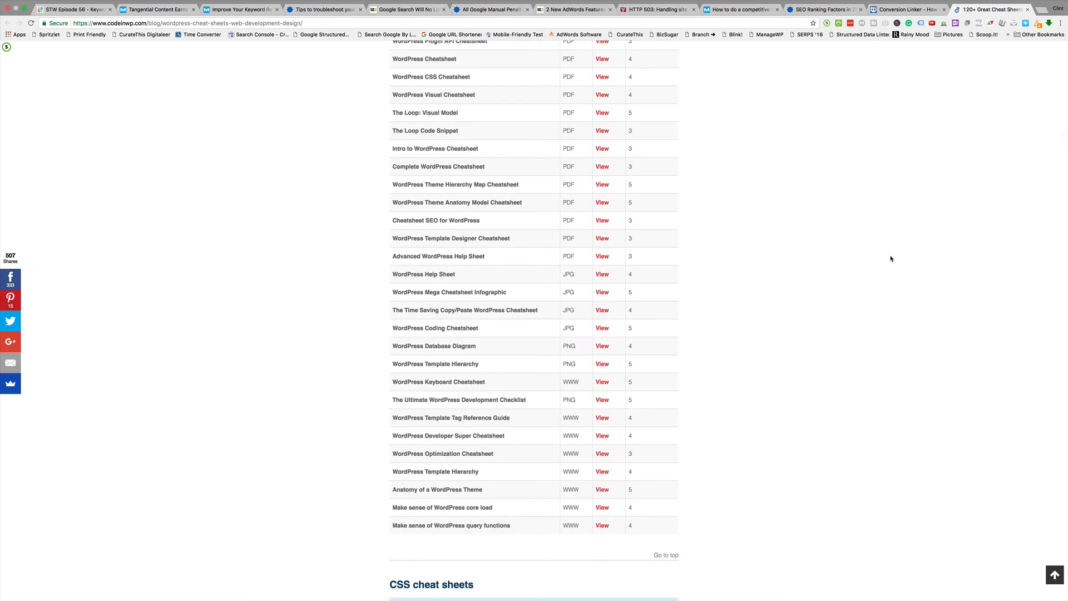
{"action": "scroll", "scroll_direction": "down", "scroll_amount": 3}
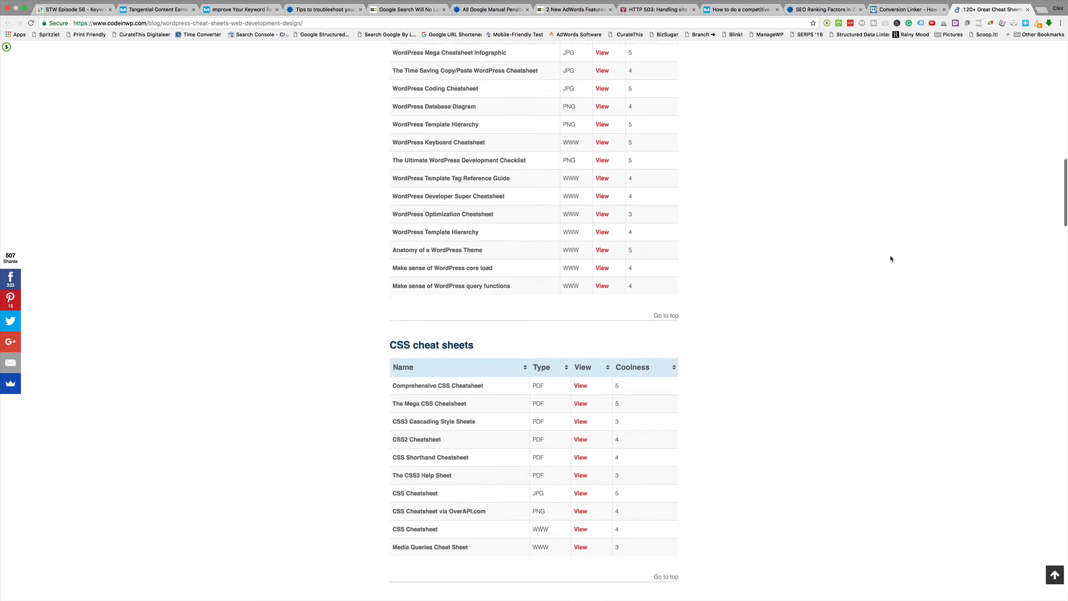
{"action": "scroll", "scroll_direction": "down", "scroll_amount": 3}
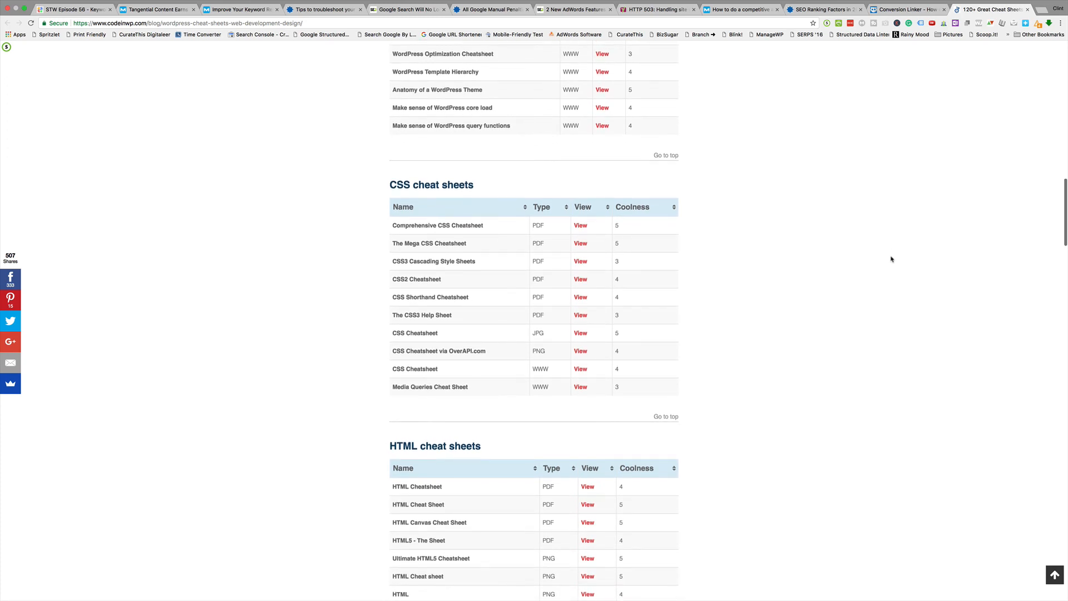
{"action": "scroll", "scroll_direction": "down", "scroll_amount": 3}
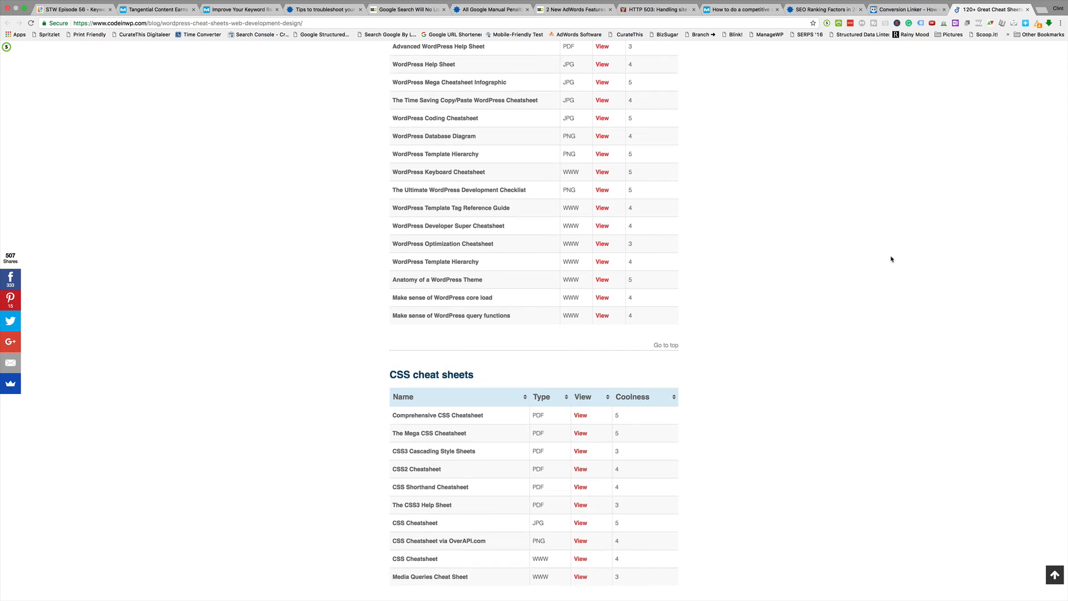
{"action": "scroll", "scroll_direction": "down", "scroll_amount": 3}
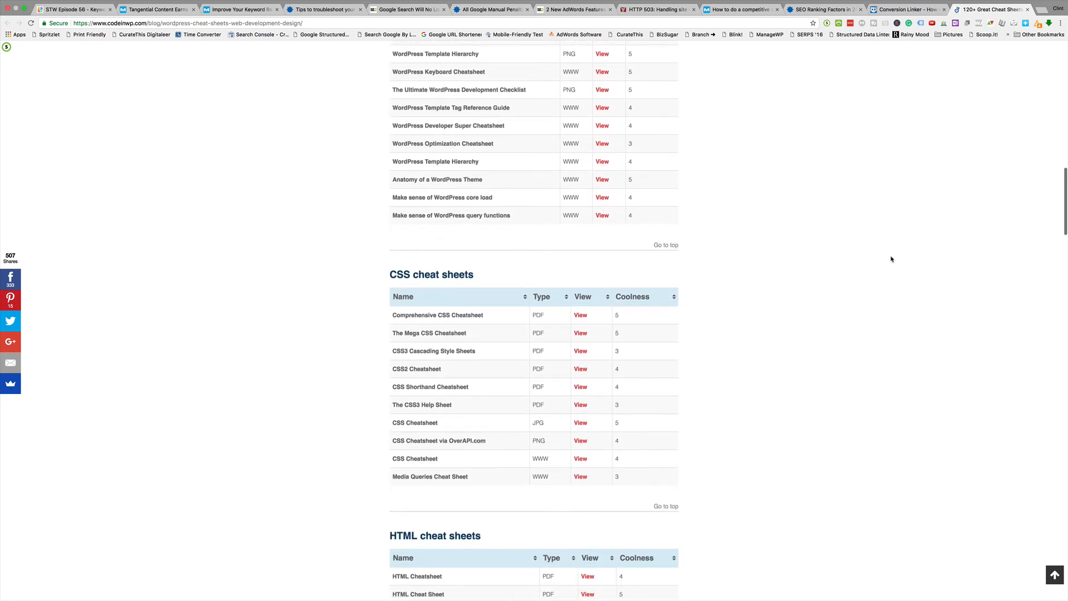
{"action": "scroll", "scroll_direction": "down", "scroll_amount": 3}
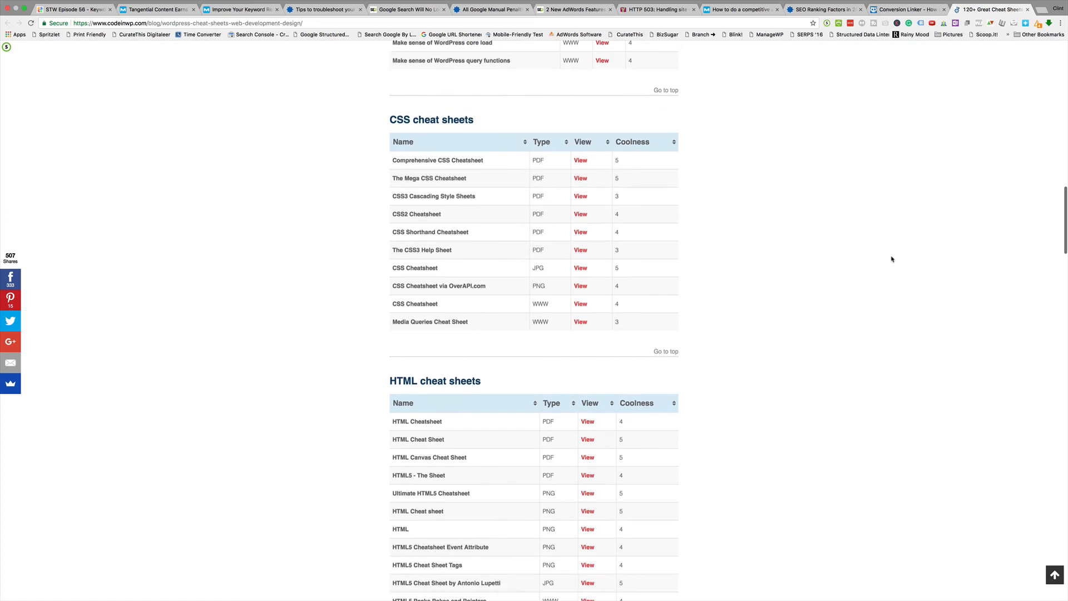
{"action": "scroll", "scroll_direction": "down", "scroll_amount": 3}
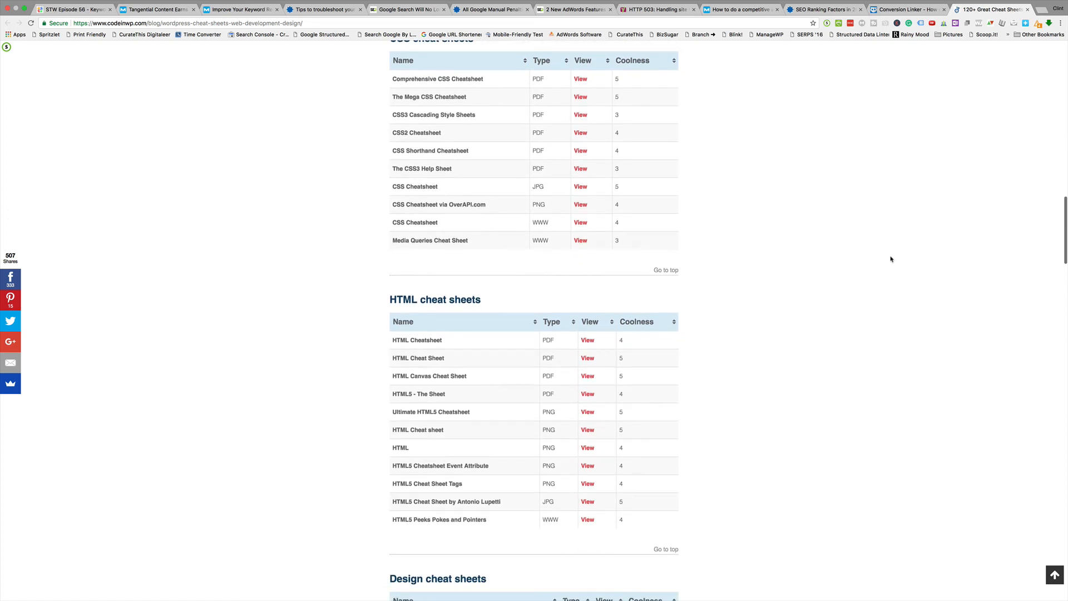
{"action": "scroll", "scroll_direction": "down", "scroll_amount": 3}
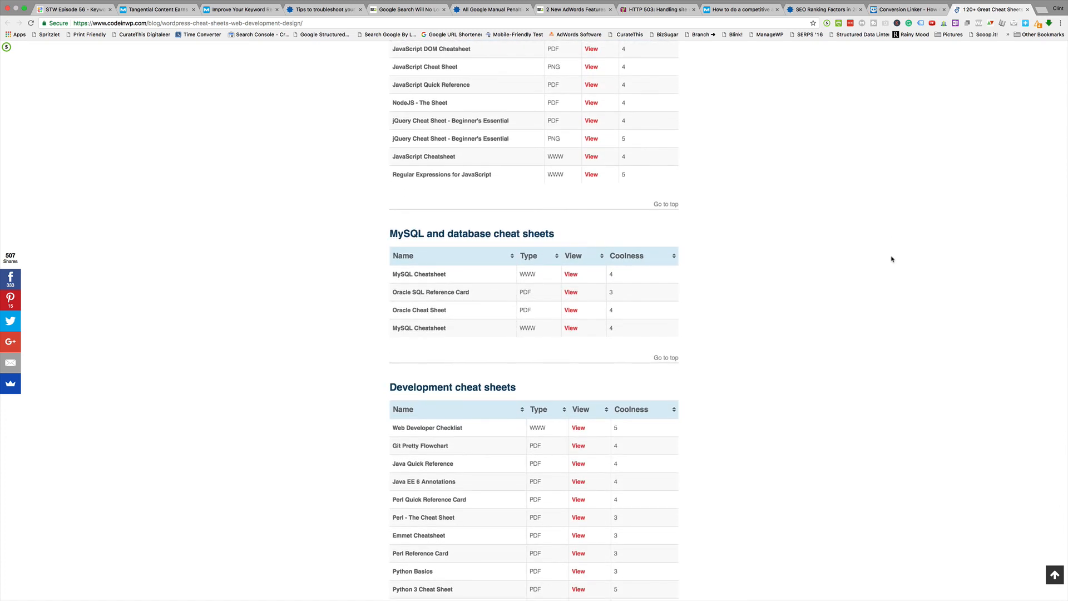
{"action": "scroll", "scroll_direction": "down", "scroll_amount": 3}
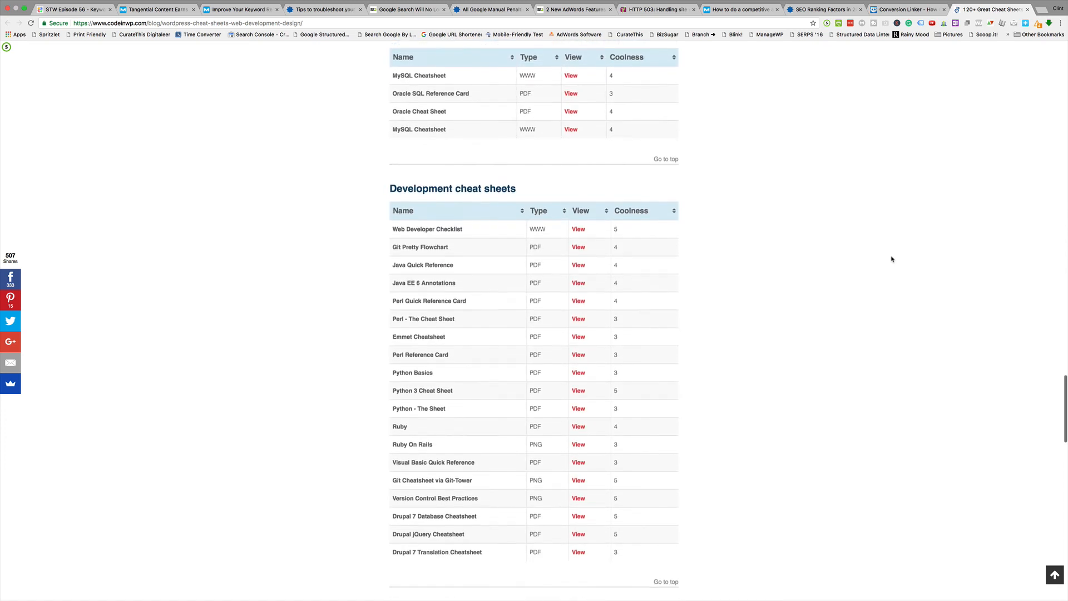
{"action": "scroll", "scroll_direction": "down", "scroll_amount": 3}
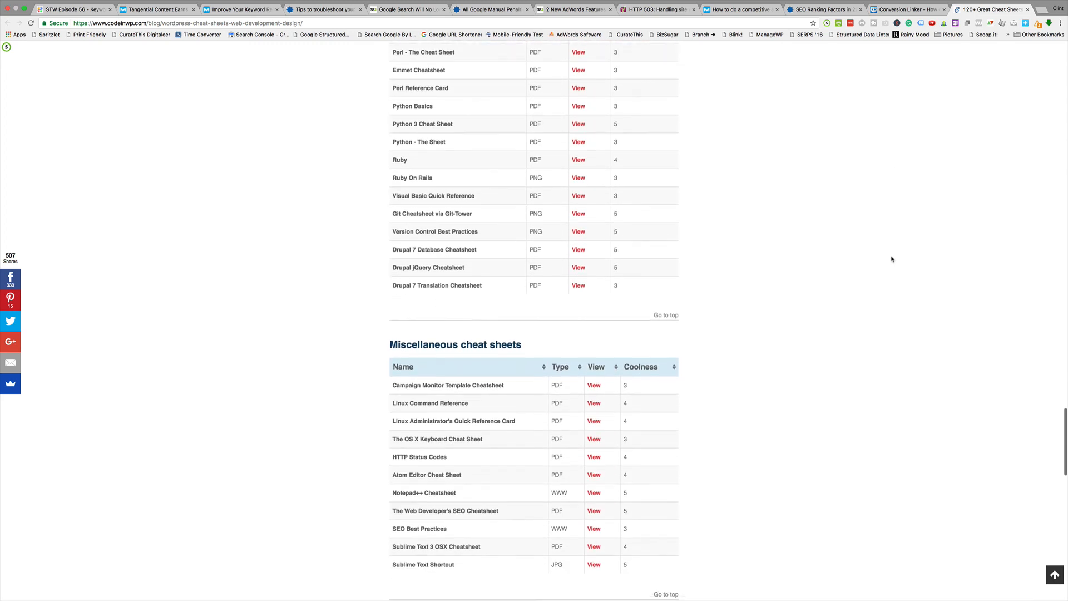
{"action": "scroll", "scroll_direction": "down", "scroll_amount": 3}
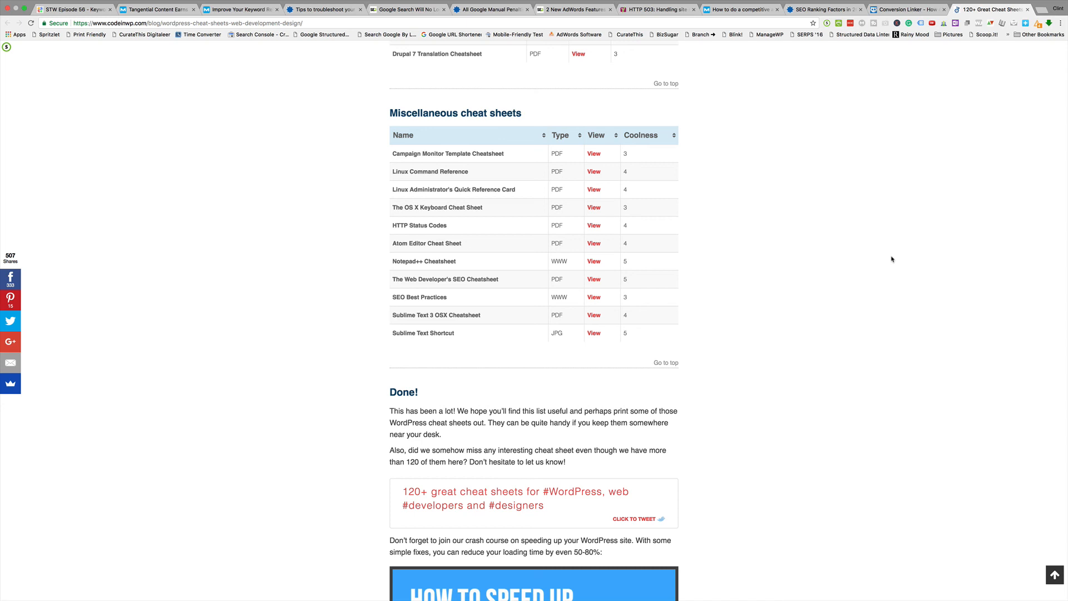
{"action": "scroll", "scroll_direction": "down", "scroll_amount": 3}
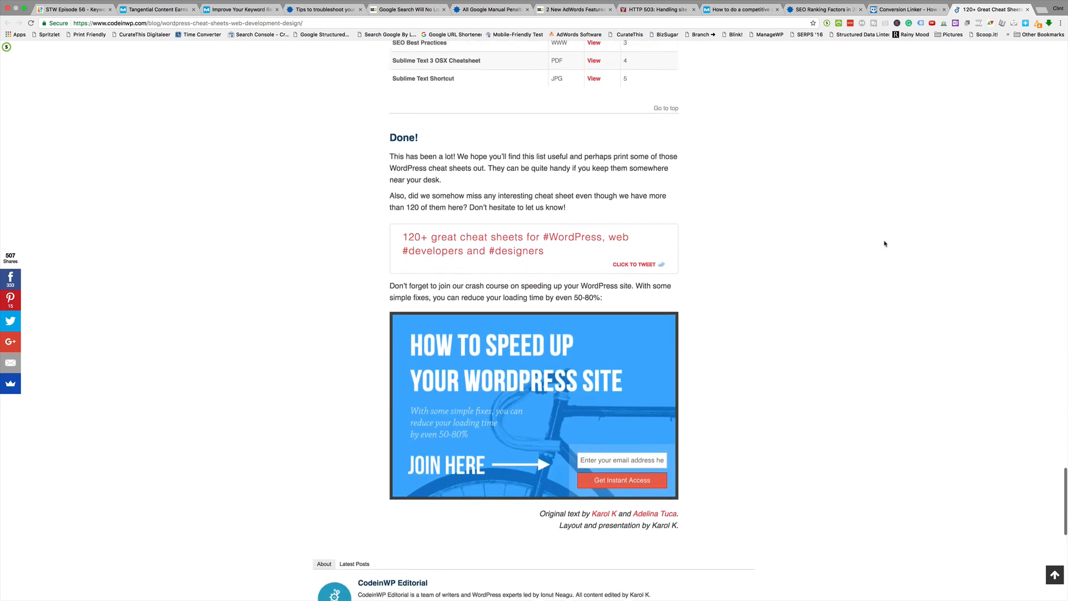
{"action": "scroll", "scroll_direction": "down", "scroll_amount": 3}
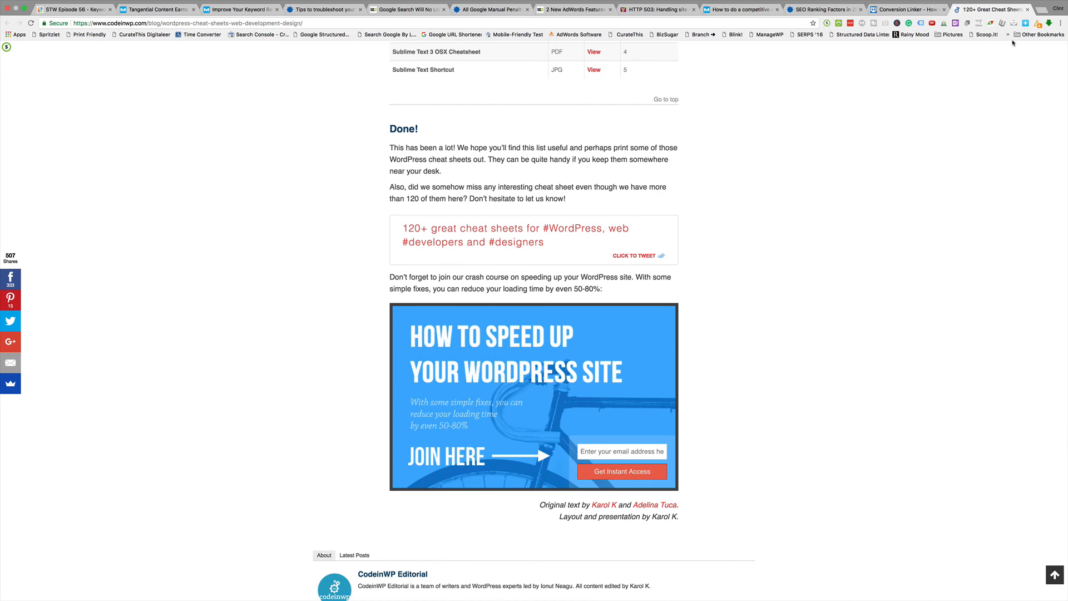
{"action": "mouse_move", "coordinate": [964, 200]}
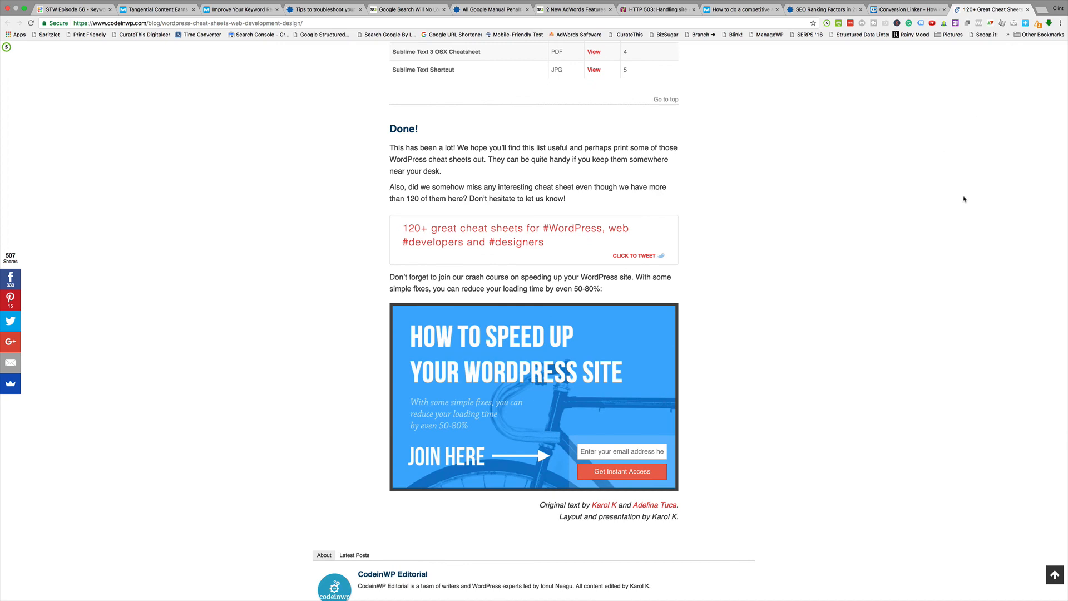
{"action": "scroll", "scroll_direction": "up", "scroll_amount": 3}
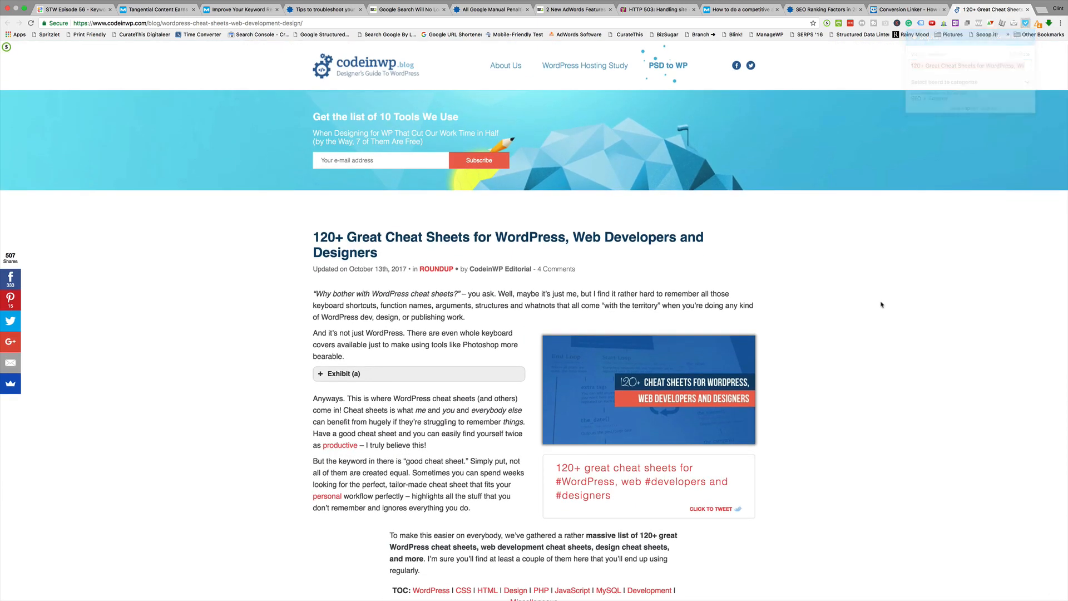
Switch to the first tab showing Digitaleer's STW Episode 56 page.
{"action": "left_click", "coordinate": [71, 9]}
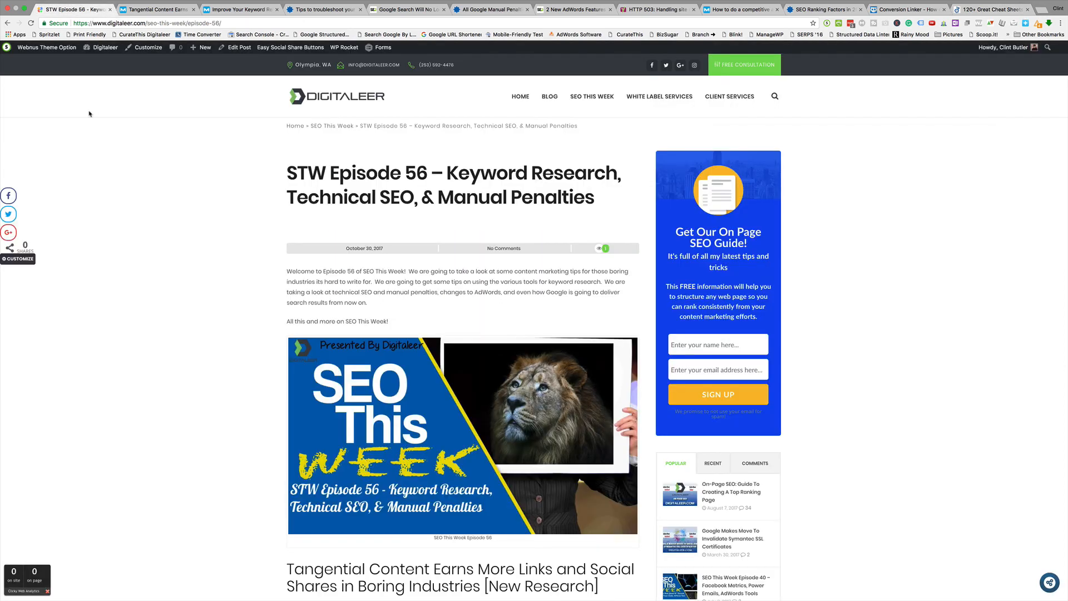
{"action": "mouse_move", "coordinate": [131, 182]}
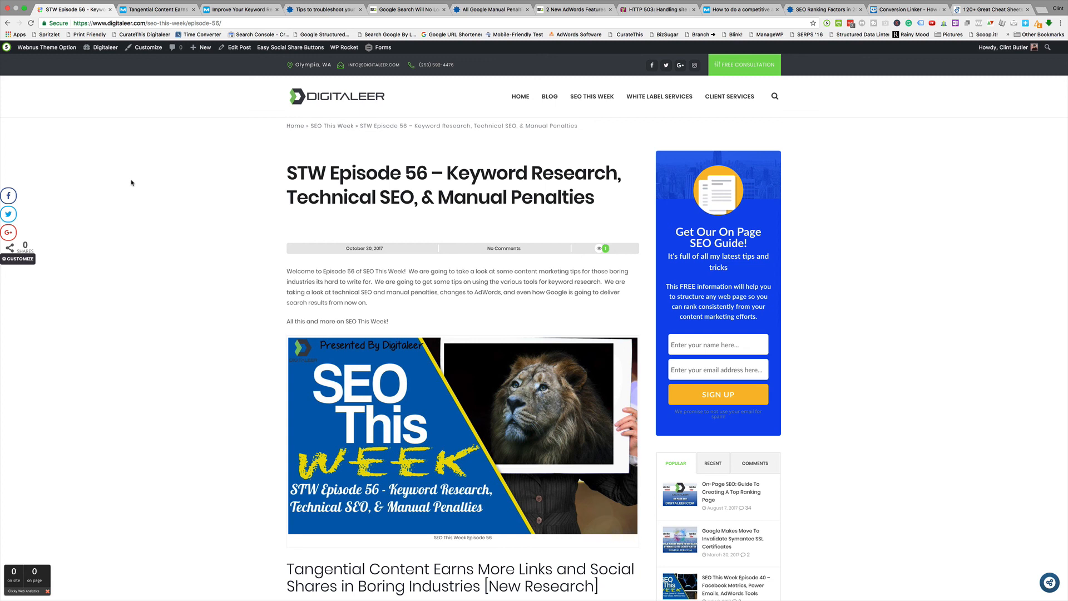
{"action": "mouse_move", "coordinate": [72, 183]}
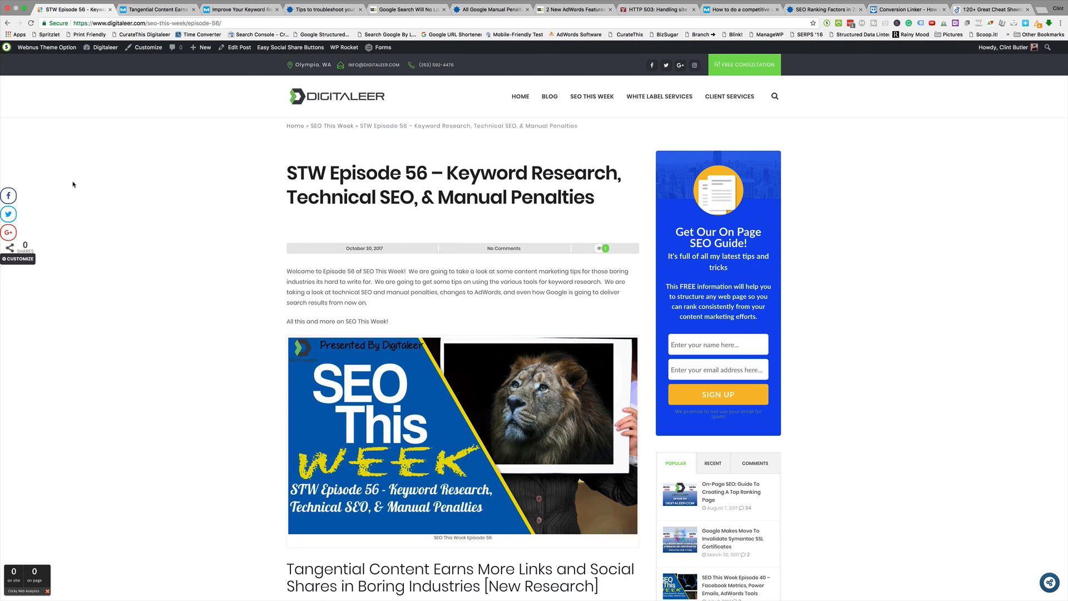